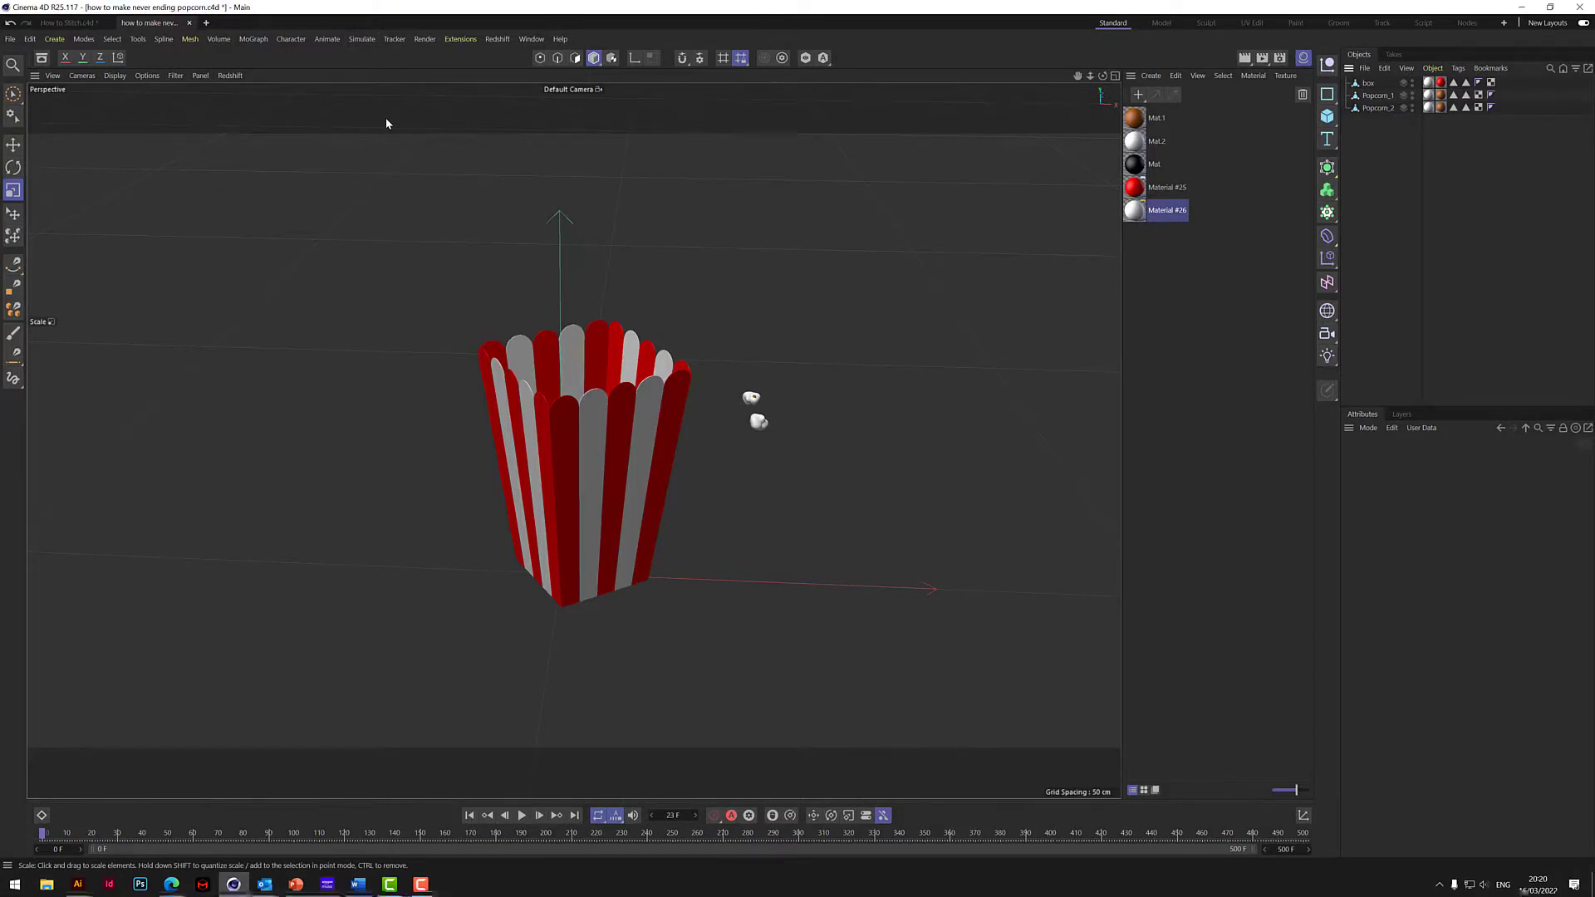
pyautogui.moveTo(389, 148)
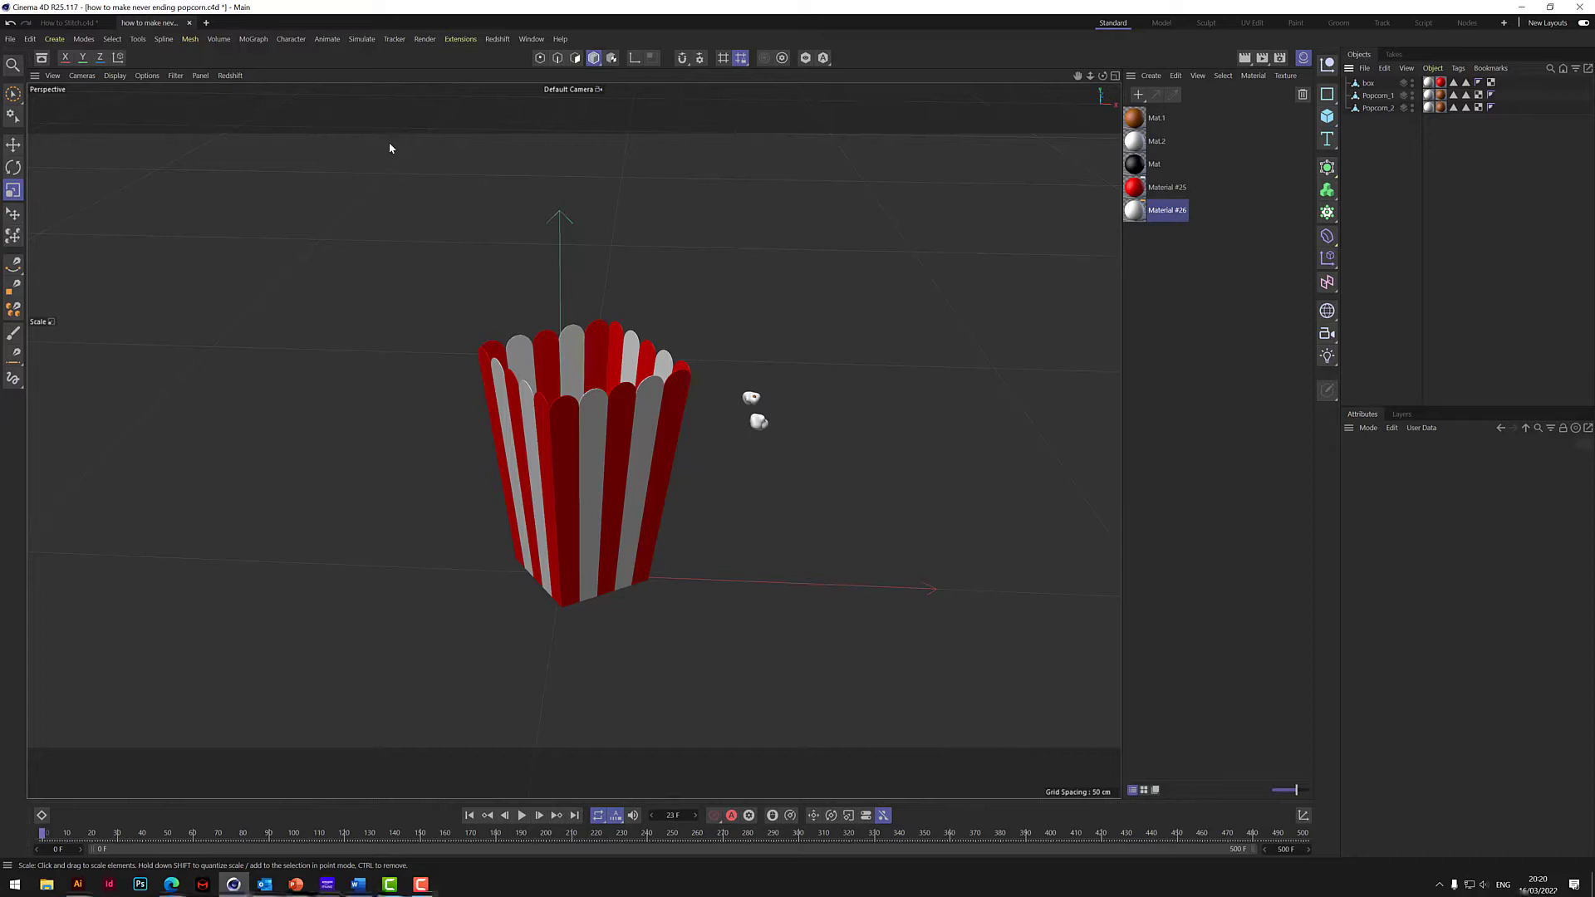
pyautogui.moveTo(360, 39)
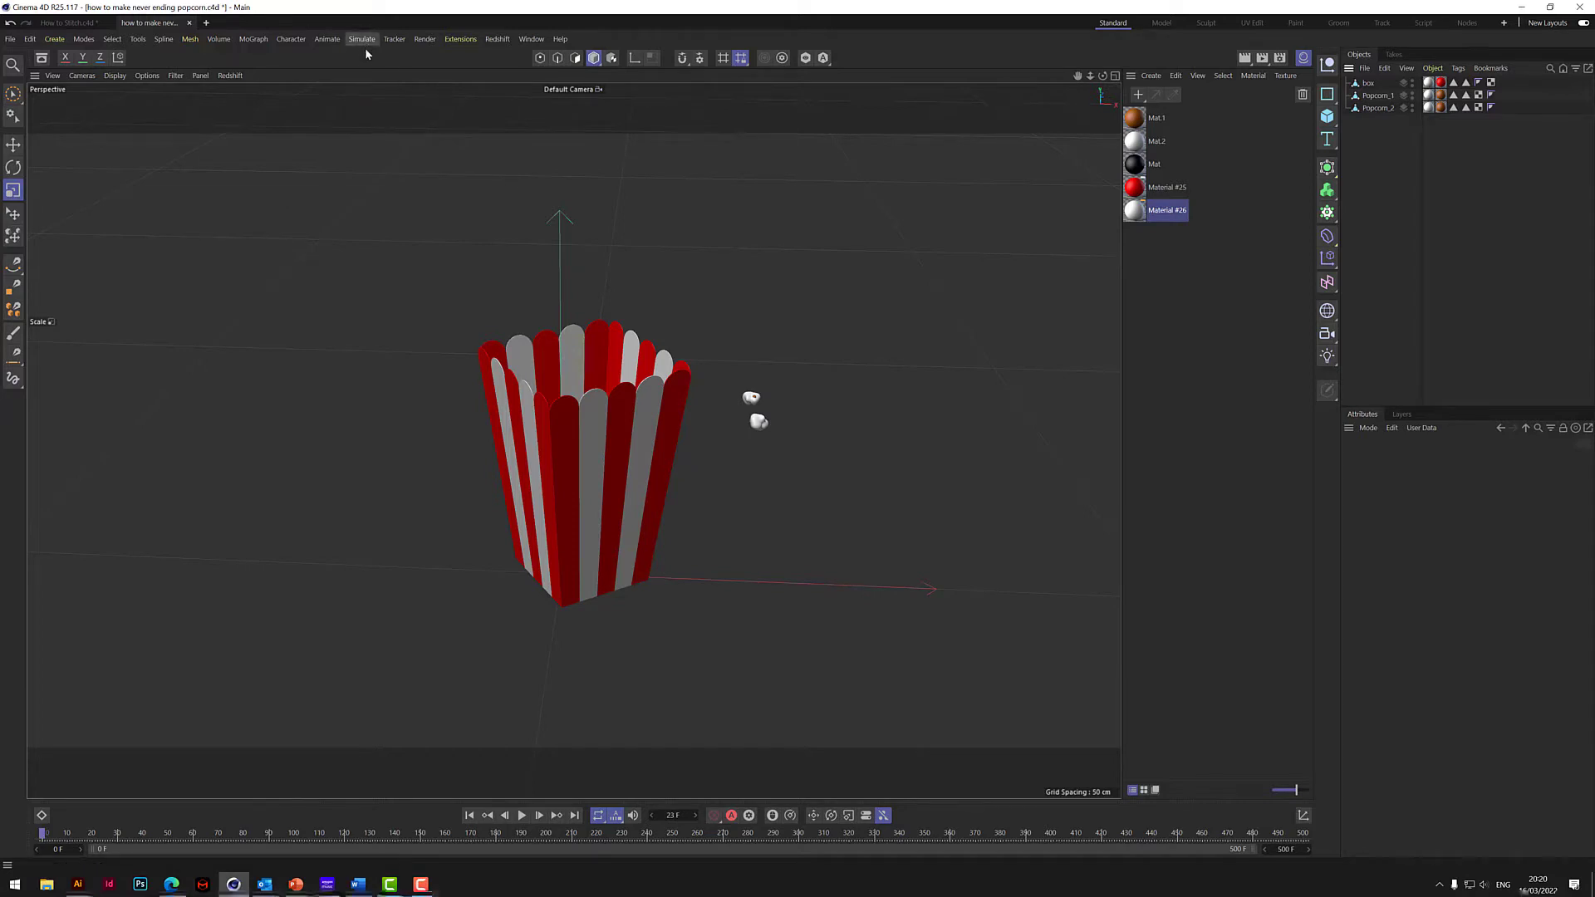
# - Show the Simulate menu's Particles submenu with the Emitter entry
pyautogui.click(362, 38)
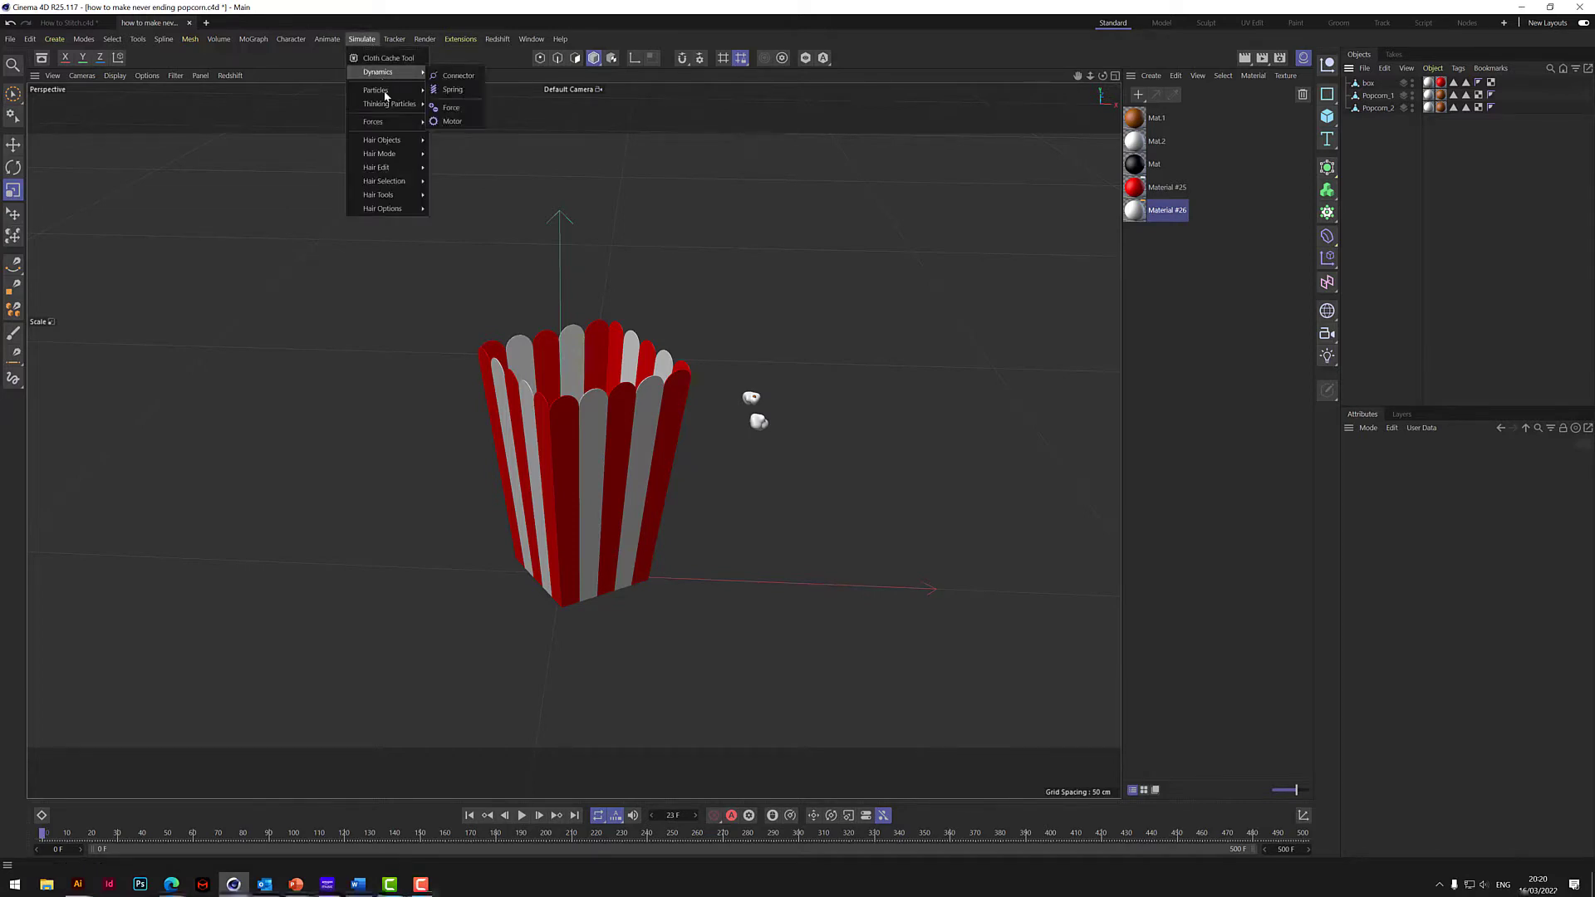
pyautogui.moveTo(374, 90)
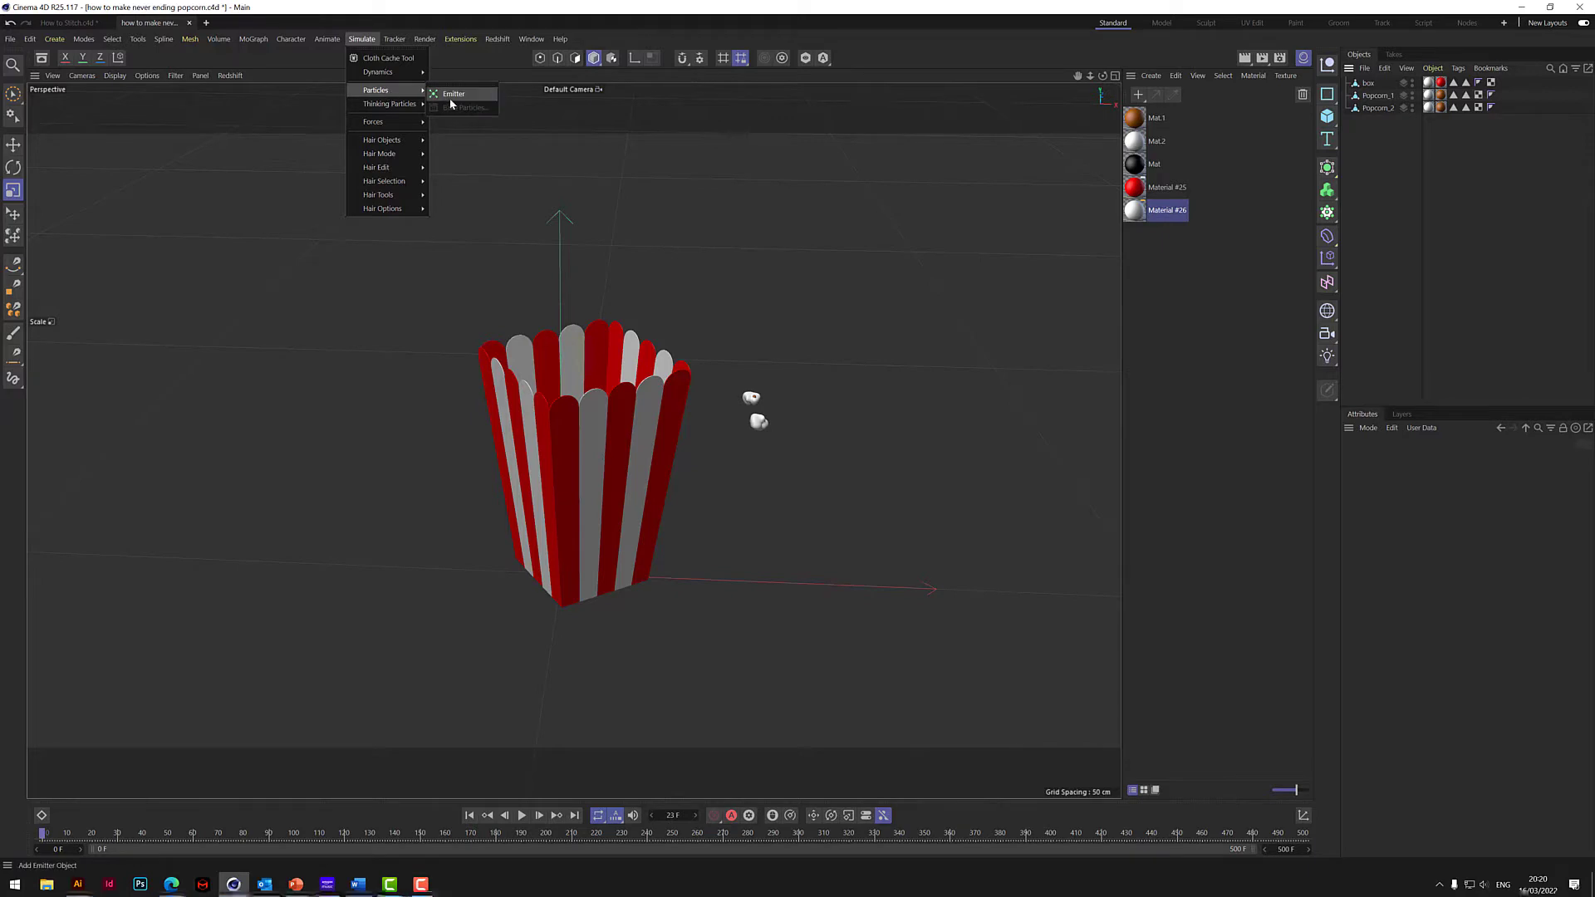
# - Add a particle emitter at the box base and rotate it -90° to emit upward
pyautogui.click(454, 93)
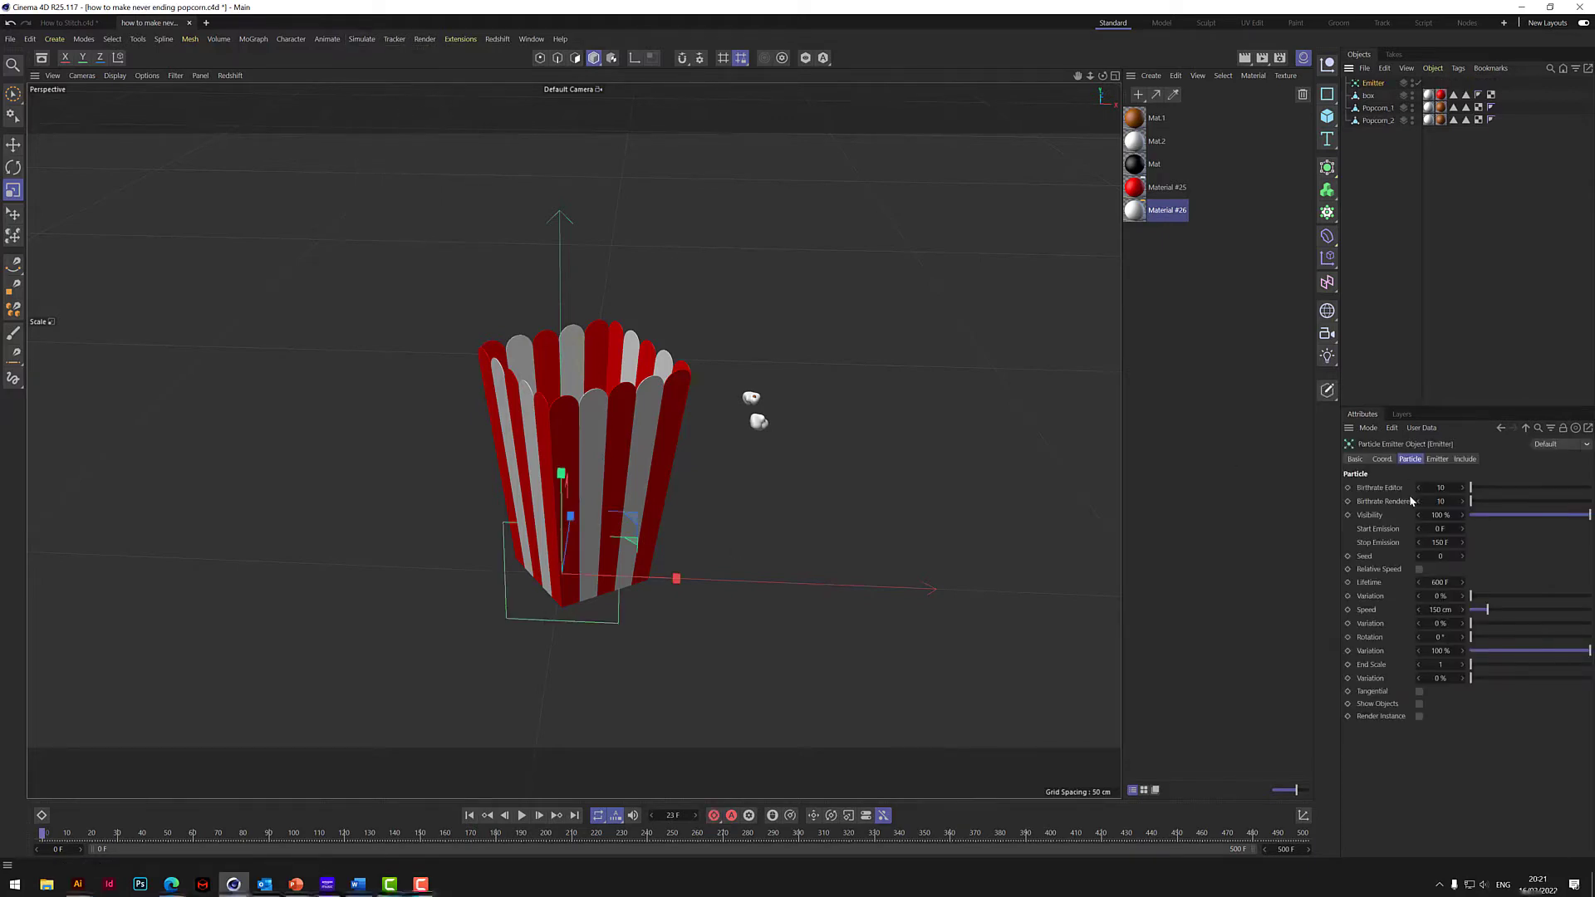
pyautogui.click(13, 166)
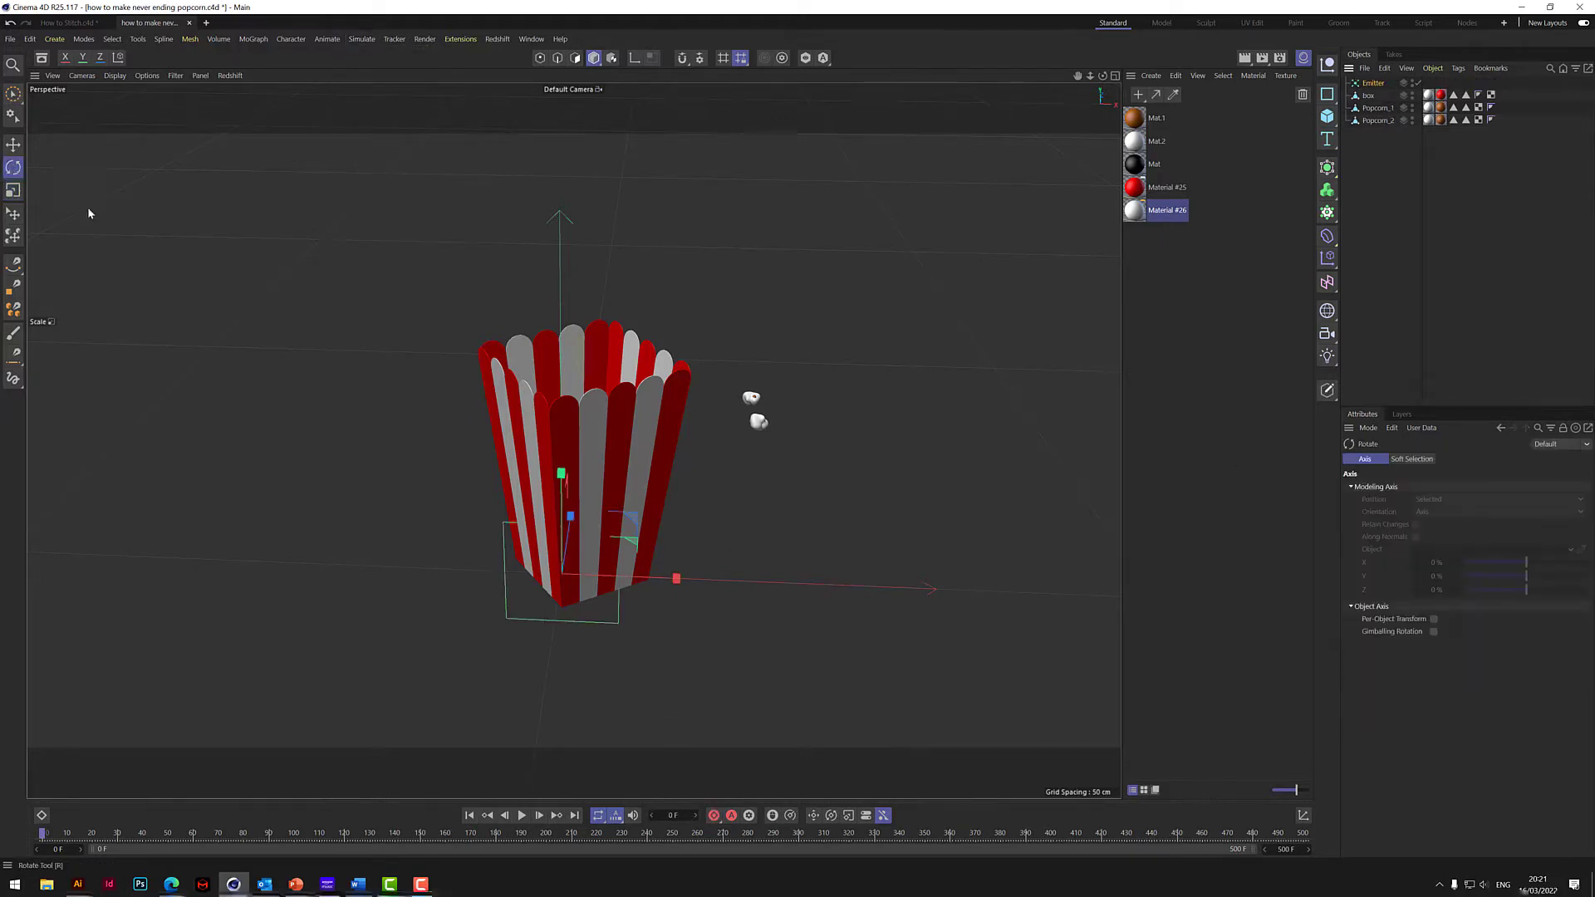
pyautogui.click(13, 166)
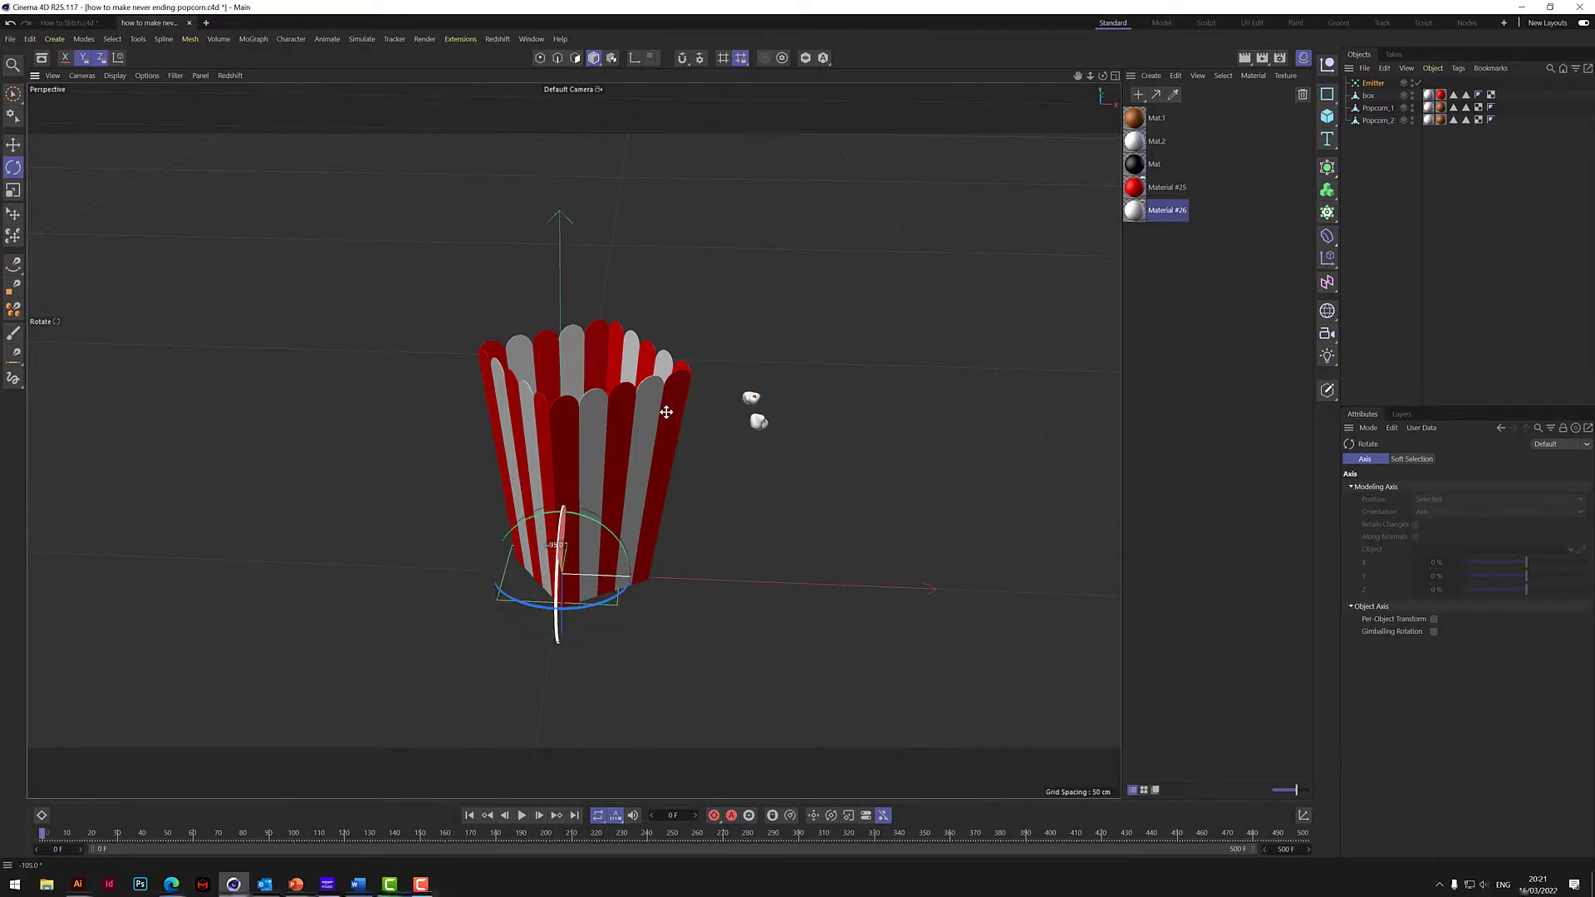
pyautogui.click(14, 166)
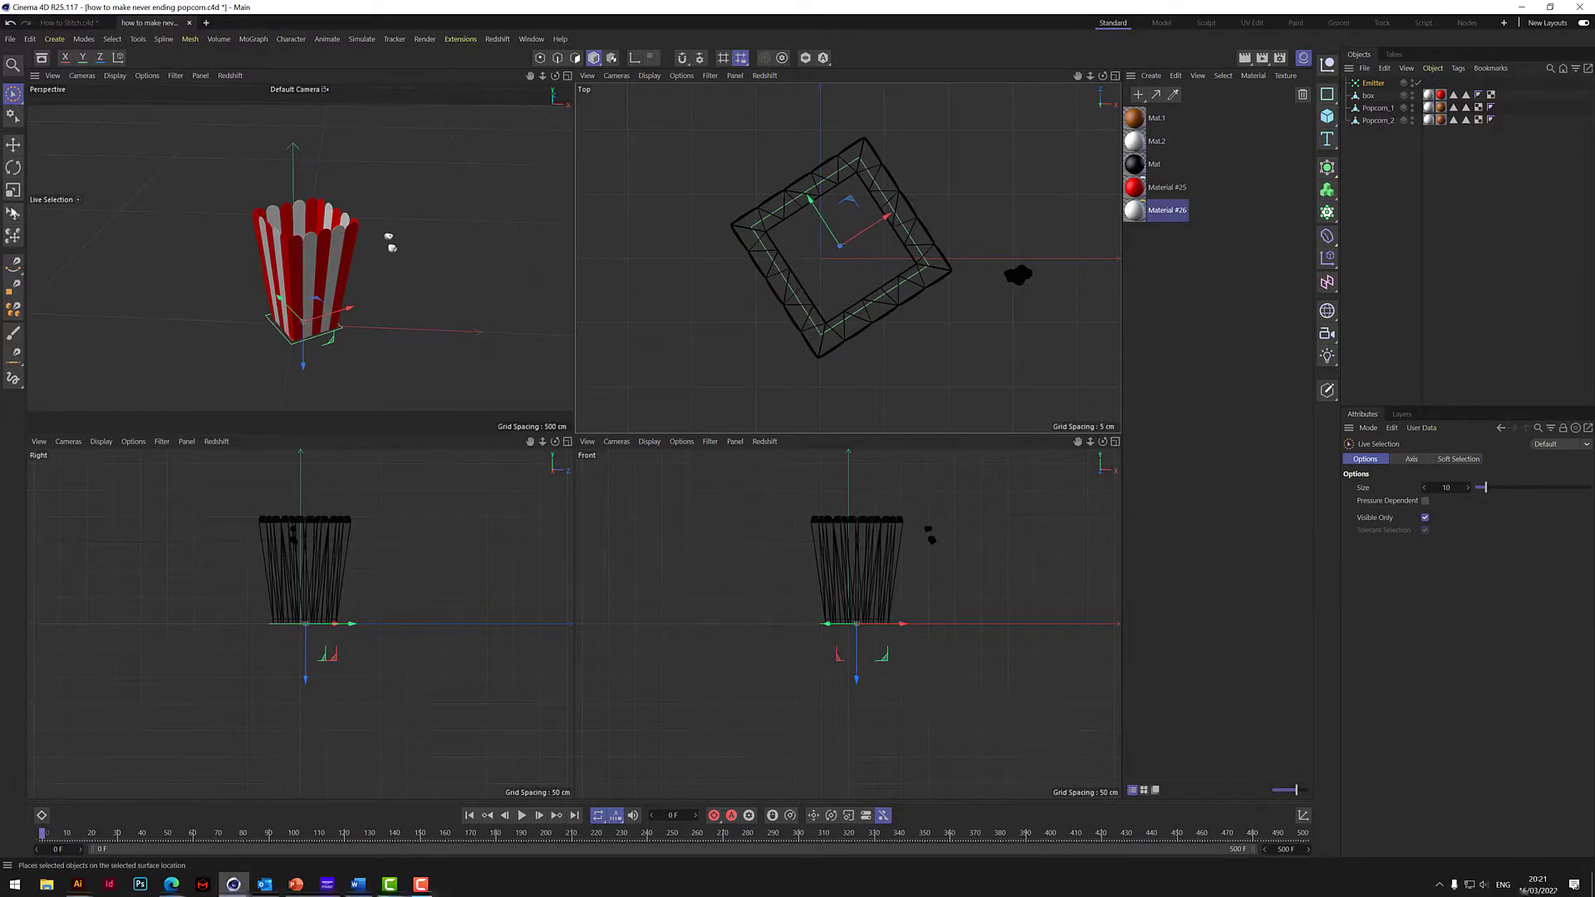
# - Scale the emitter to fit inside the box; Birthrate 300, Stop Emission 500F, Lifetime 500F, Speed 1000 cm
pyautogui.click(13, 188)
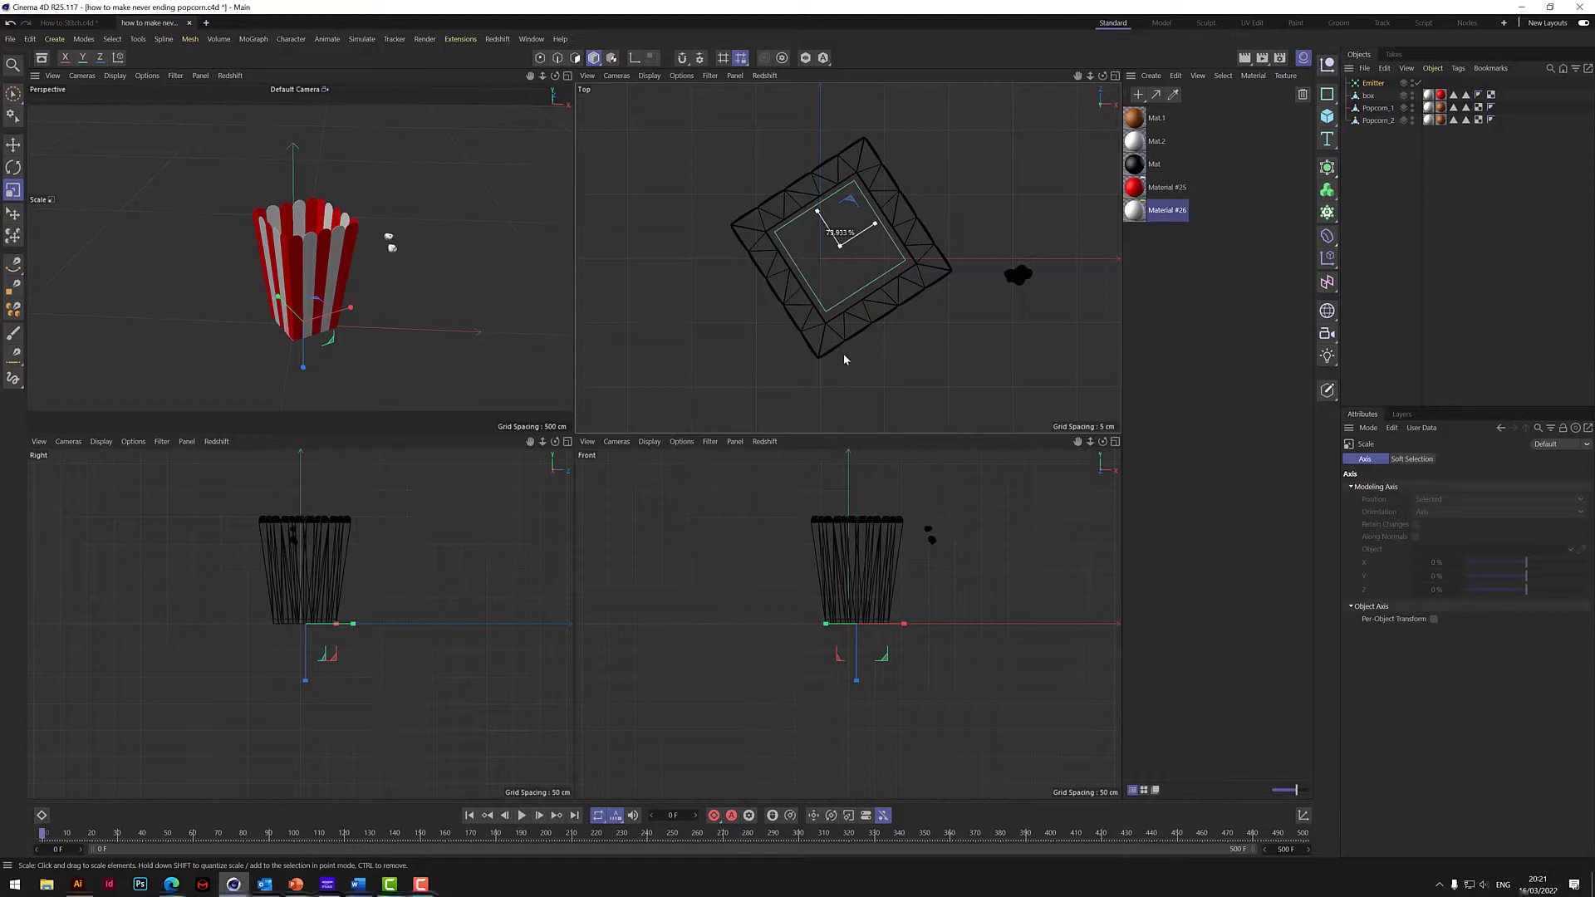
pyautogui.click(15, 93)
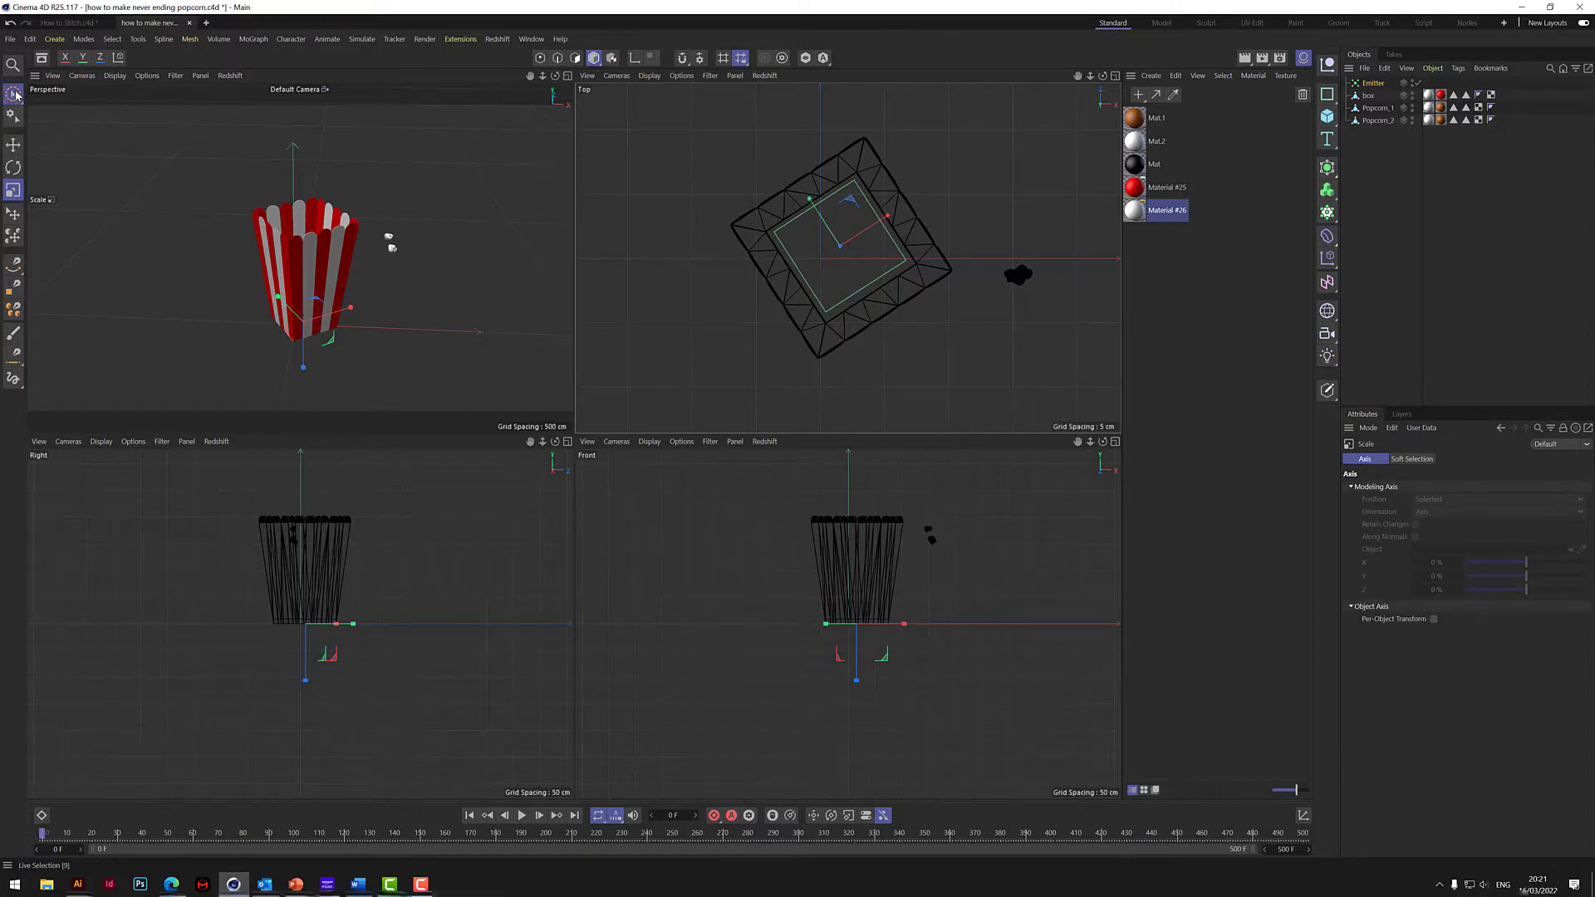
pyautogui.click(15, 93)
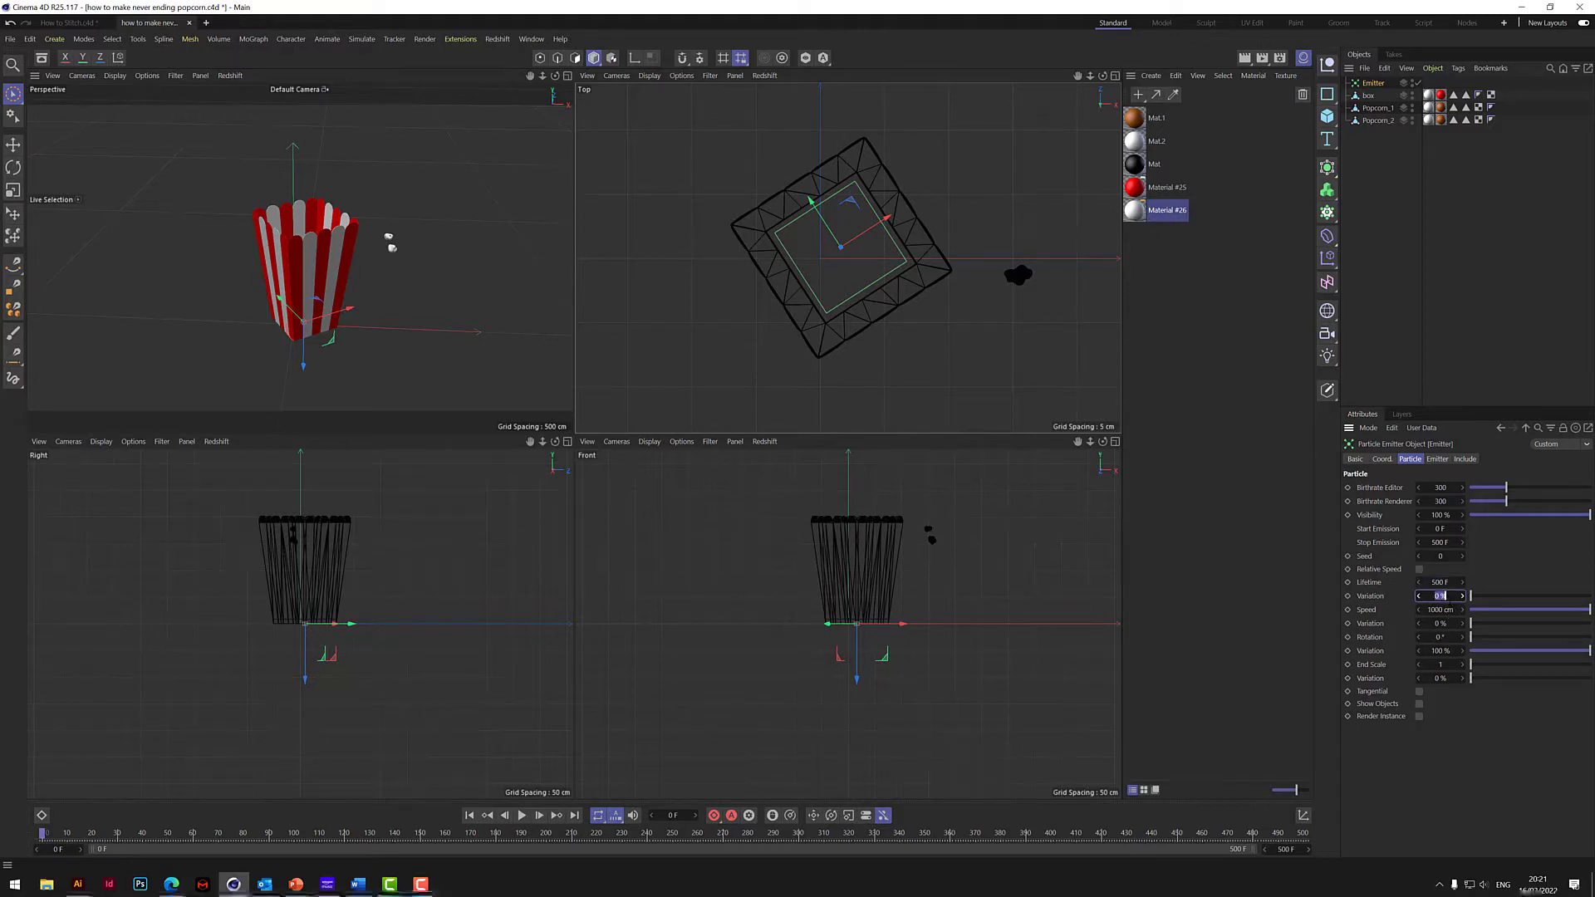
# - Set lifetime and speed variation to 20%, rotation 360°, and enable Show Objects
pyautogui.write('20')
pyautogui.click(1442, 636)
pyautogui.write('360')
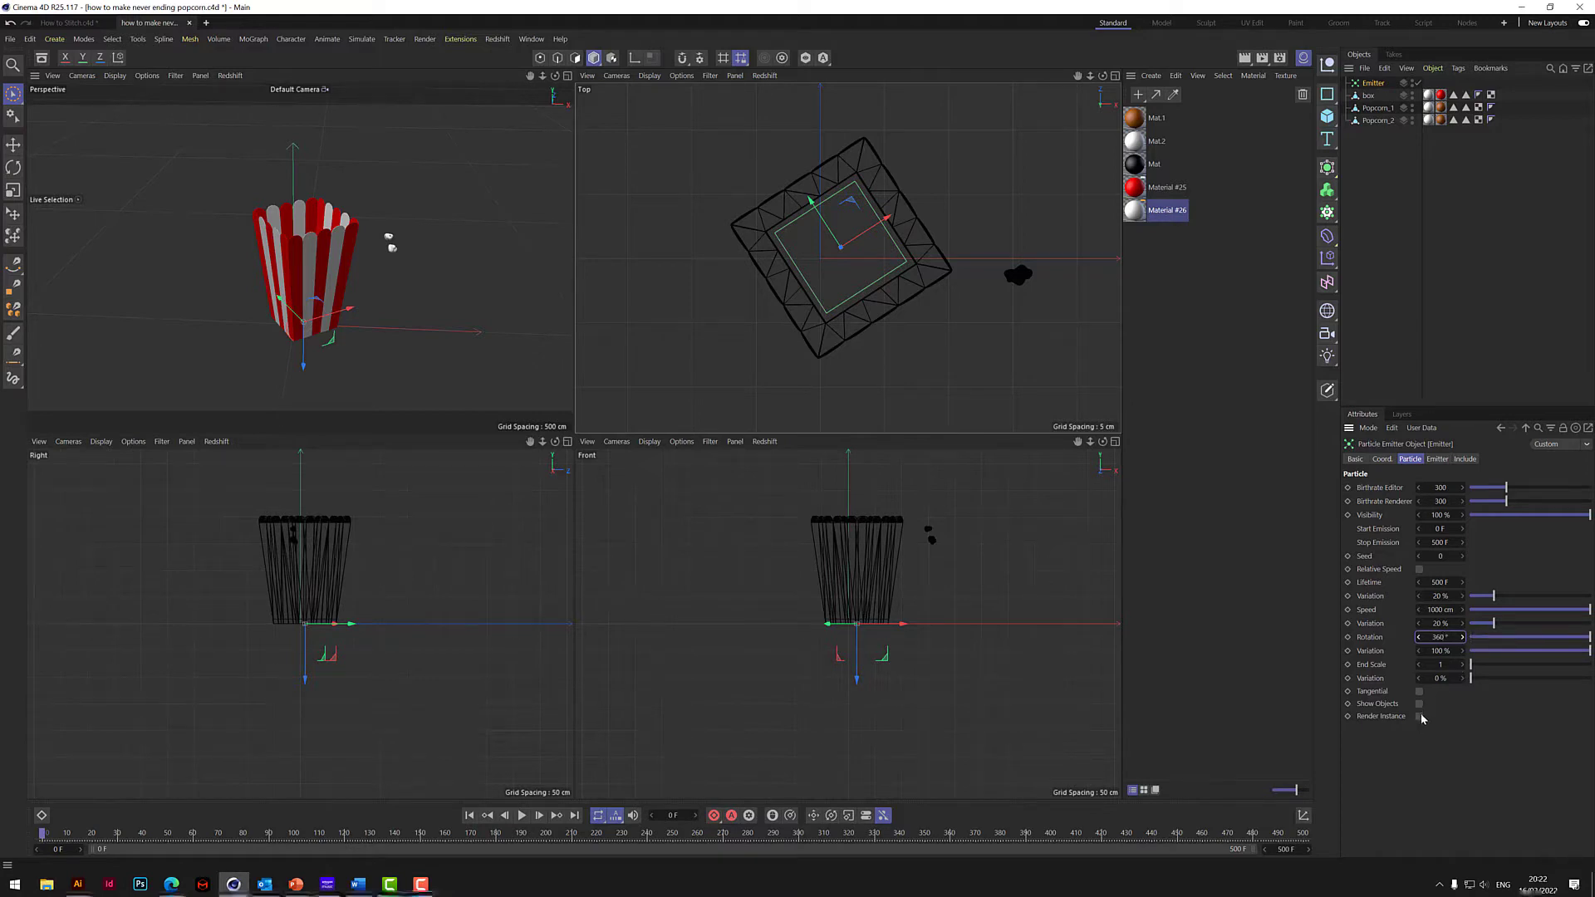
pyautogui.click(1421, 703)
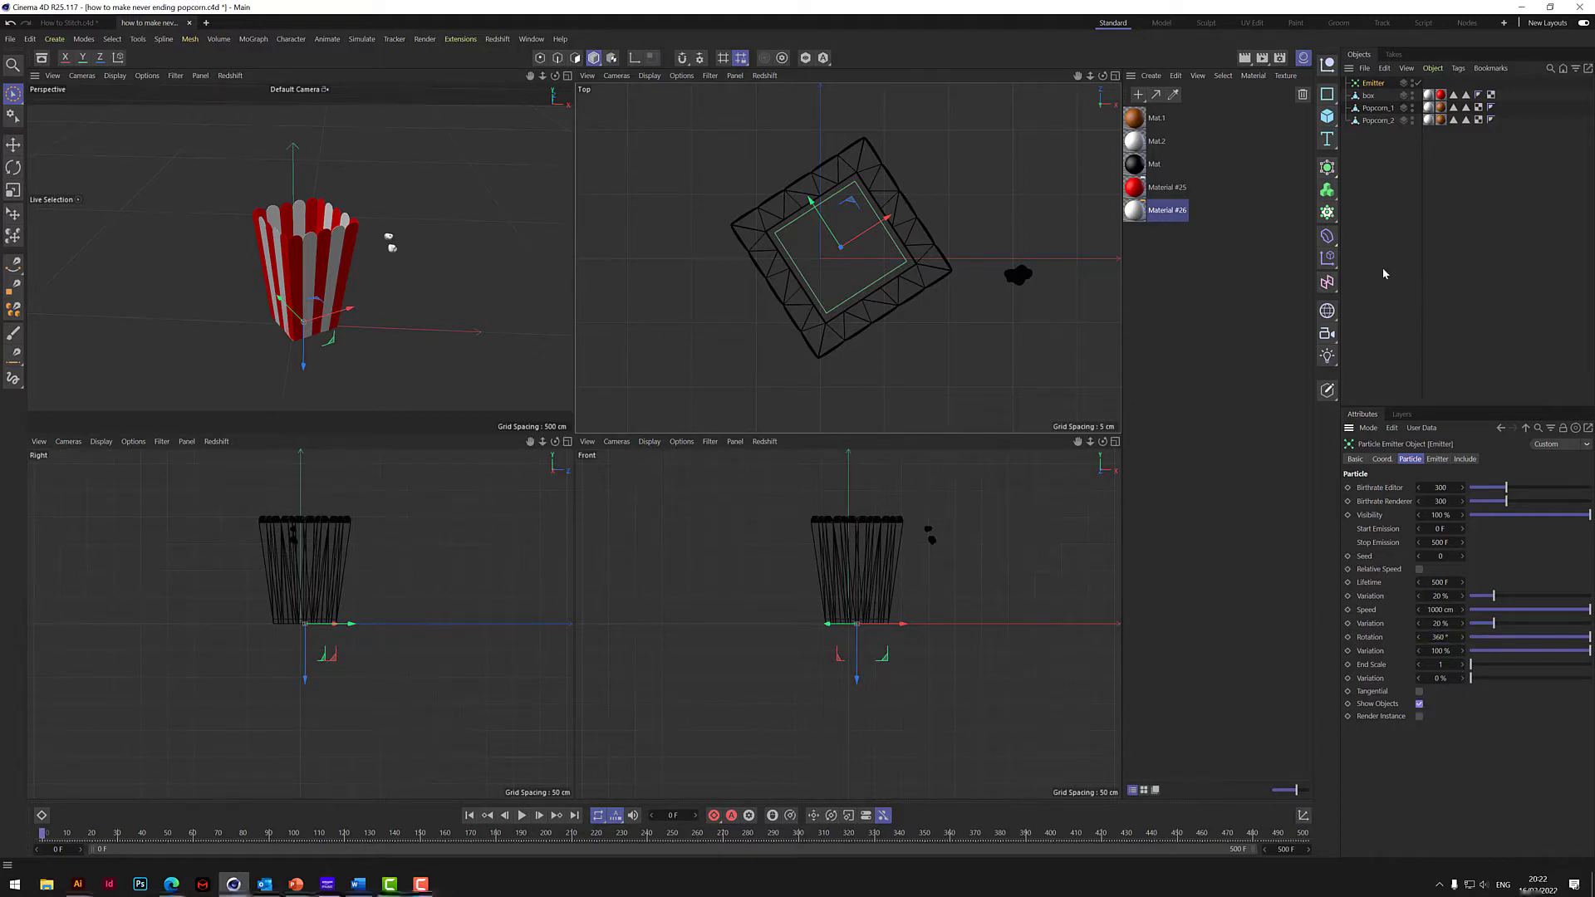
# - Make Popcorn_1 and Popcorn_2 children of the Emitter in the Object Manager
pyautogui.click(1375, 107)
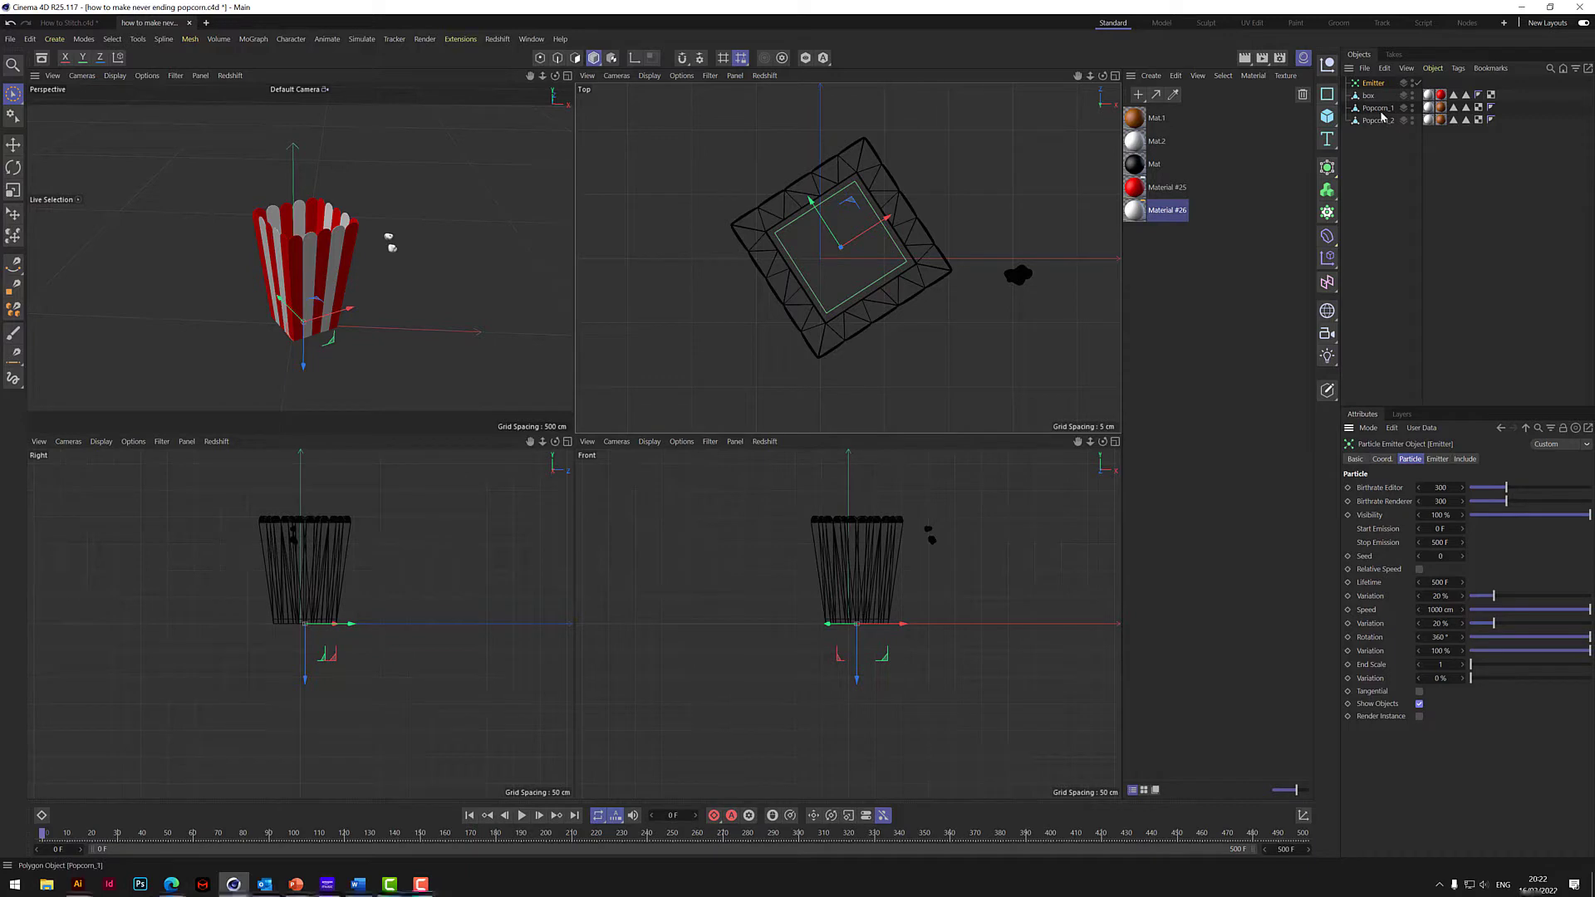
pyautogui.click(1379, 108)
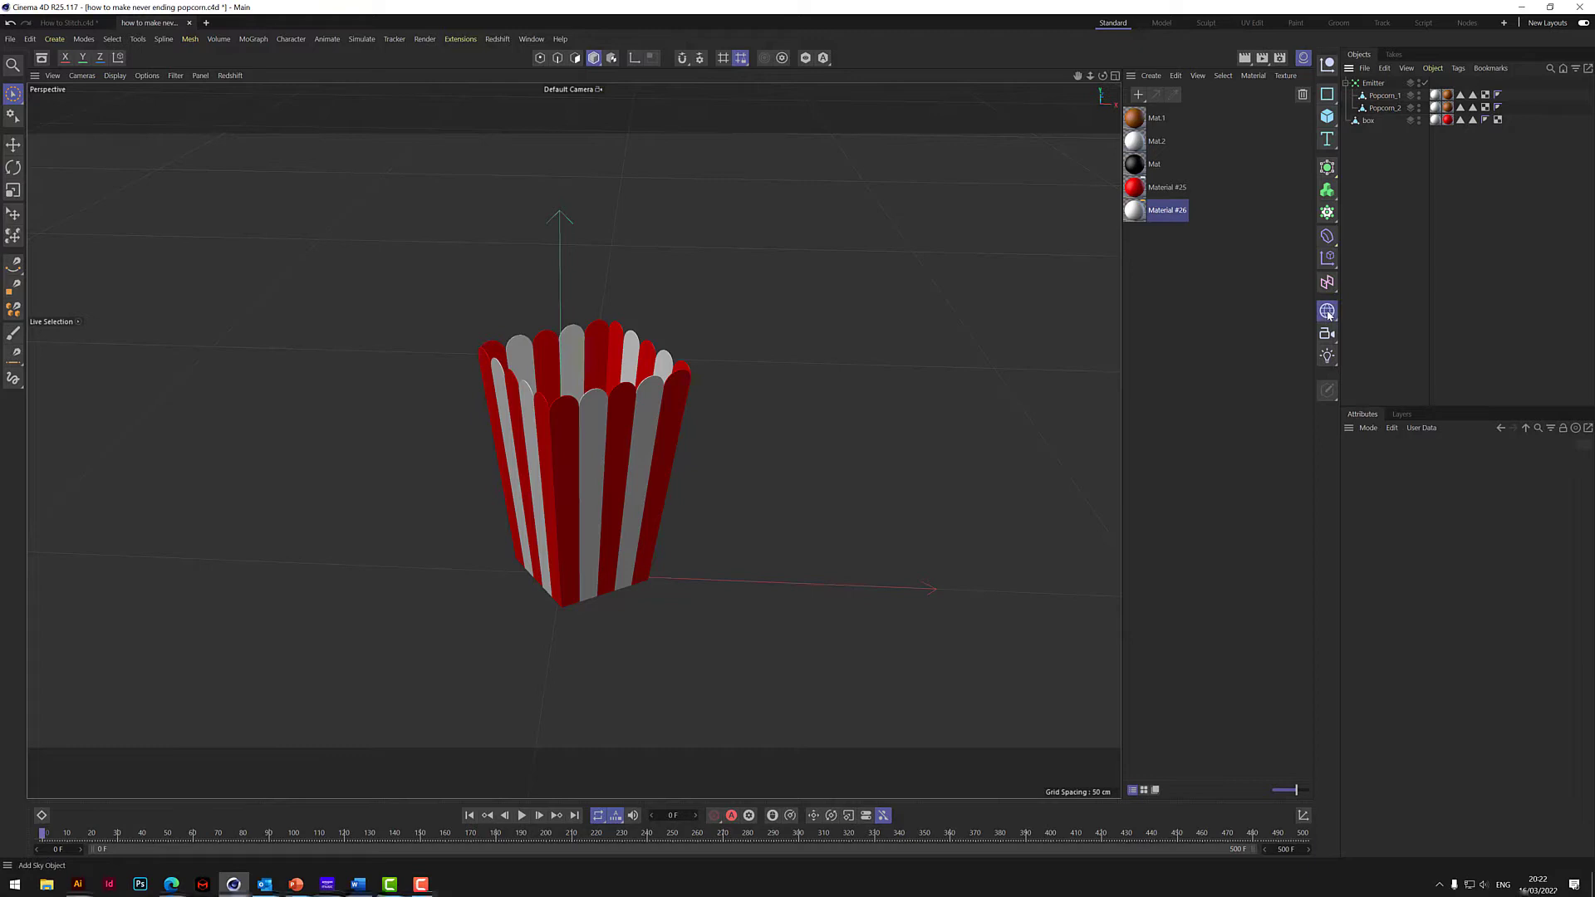
# - Add a Floor and give the Box a Collider Body tag with Static Mesh shape
pyautogui.click(1328, 310)
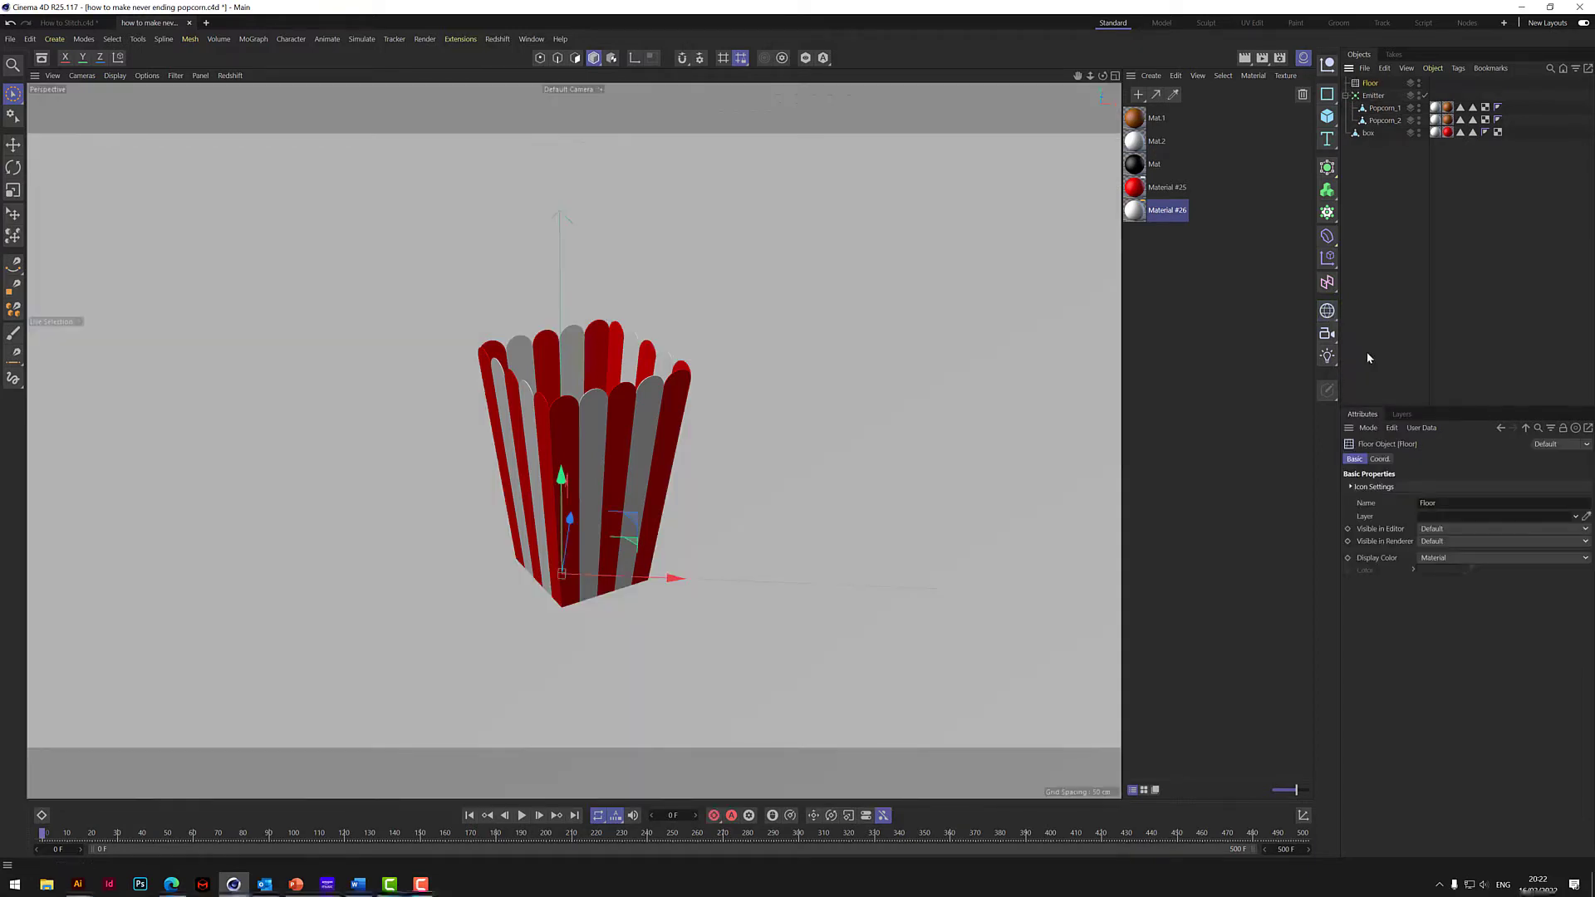
pyautogui.moveTo(1429, 164)
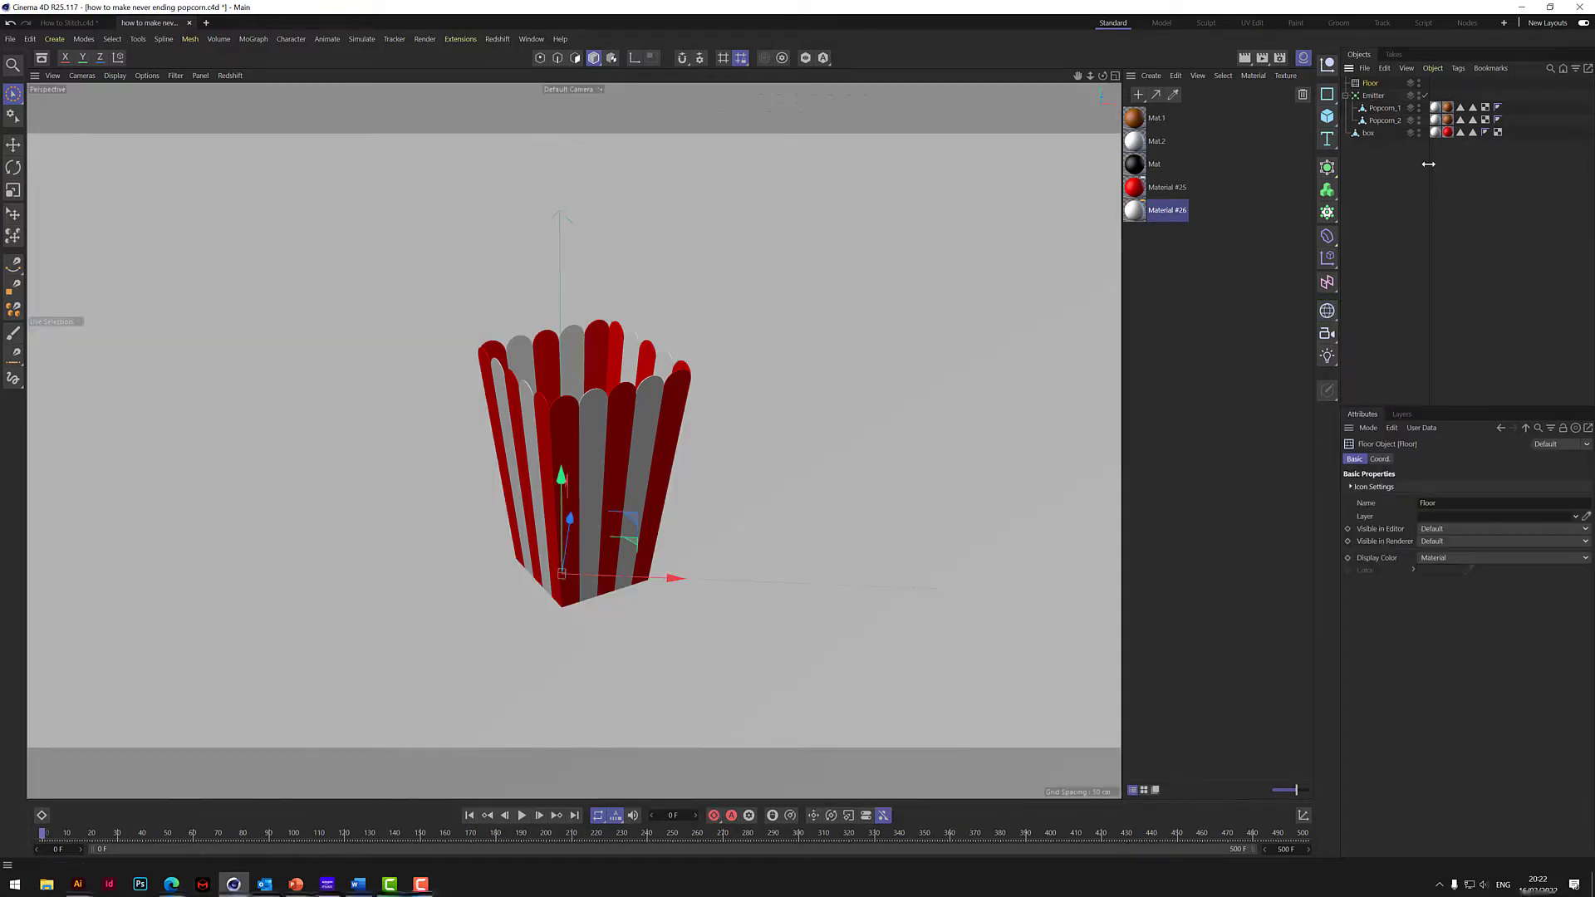
pyautogui.click(1369, 83)
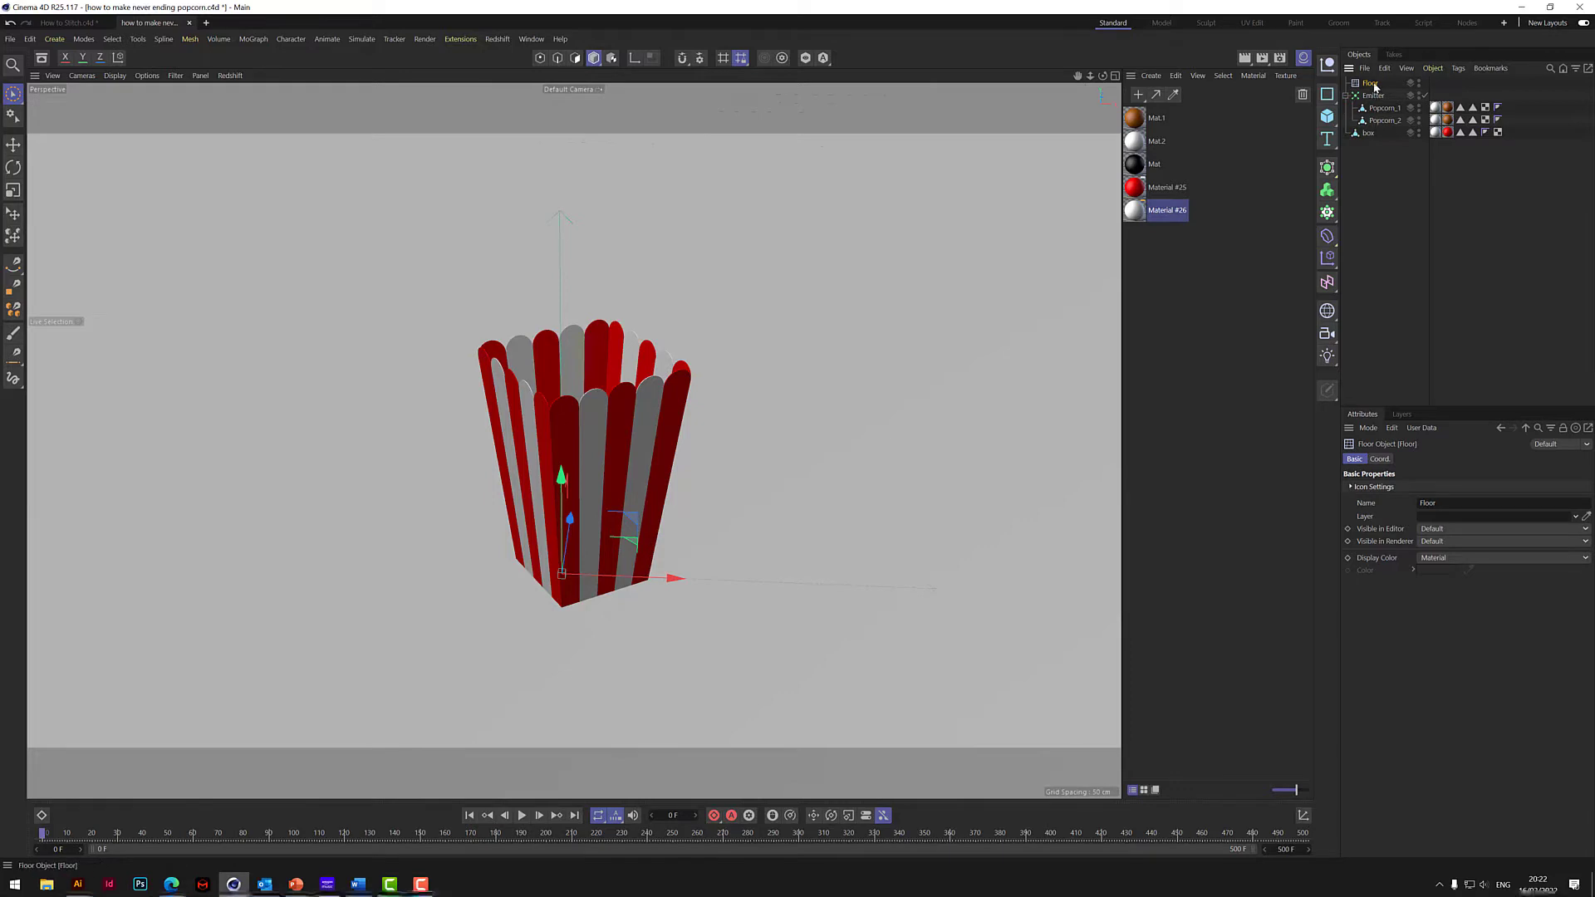
pyautogui.rightClick(1367, 83)
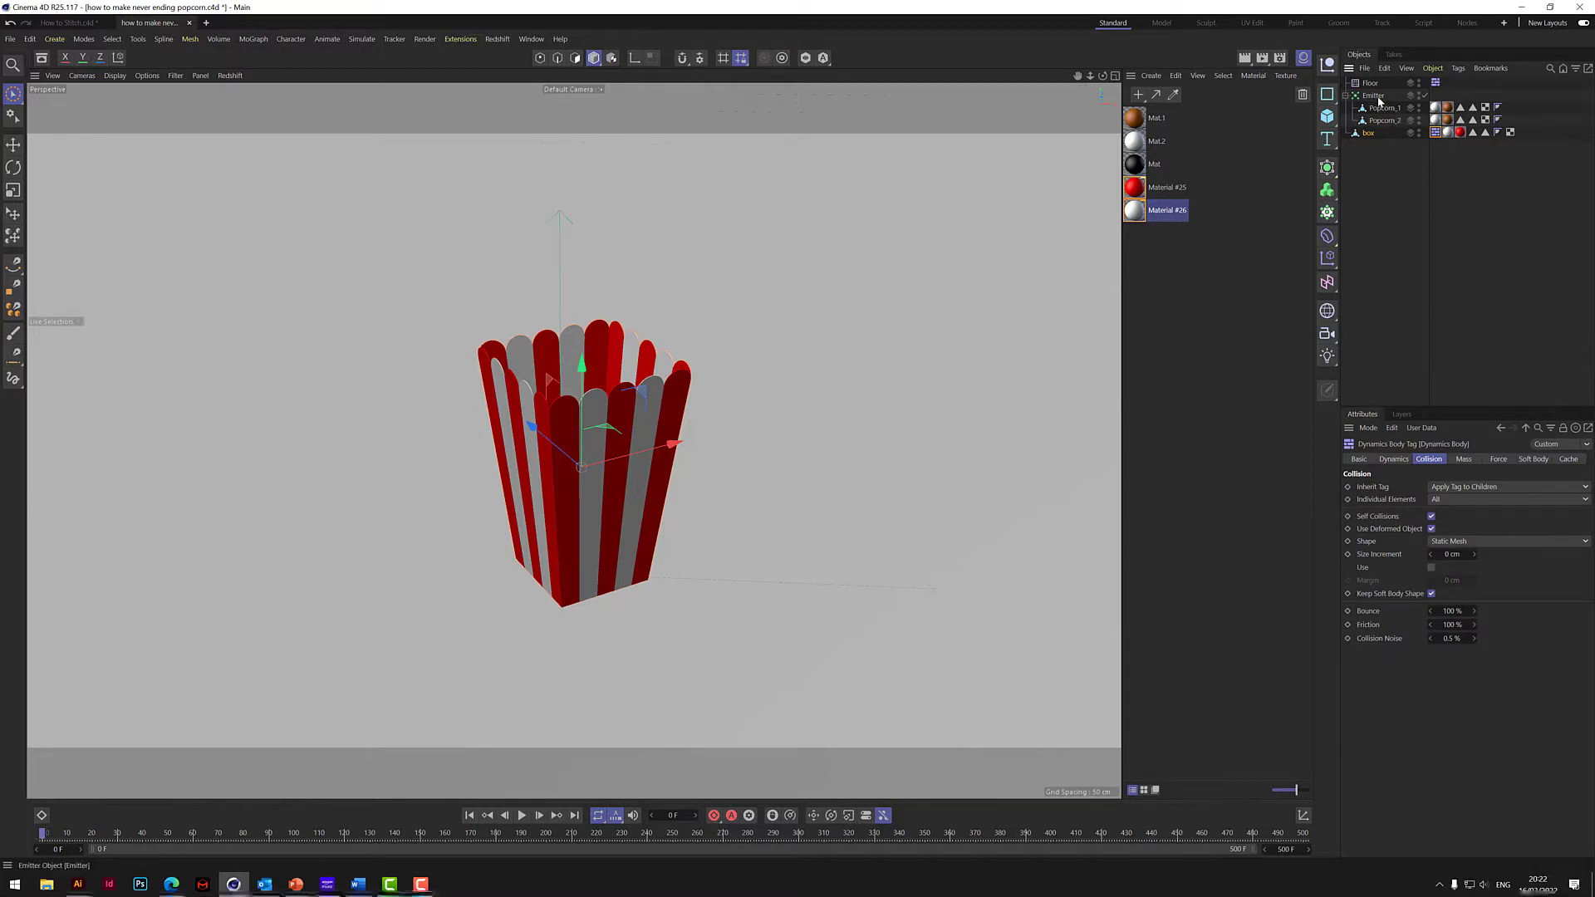
# - Give both popcorn pieces Rigid Body tags with 5% bounce and 90% friction
pyautogui.click(1384, 108)
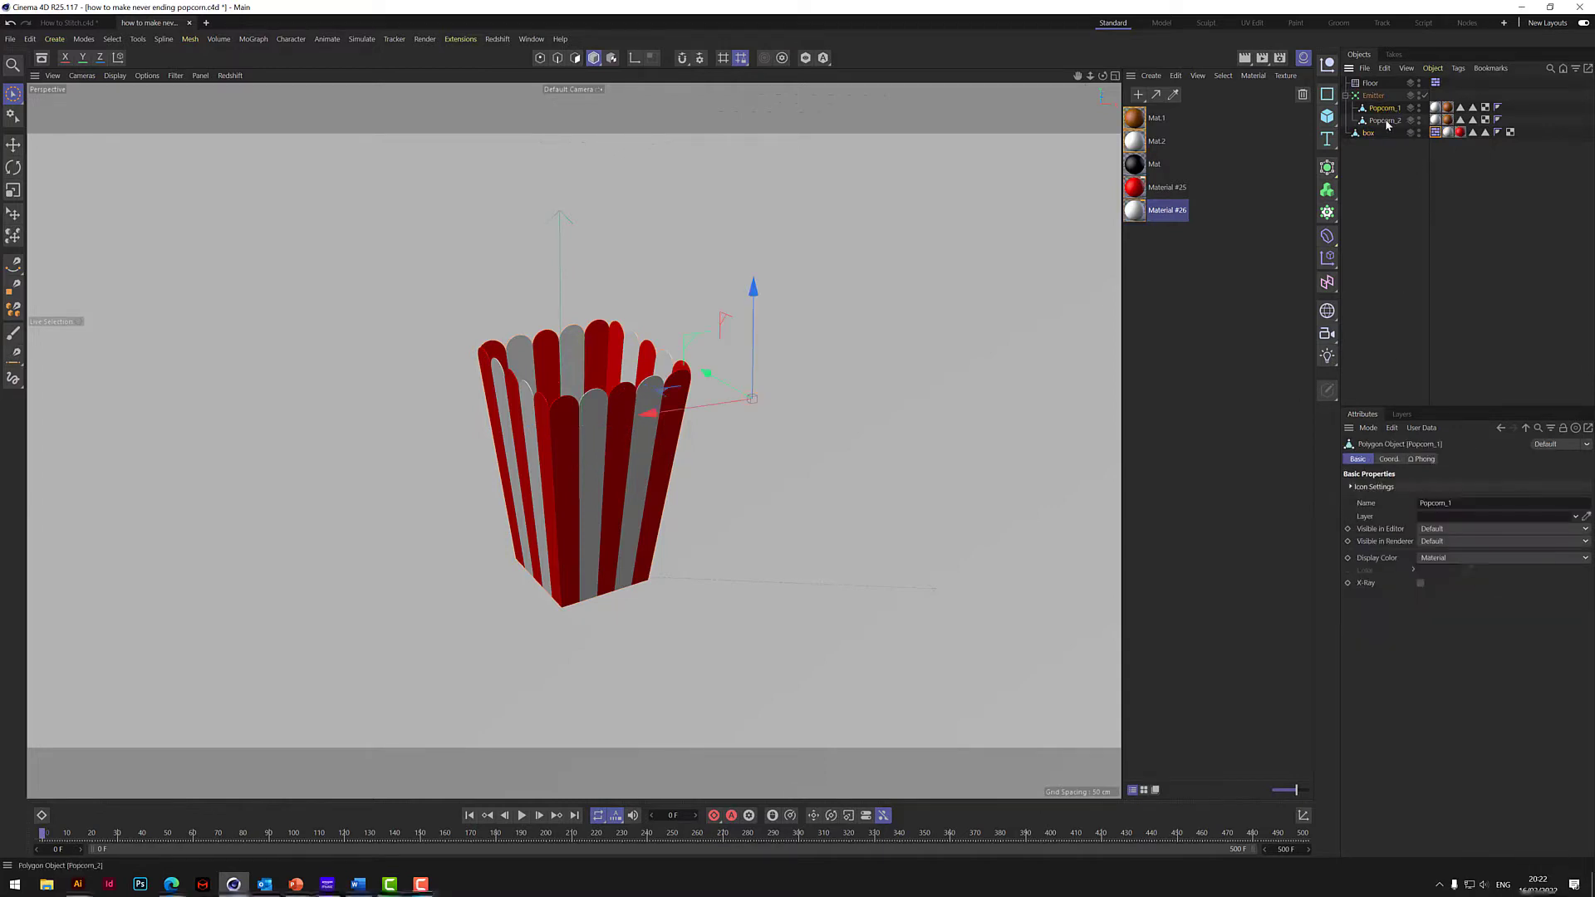
pyautogui.rightClick(1381, 119)
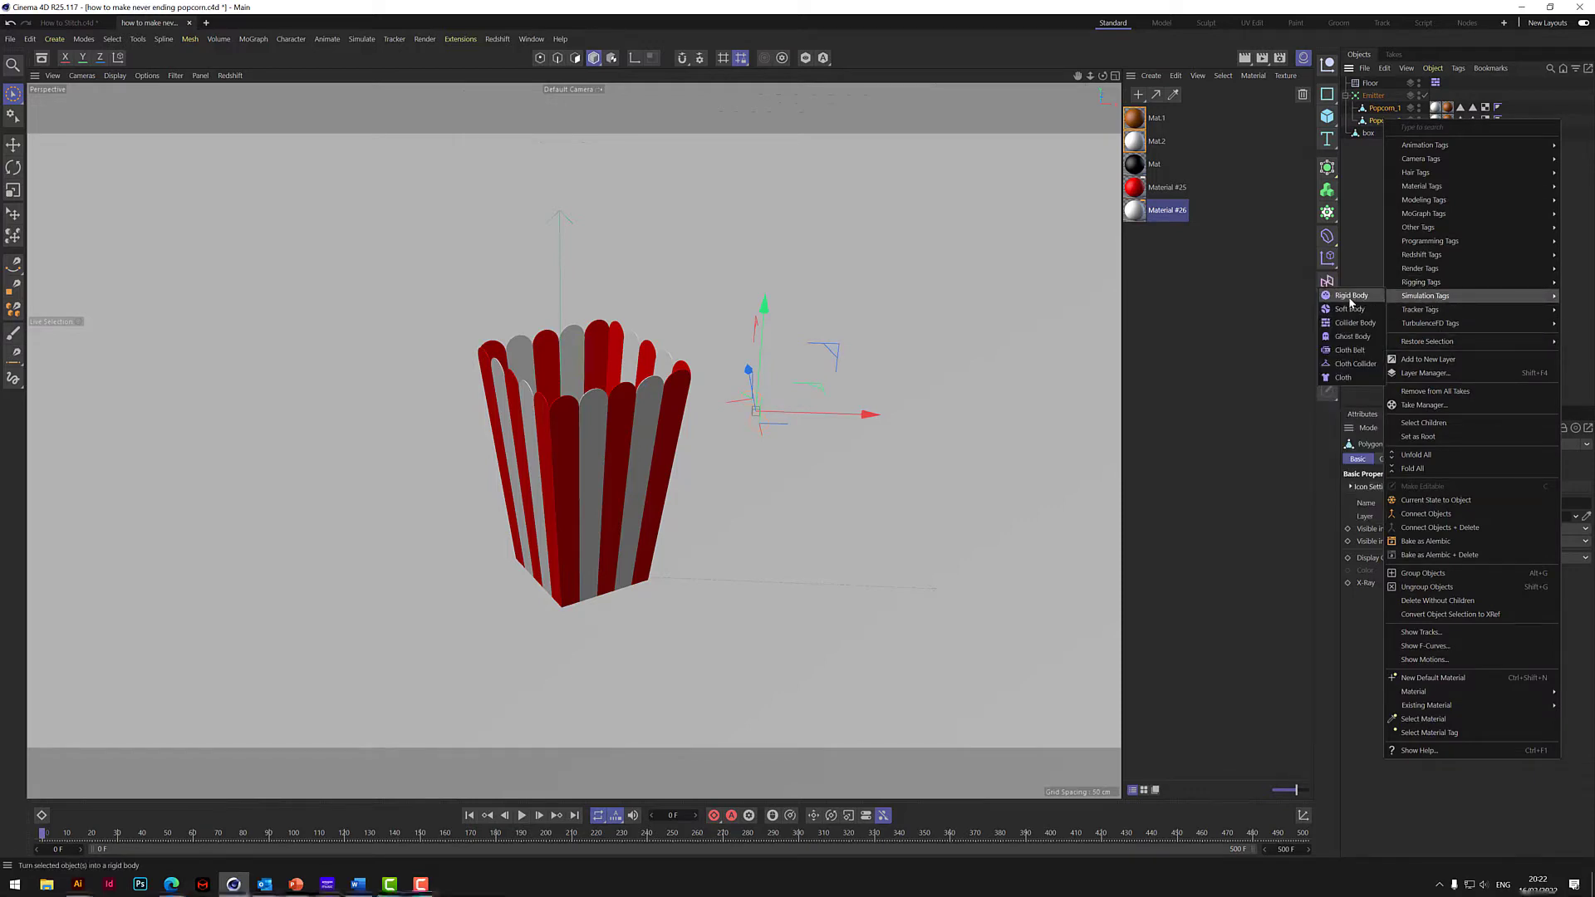
pyautogui.click(1352, 296)
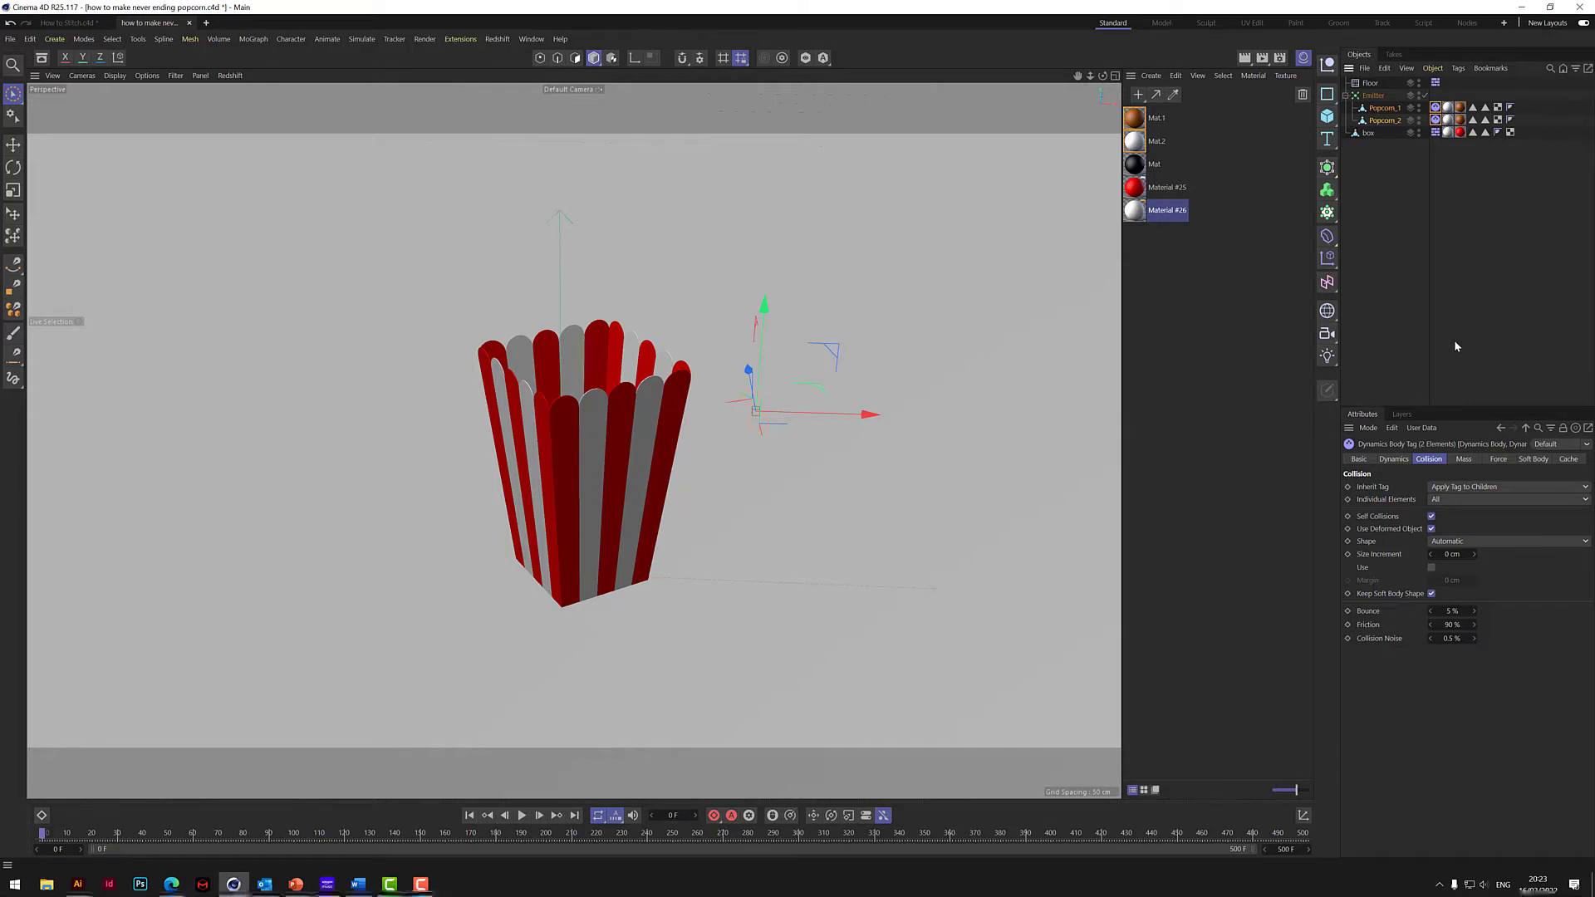
# - In Project Settings > Dynamics > Expert, set collision margin 0.2 cm and scale 5 cm
pyautogui.click(1494, 459)
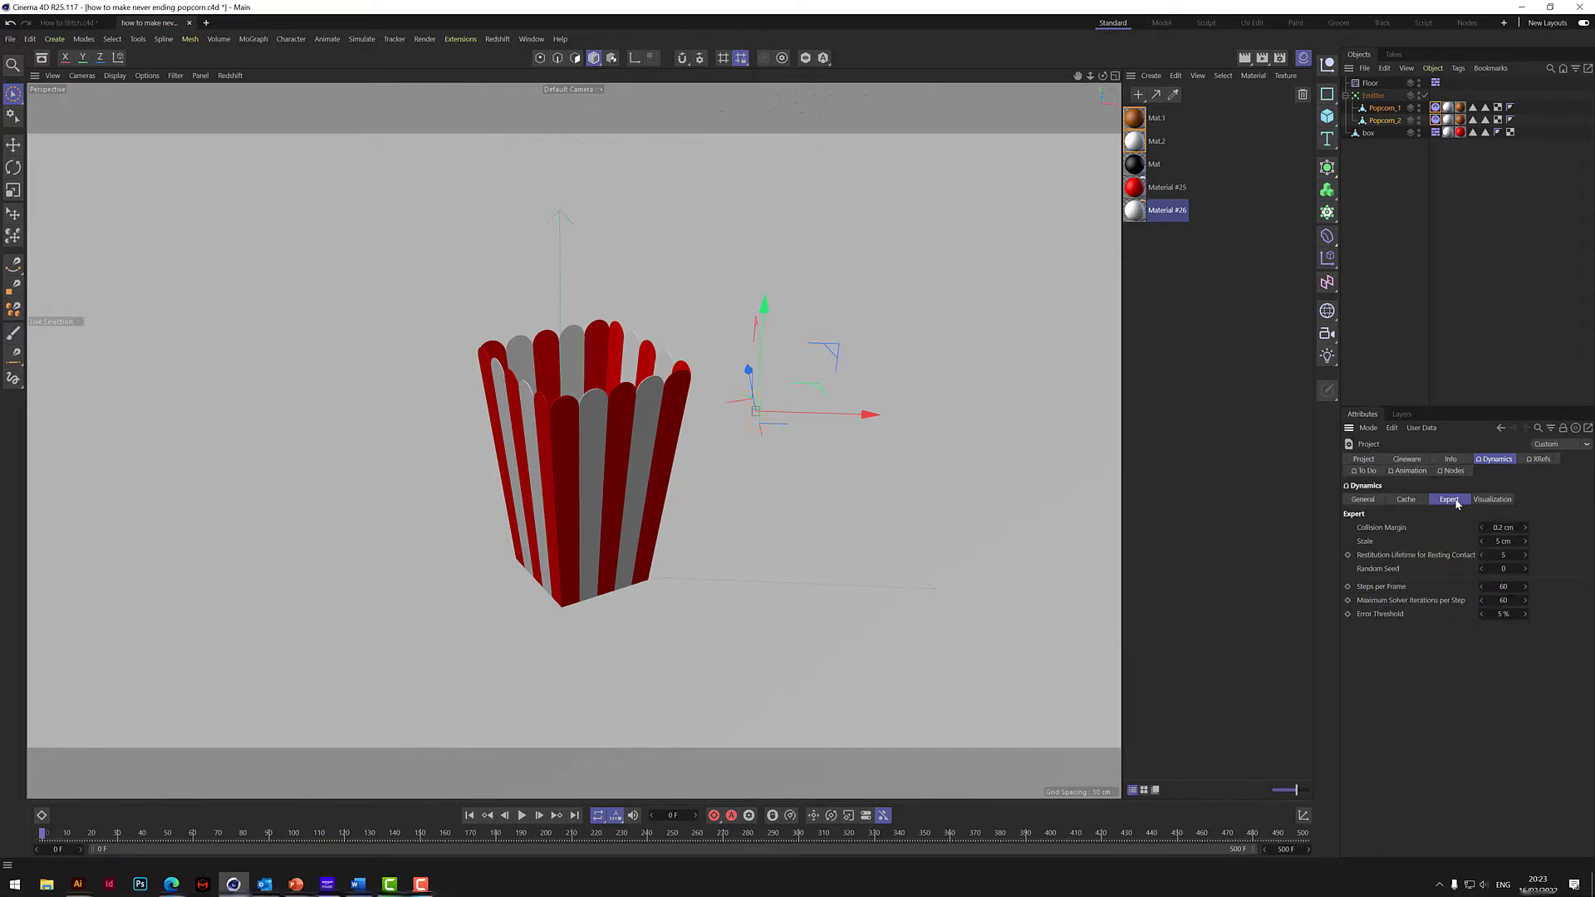
pyautogui.click(1502, 527)
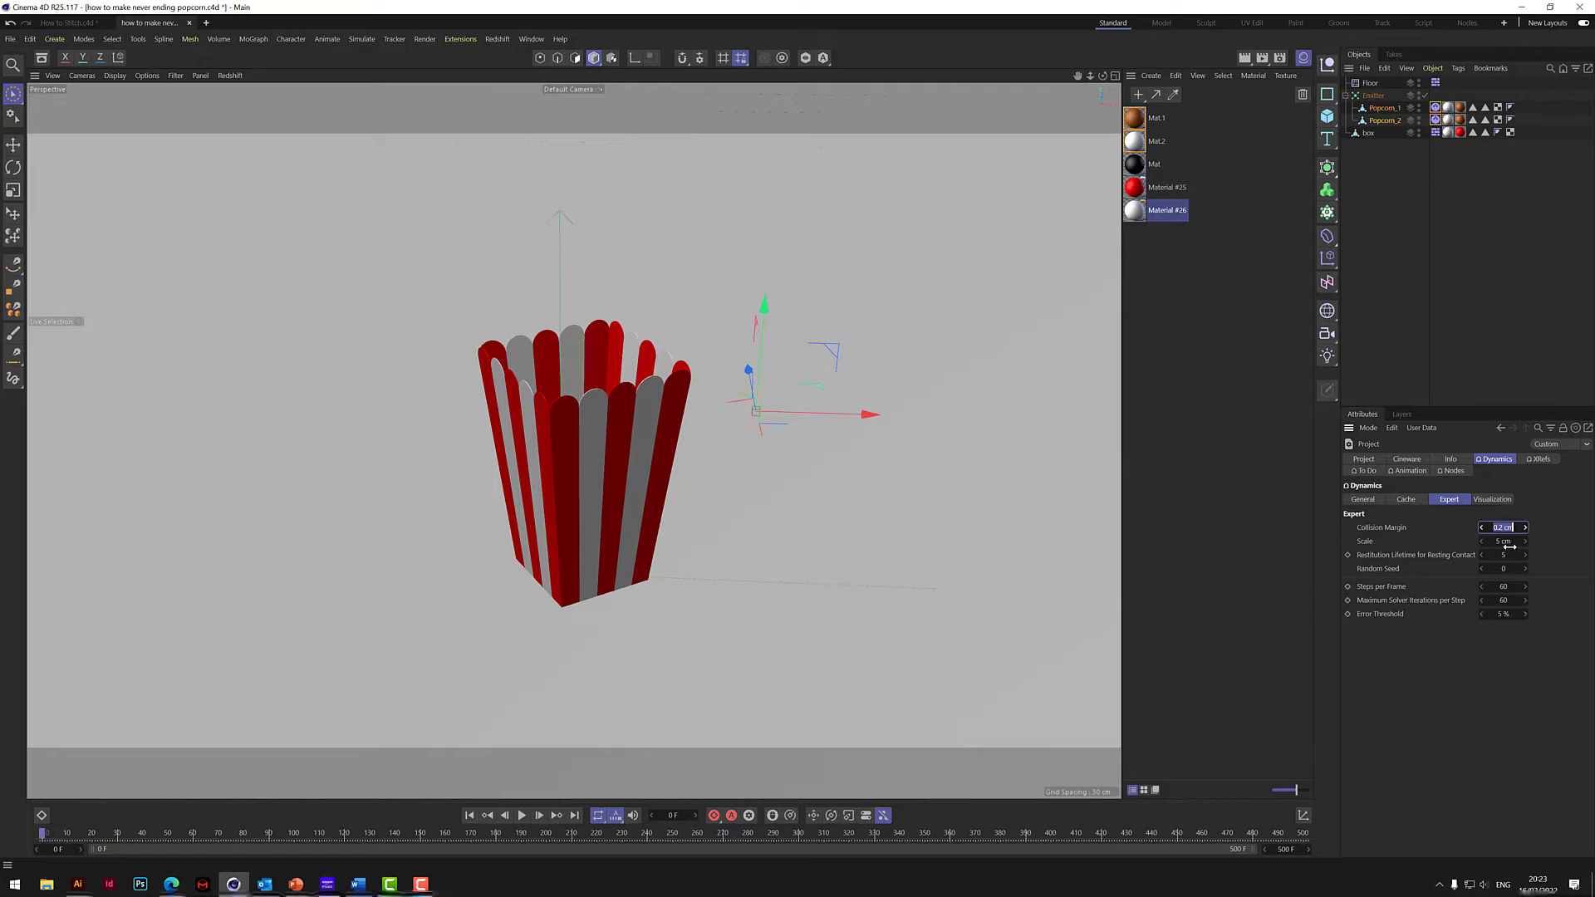
pyautogui.click(1502, 541)
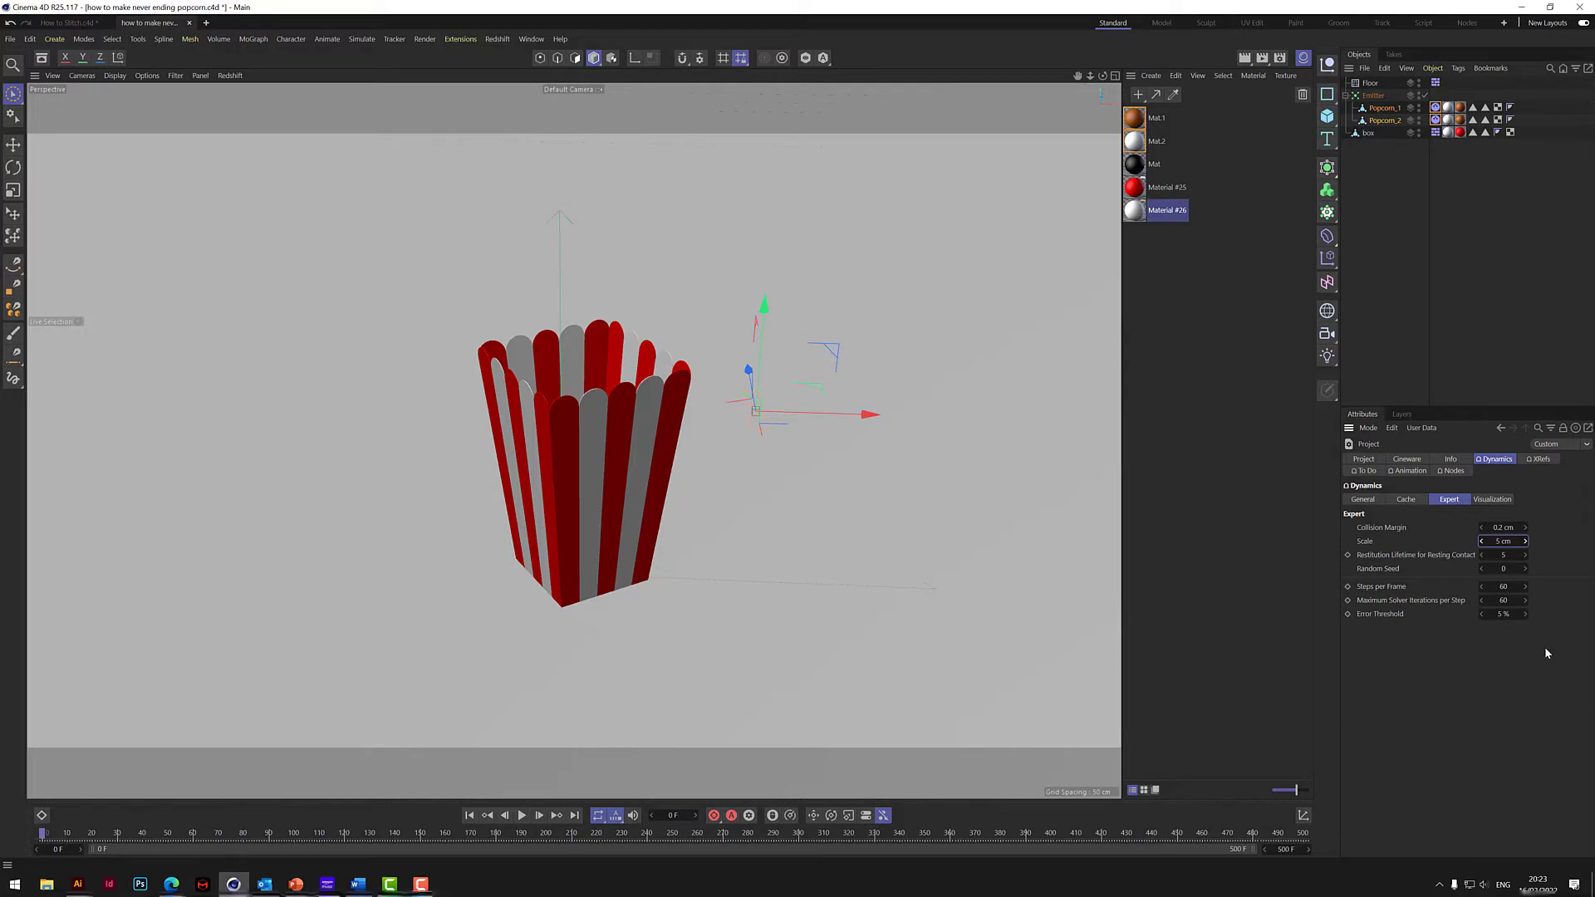
pyautogui.moveTo(1414, 608)
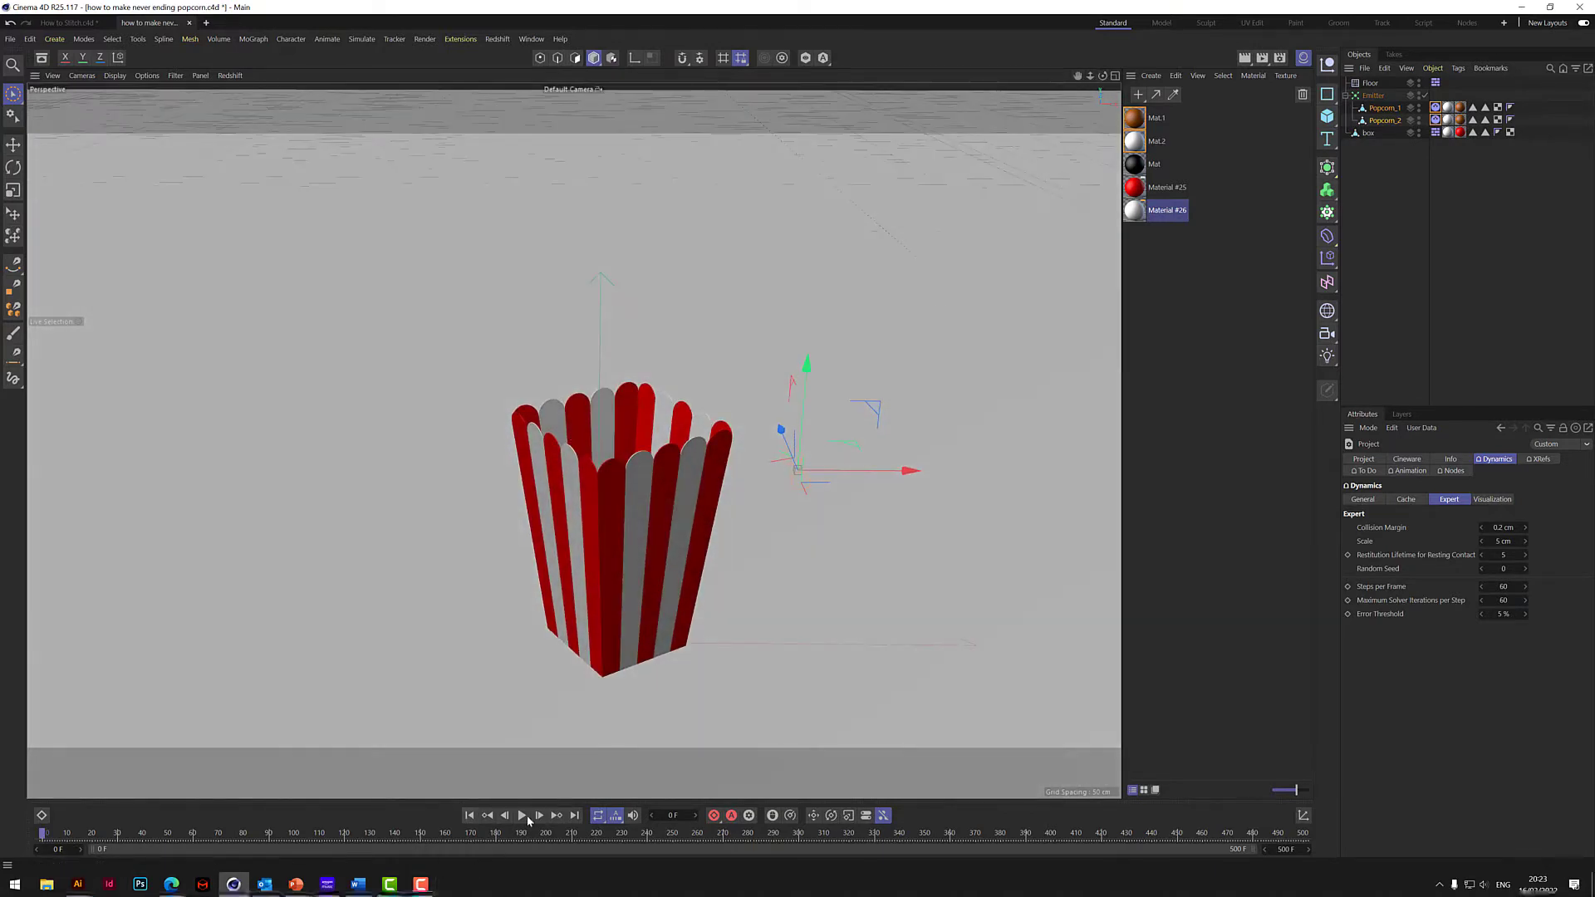
# - Play the dynamics simulation so popcorn bursts out of the striped box, then stop
pyautogui.click(522, 814)
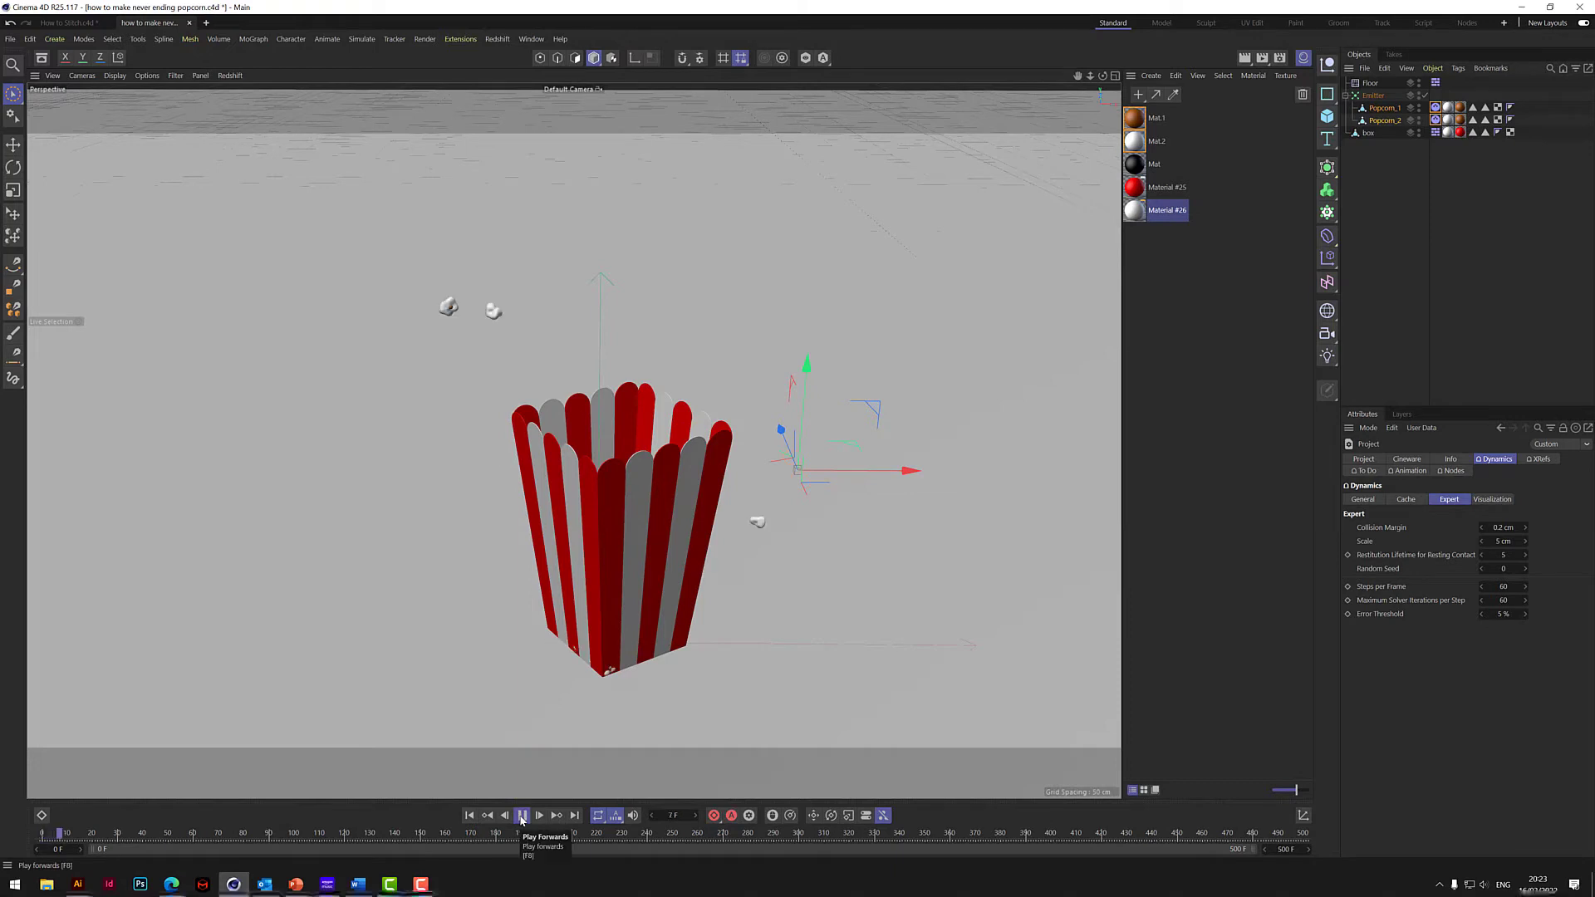
pyautogui.click(521, 814)
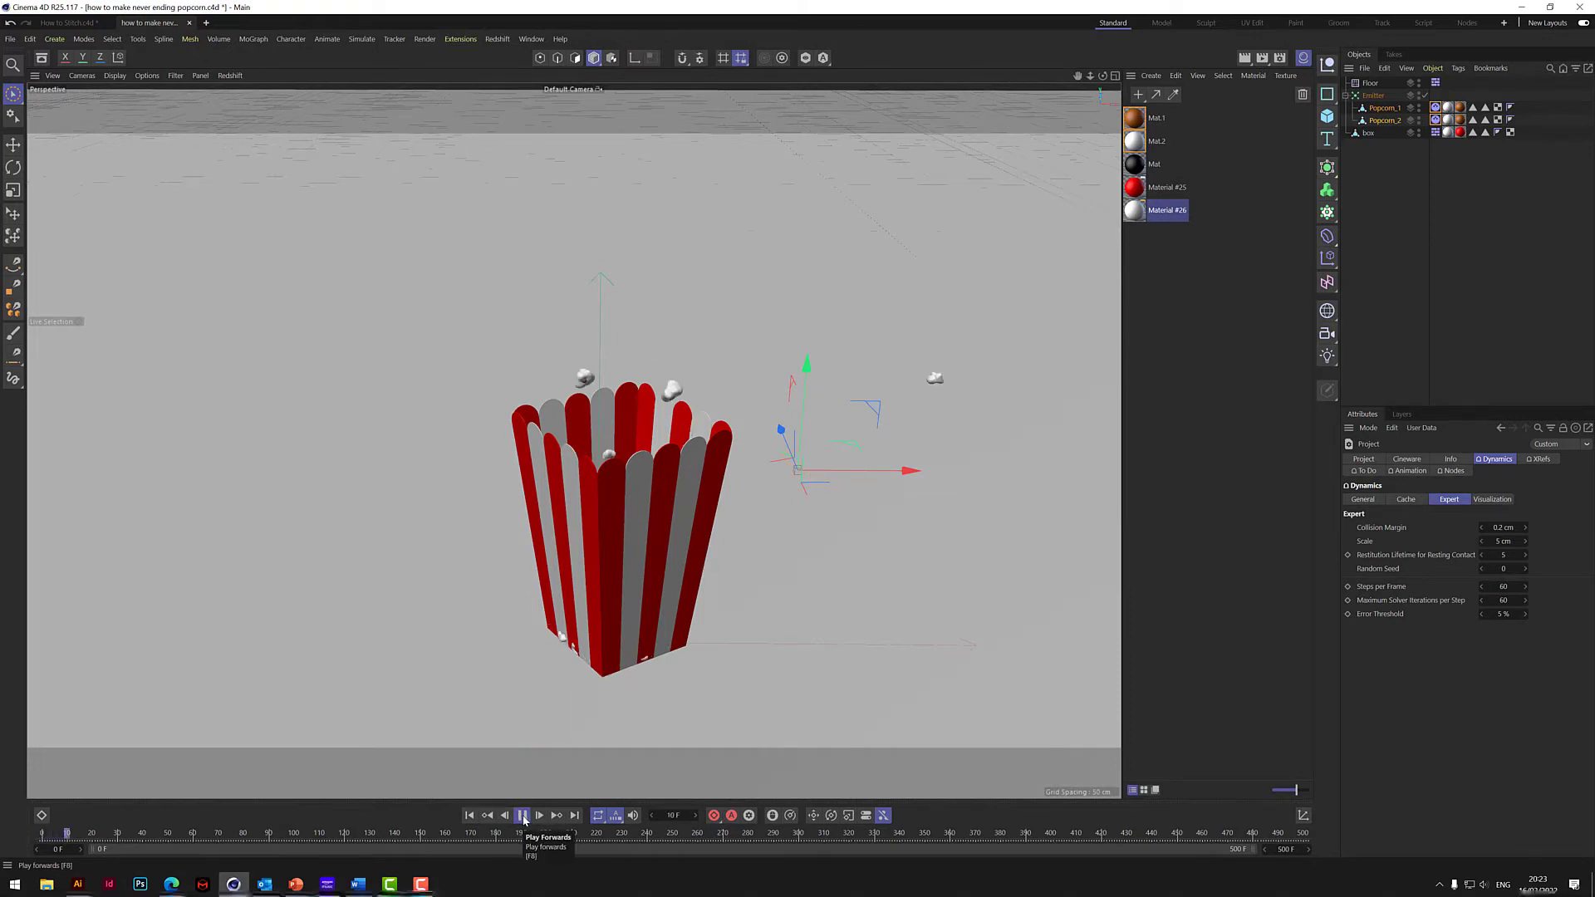
pyautogui.click(521, 814)
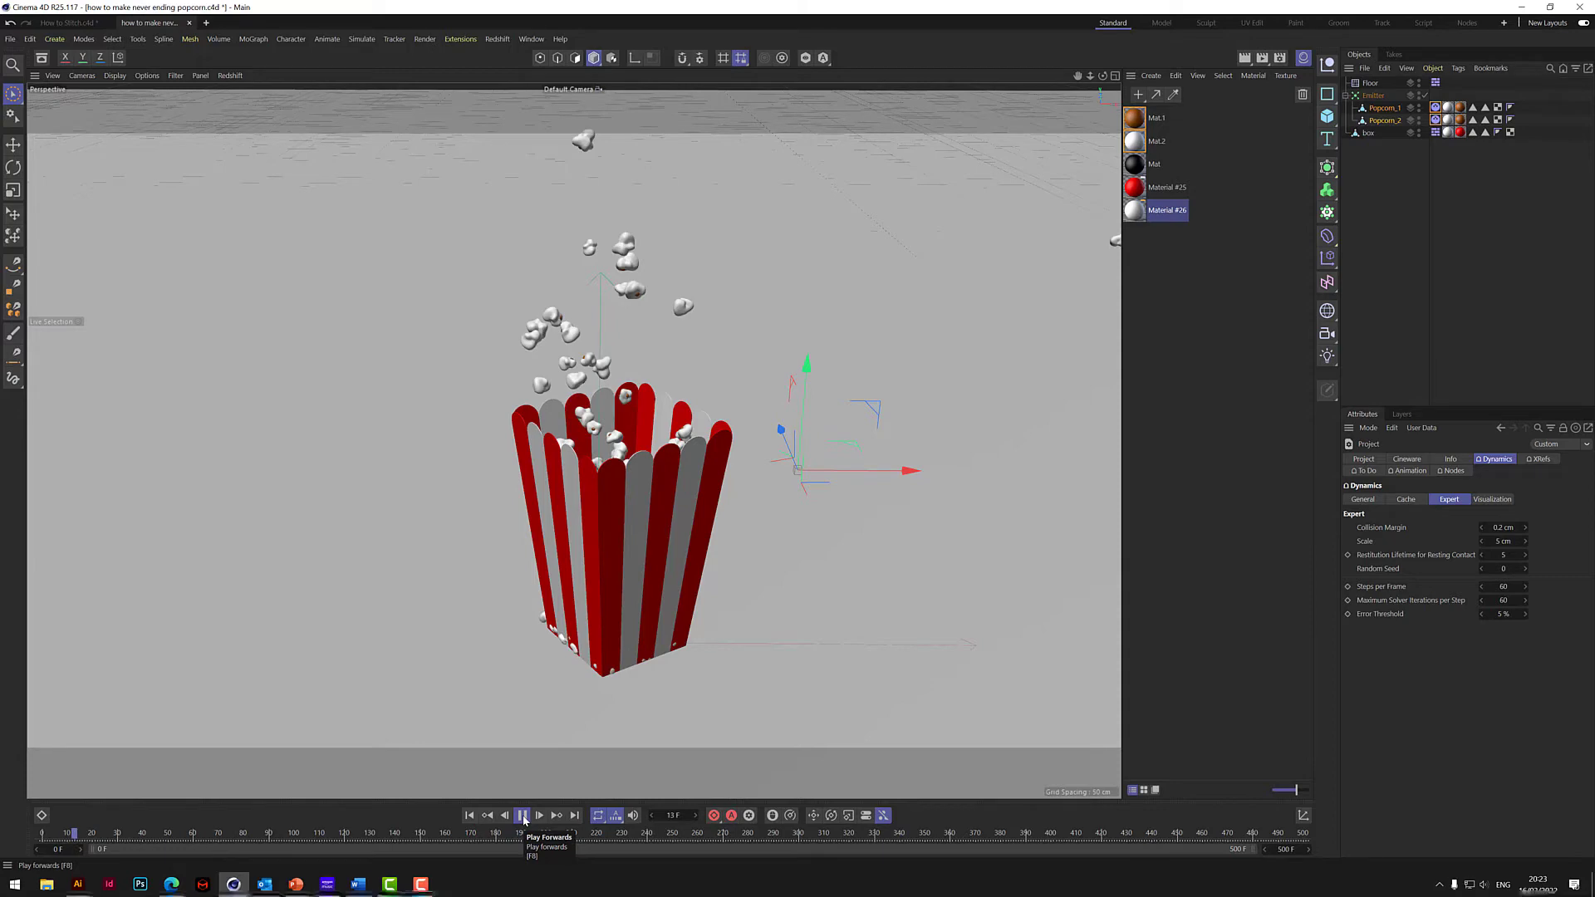
pyautogui.click(522, 814)
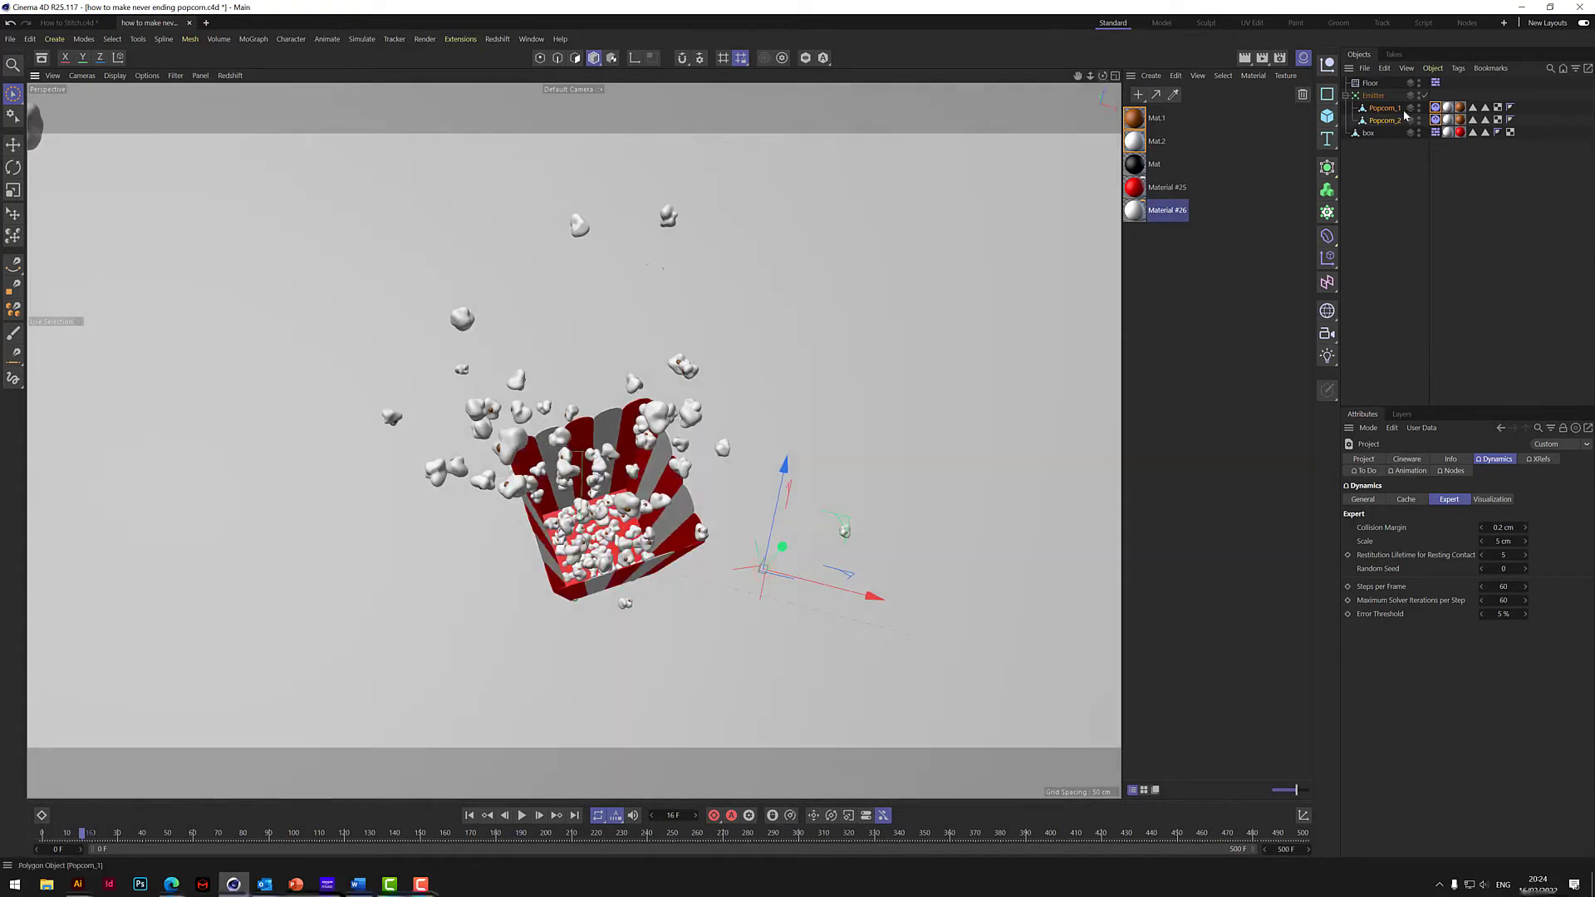
# - Adjust the emitter's birthrate and rescale it to sit within the box's base
pyautogui.click(1375, 95)
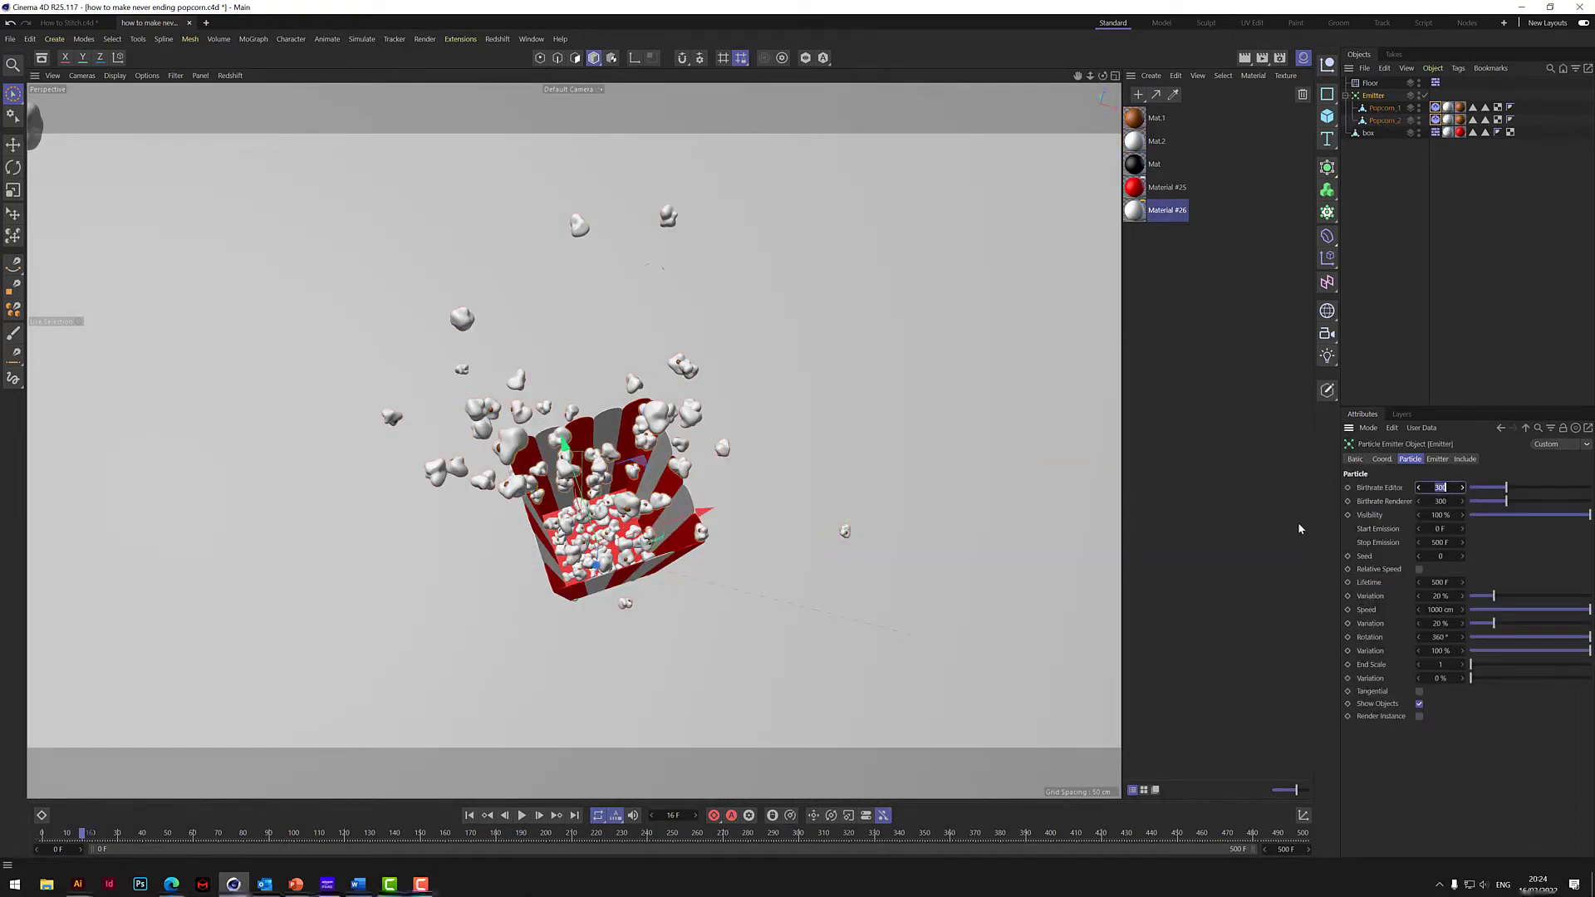
pyautogui.click(15, 188)
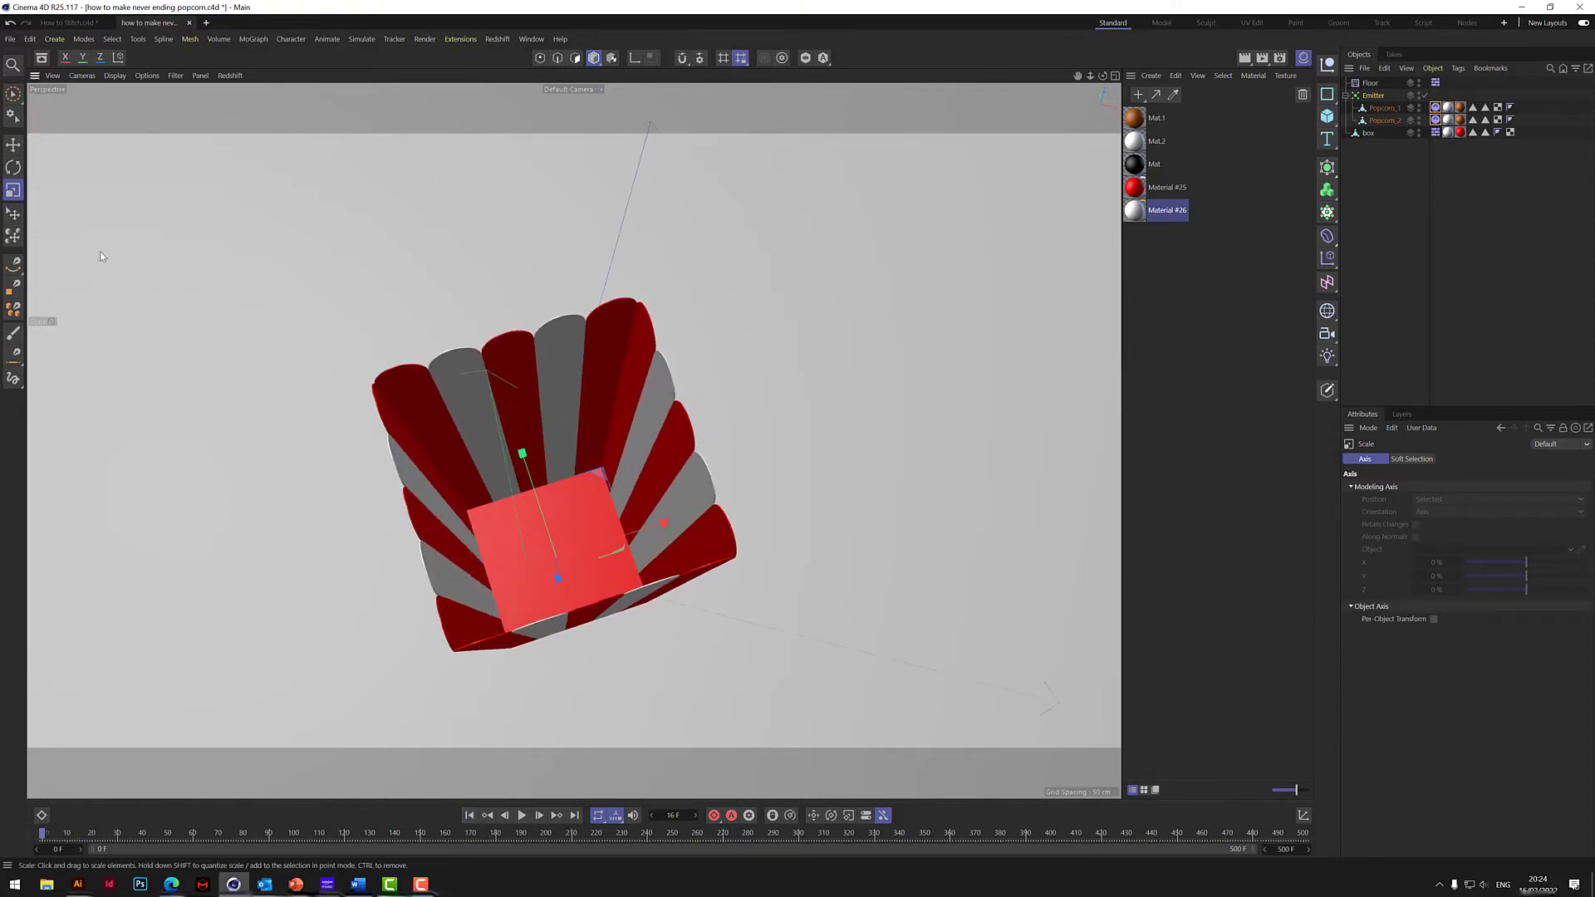
pyautogui.click(15, 93)
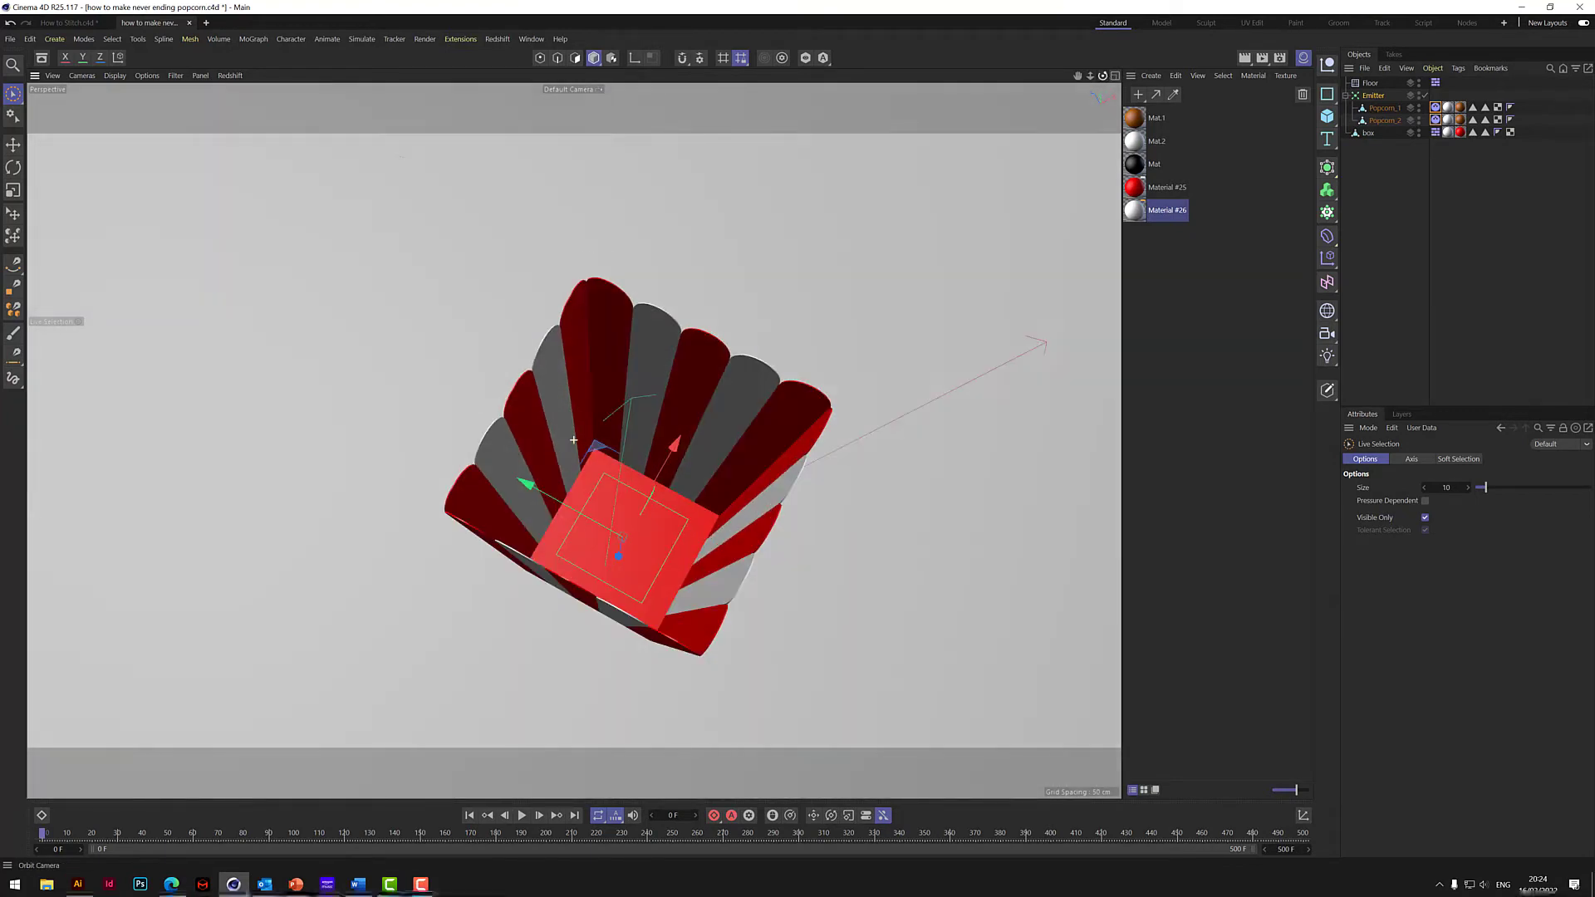
# - Play the simulation to test popcorn spawning, then rewind to the start
pyautogui.click(521, 814)
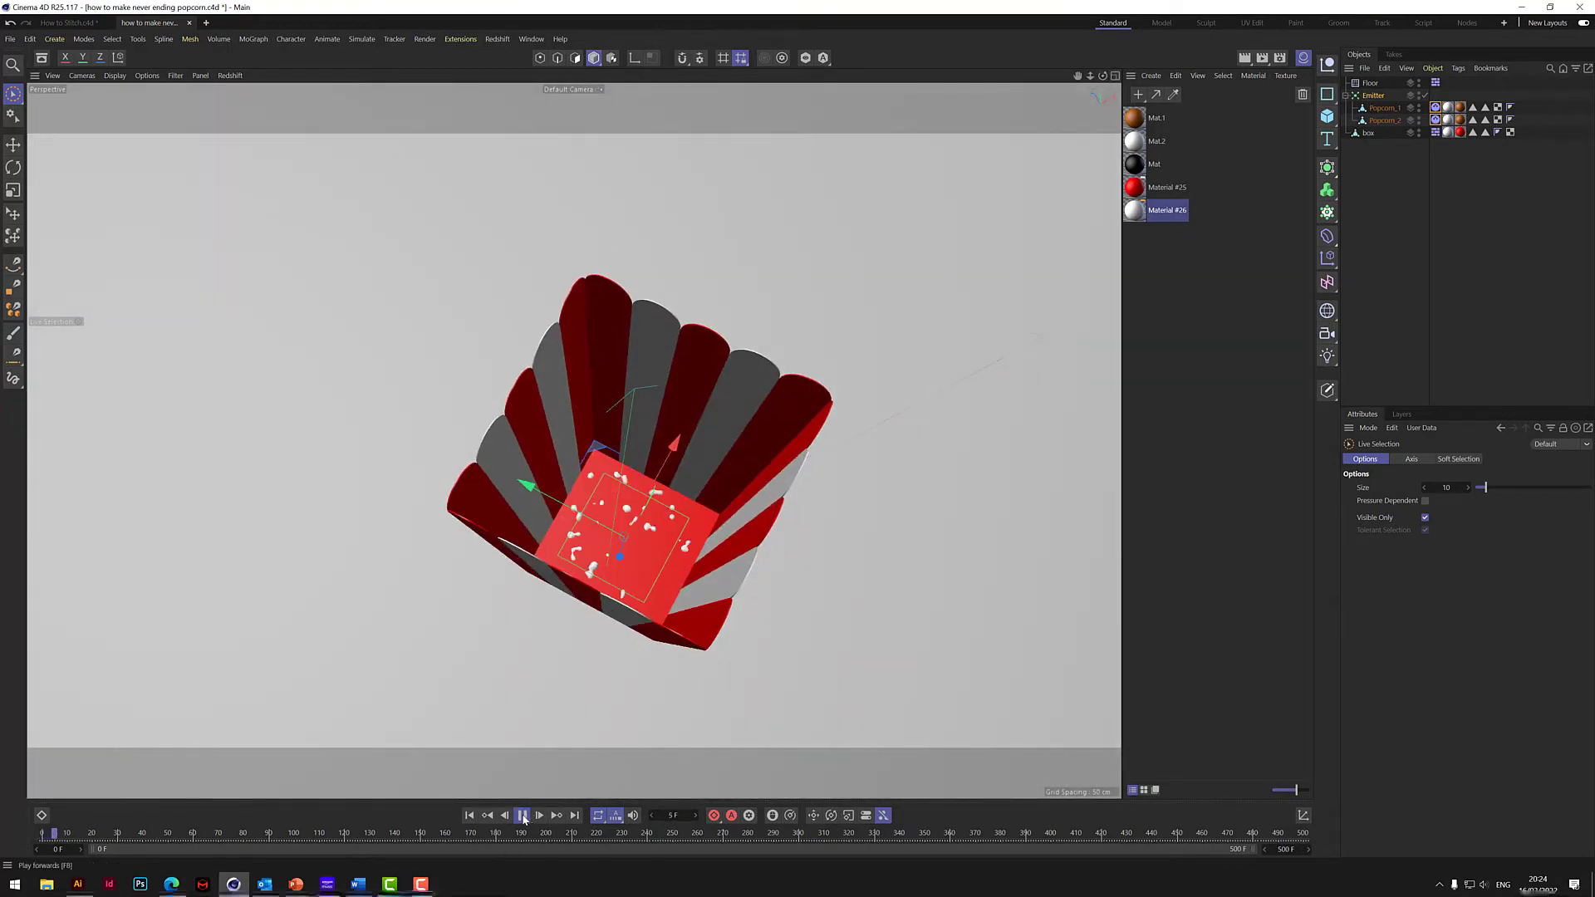
pyautogui.click(522, 815)
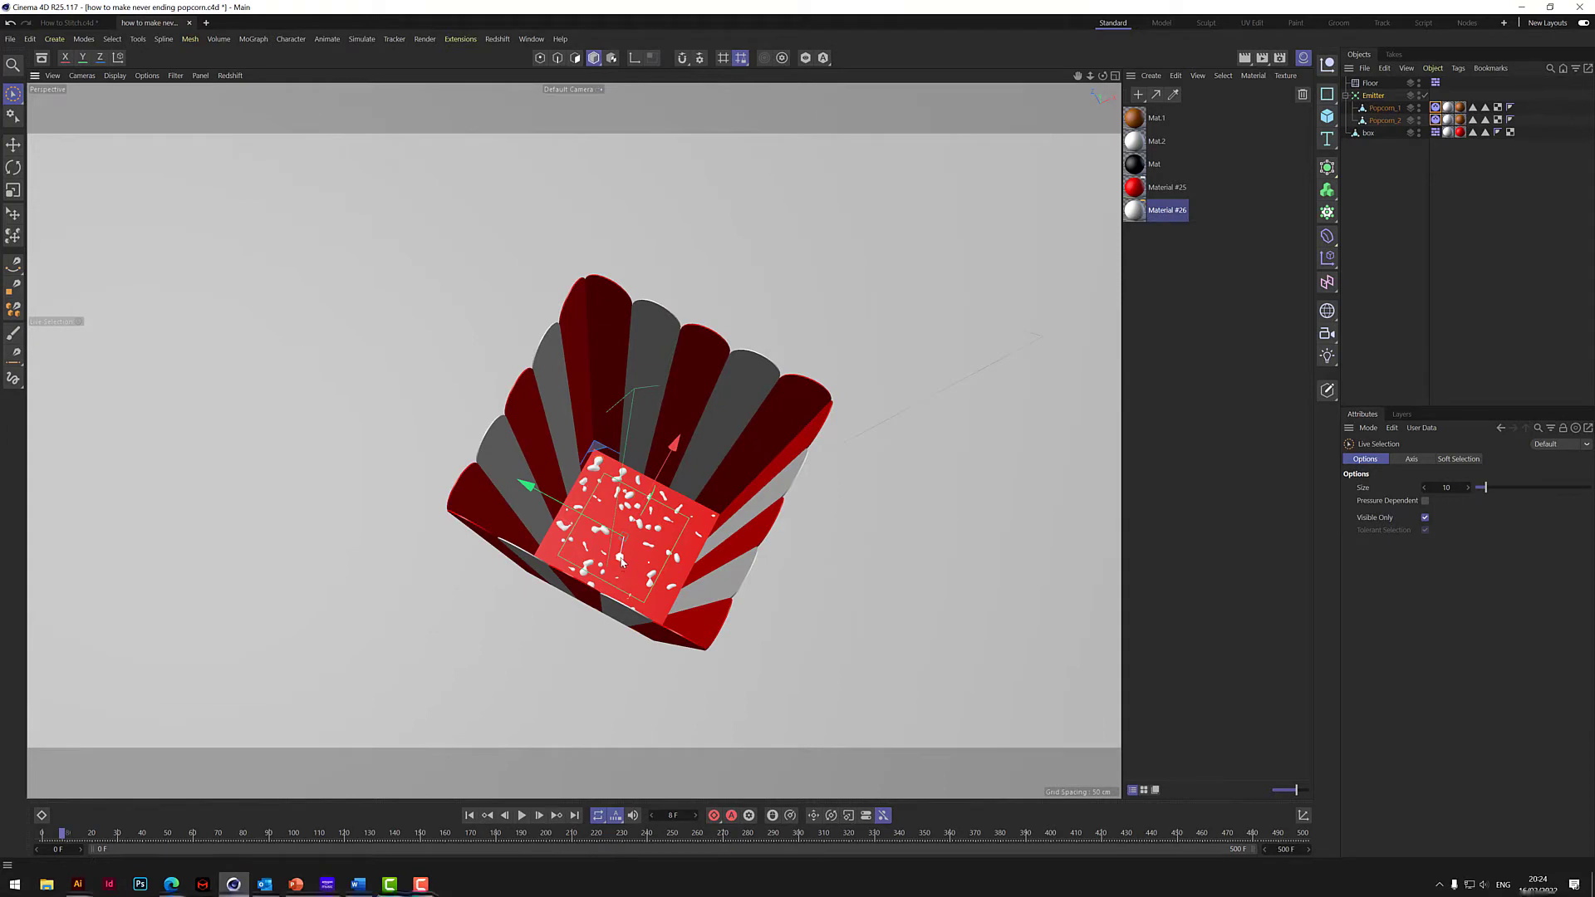
pyautogui.click(504, 814)
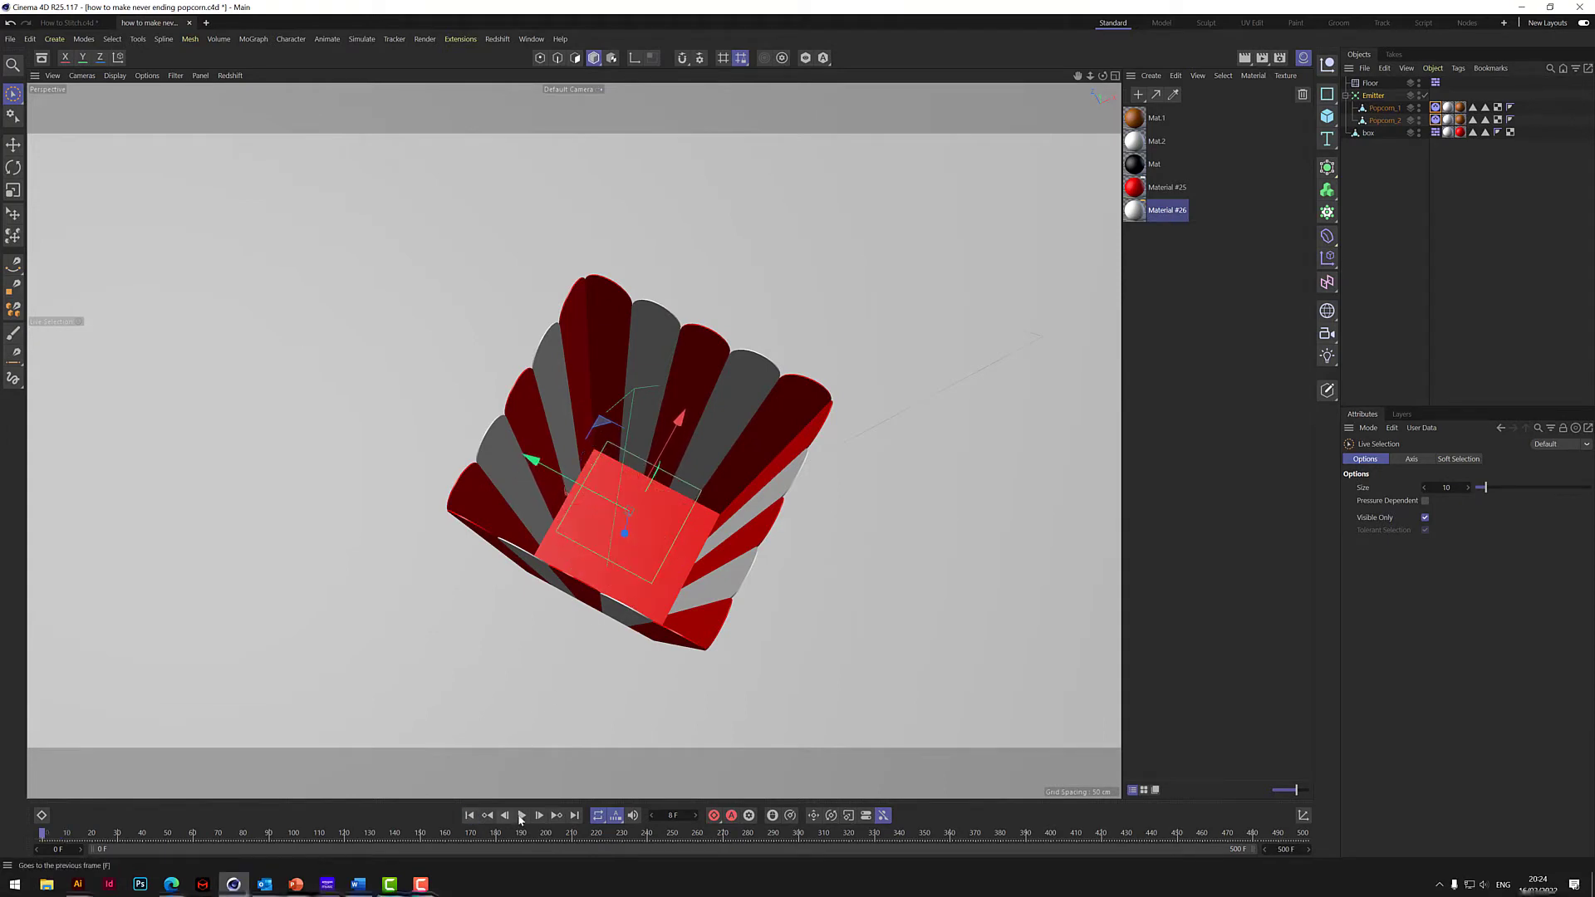
# - Test-play the simulation, then inspect the emitter's position and rotation values
pyautogui.click(522, 814)
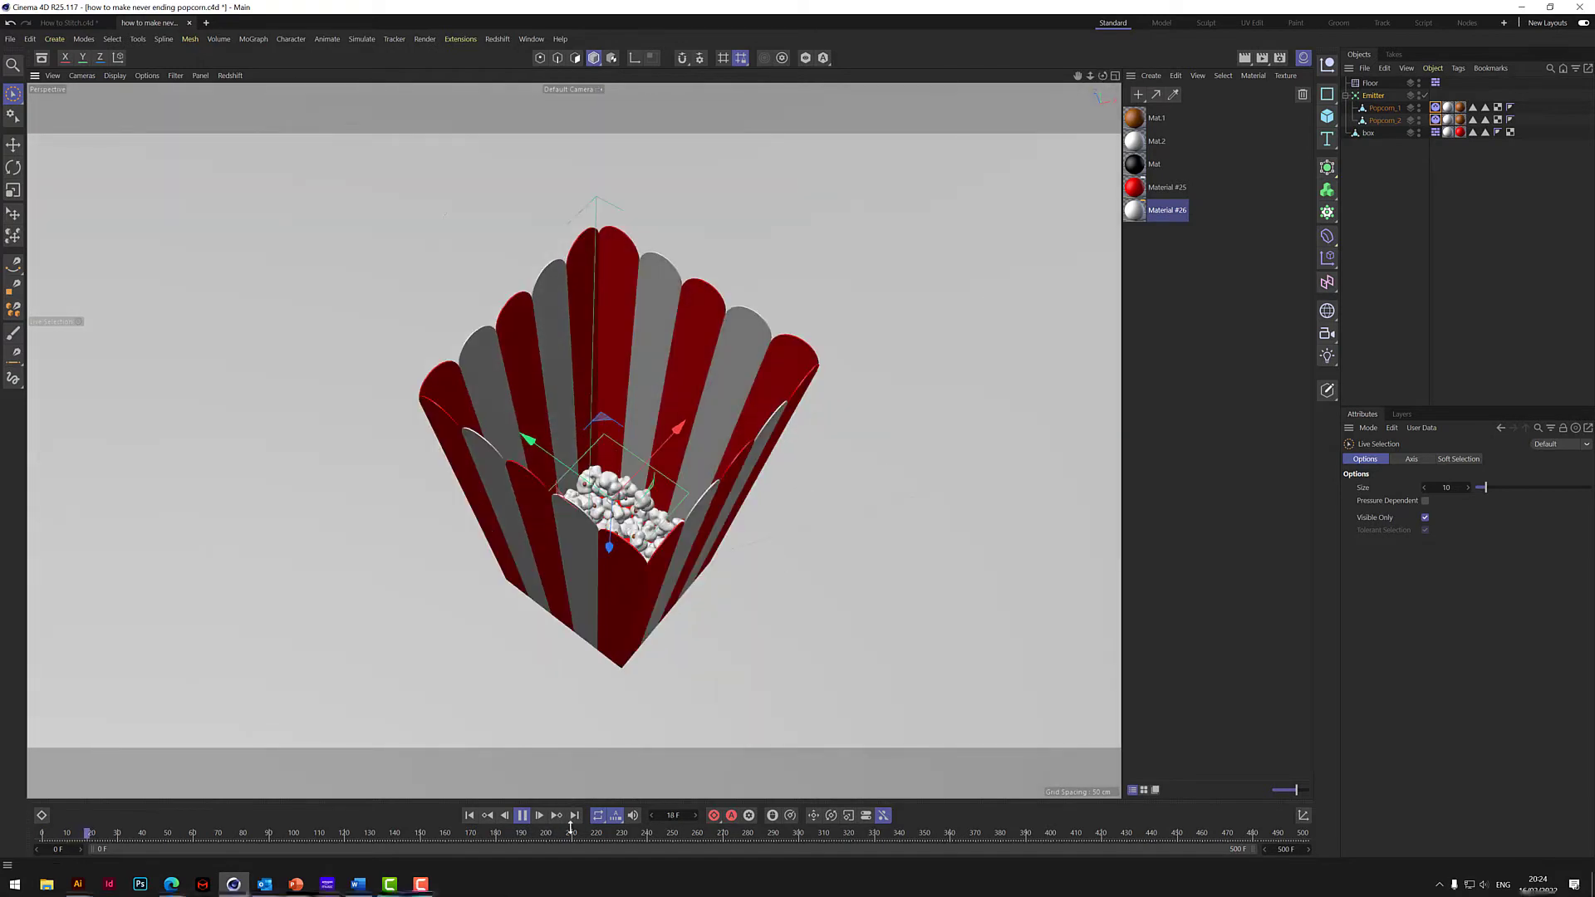
pyautogui.click(522, 815)
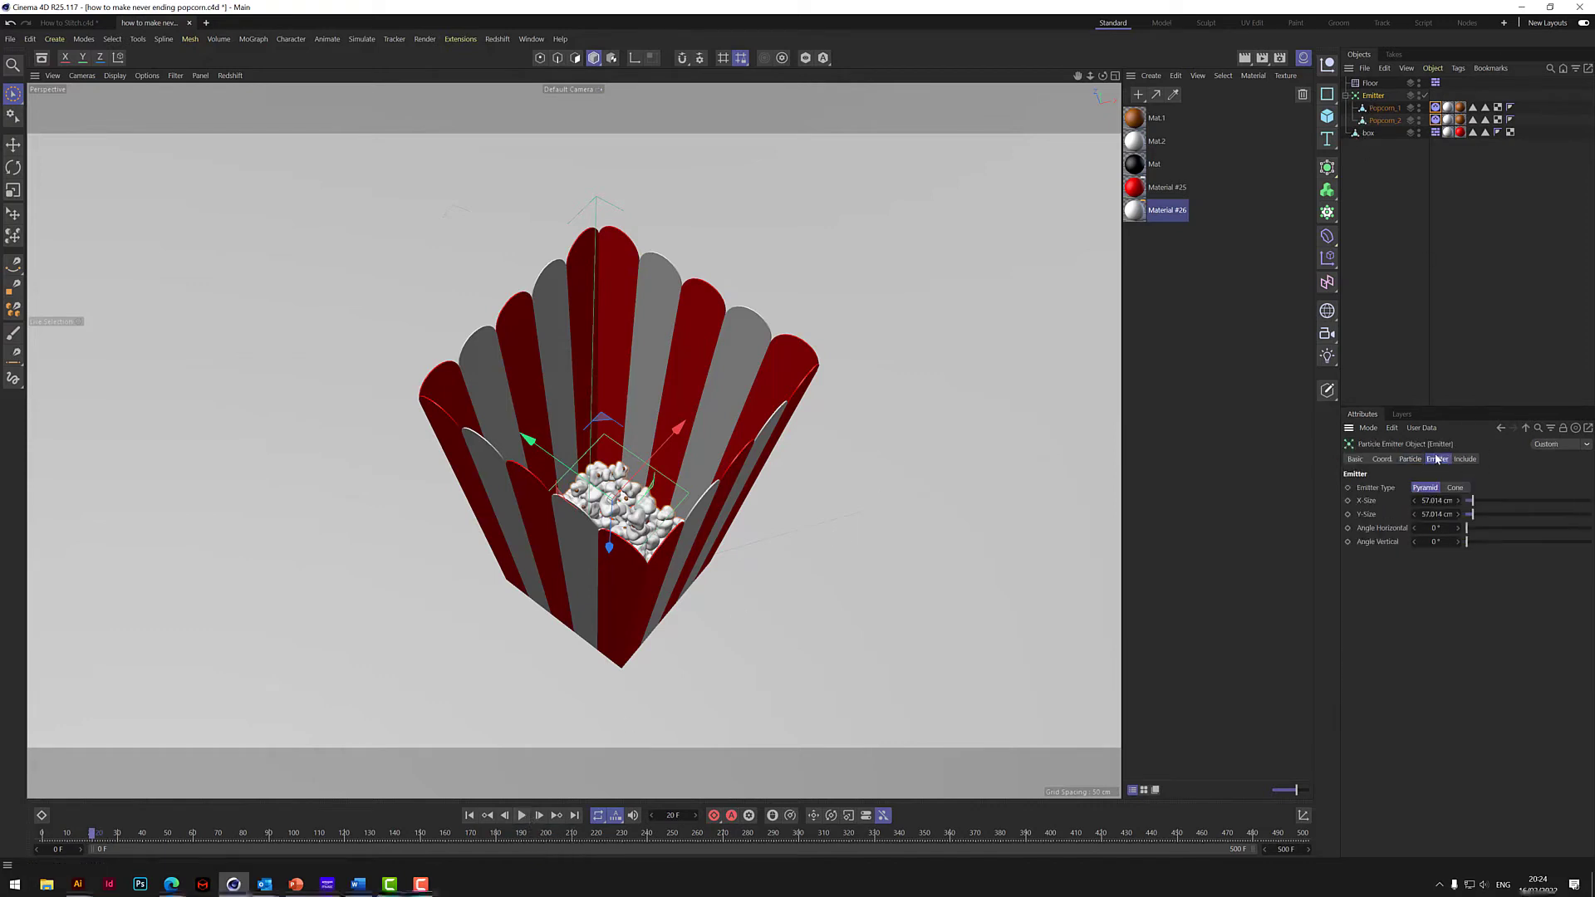
pyautogui.click(1381, 459)
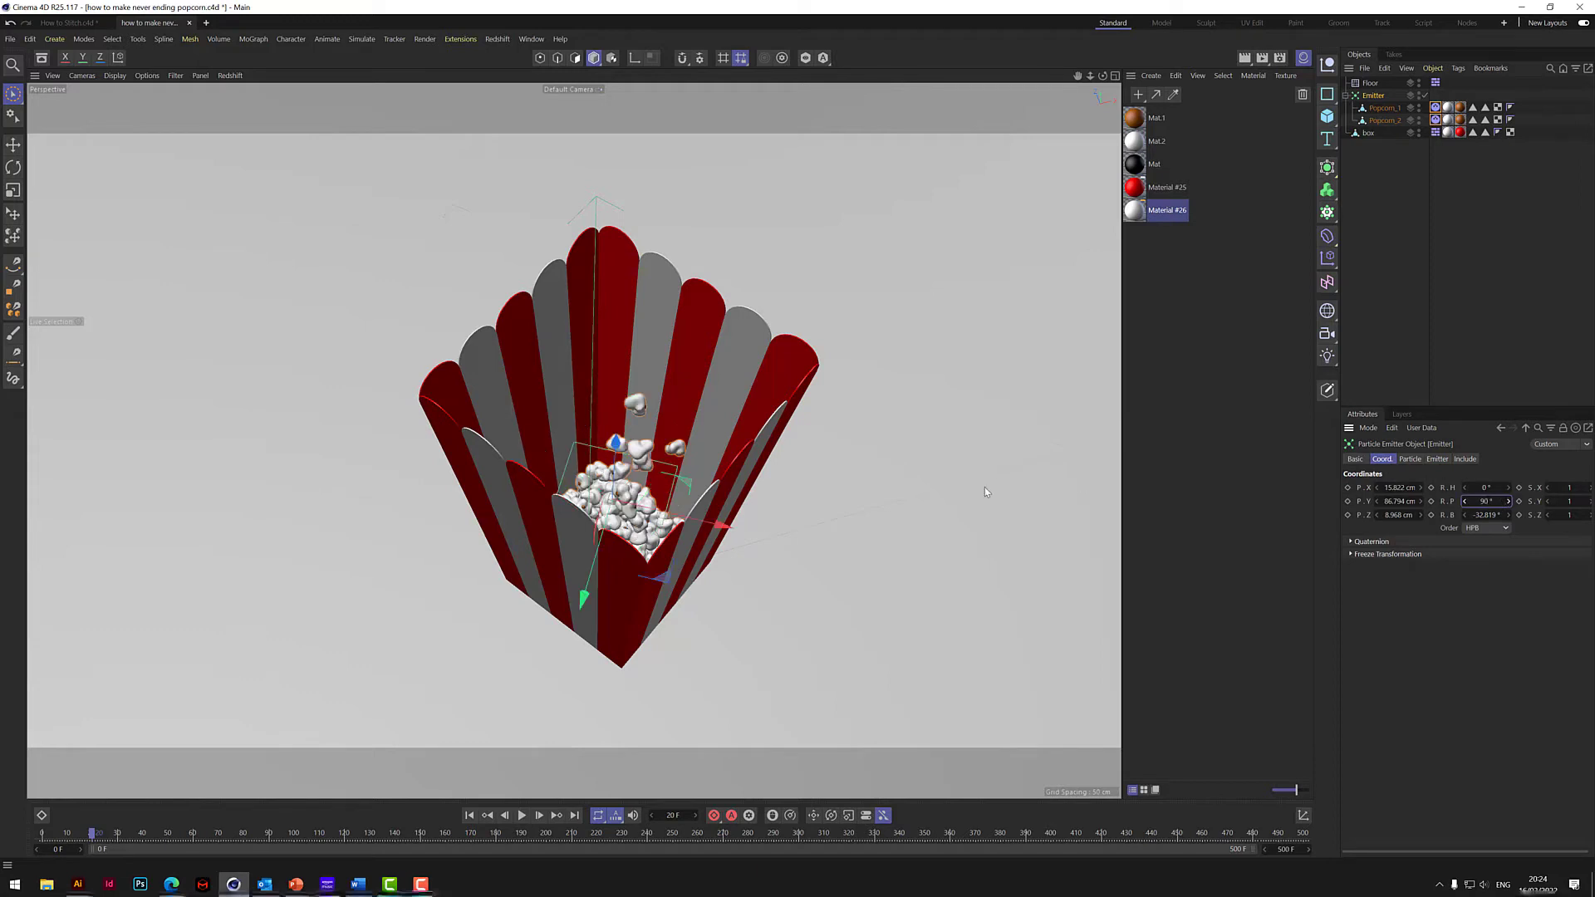
pyautogui.moveTo(1414, 573)
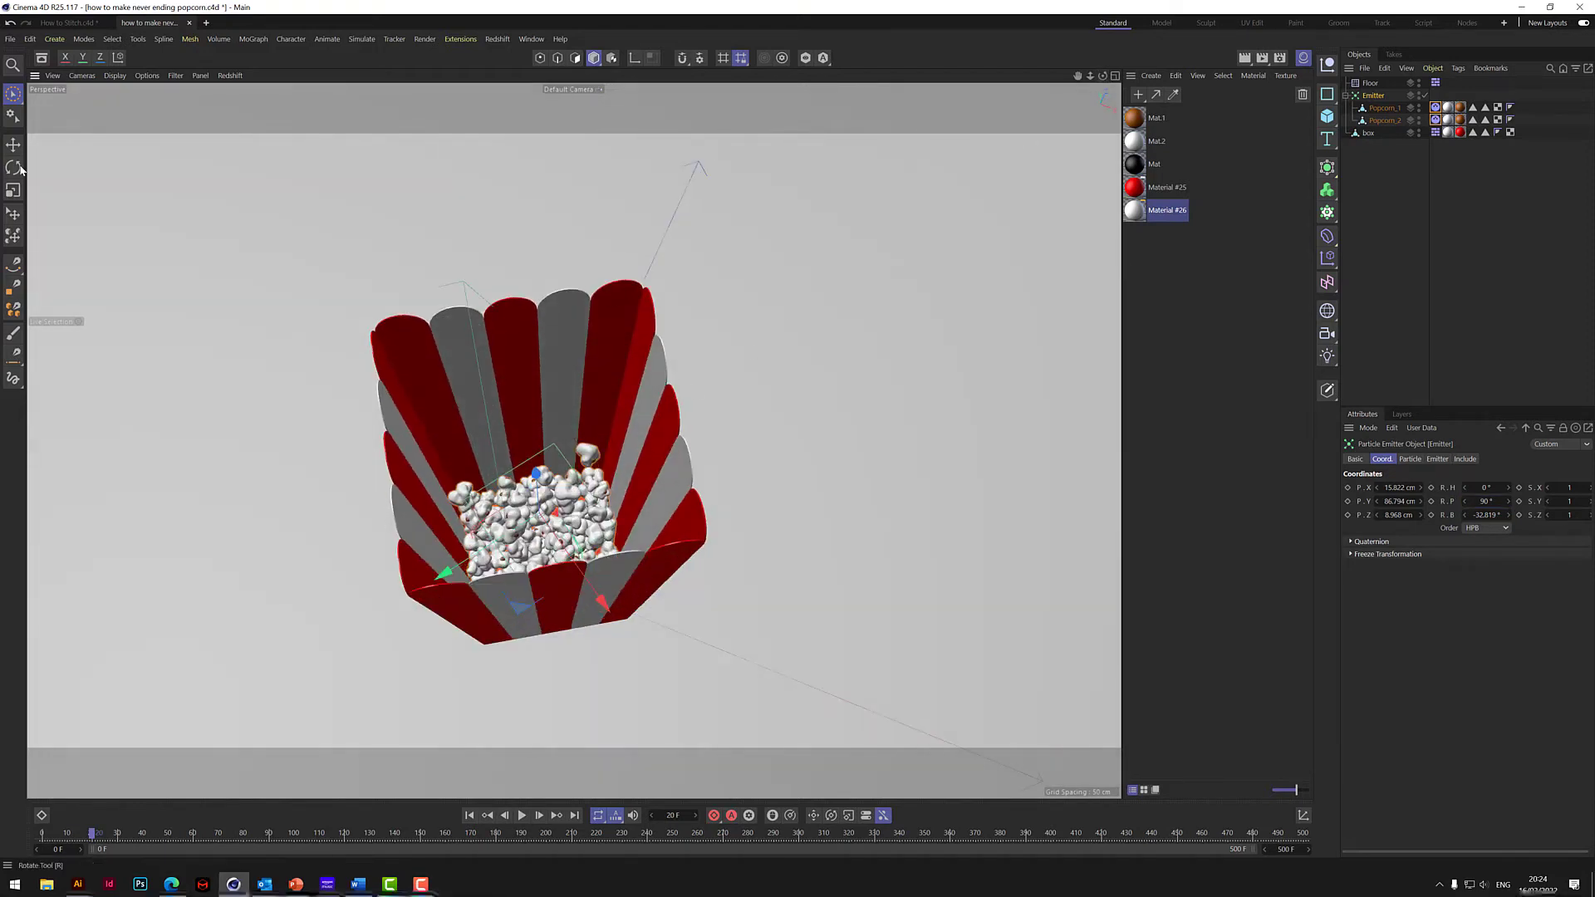
# - Tilt the emitter inside the box with the Rotate tool and rewind to frame 0
pyautogui.click(15, 166)
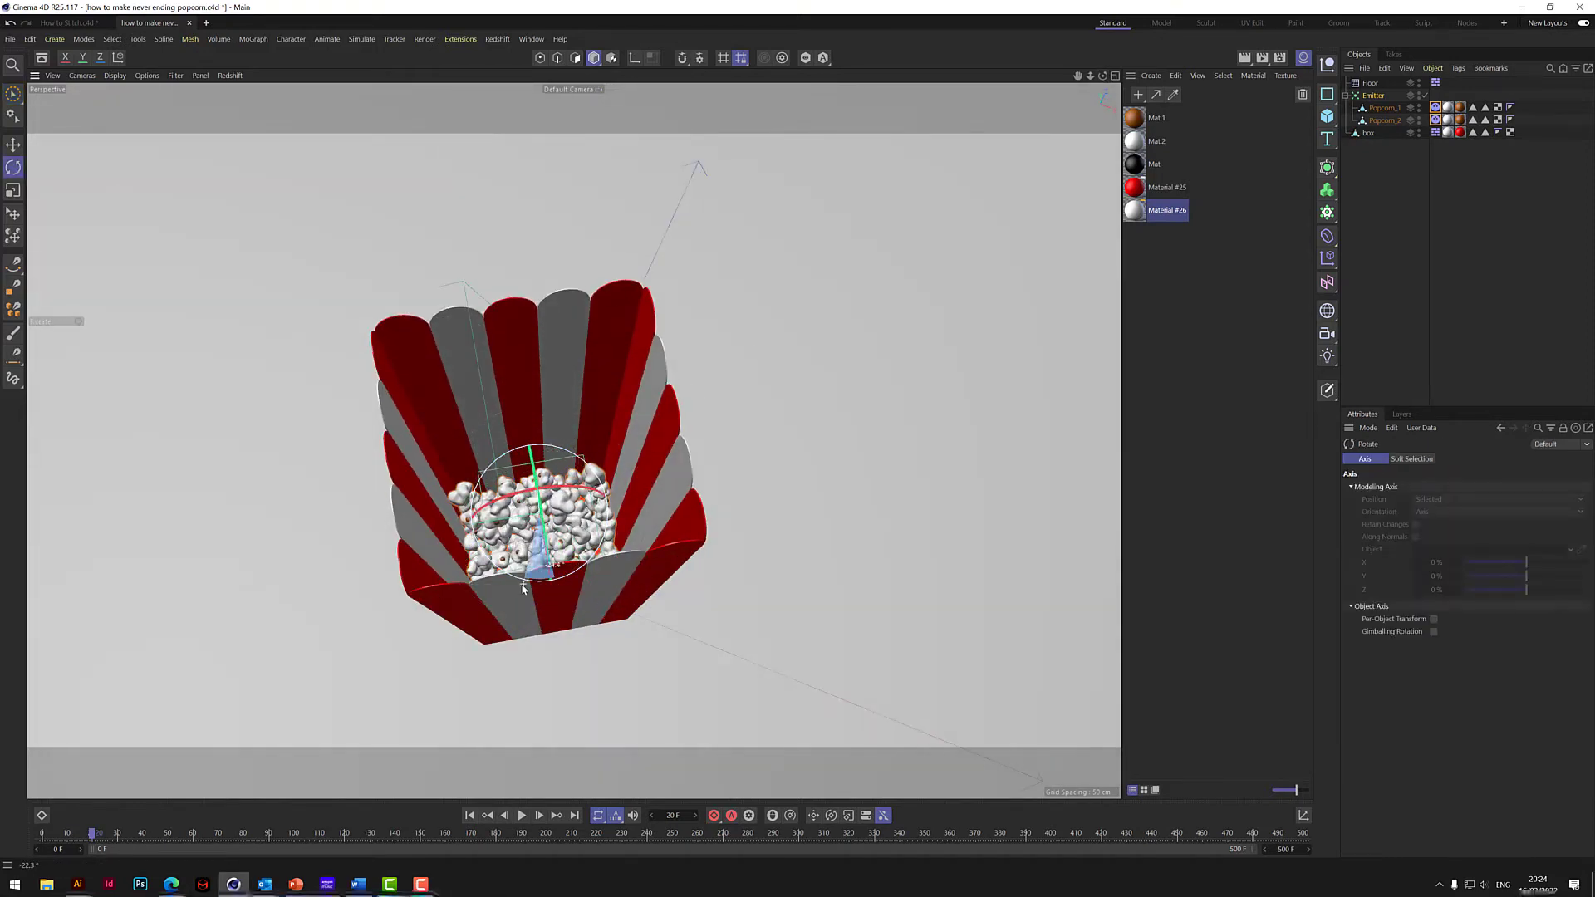
pyautogui.click(468, 815)
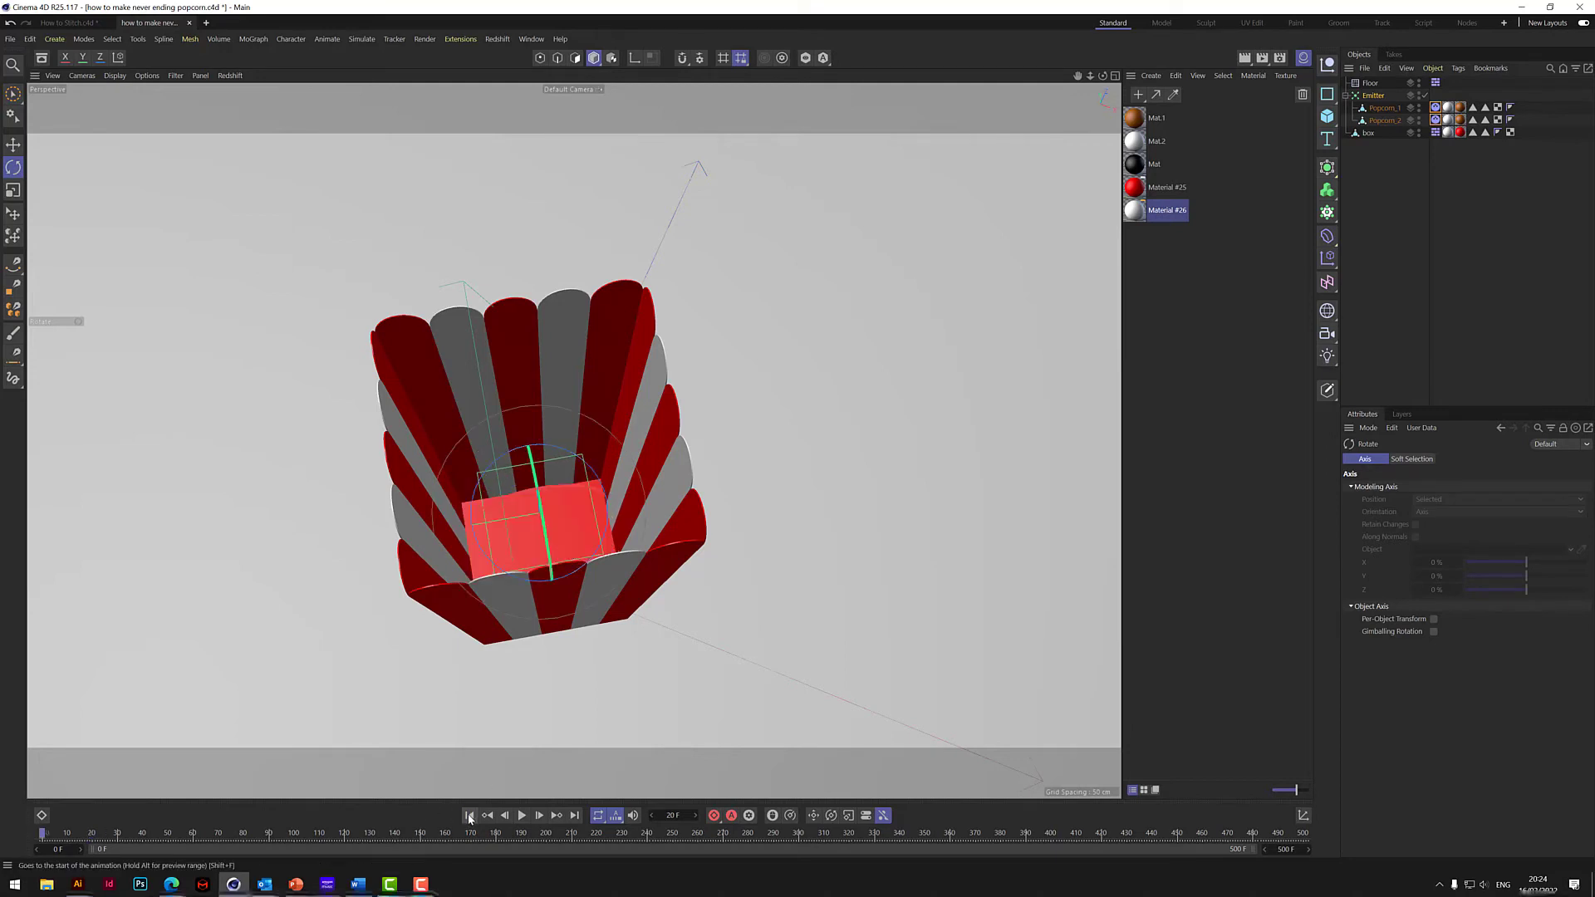
pyautogui.click(15, 93)
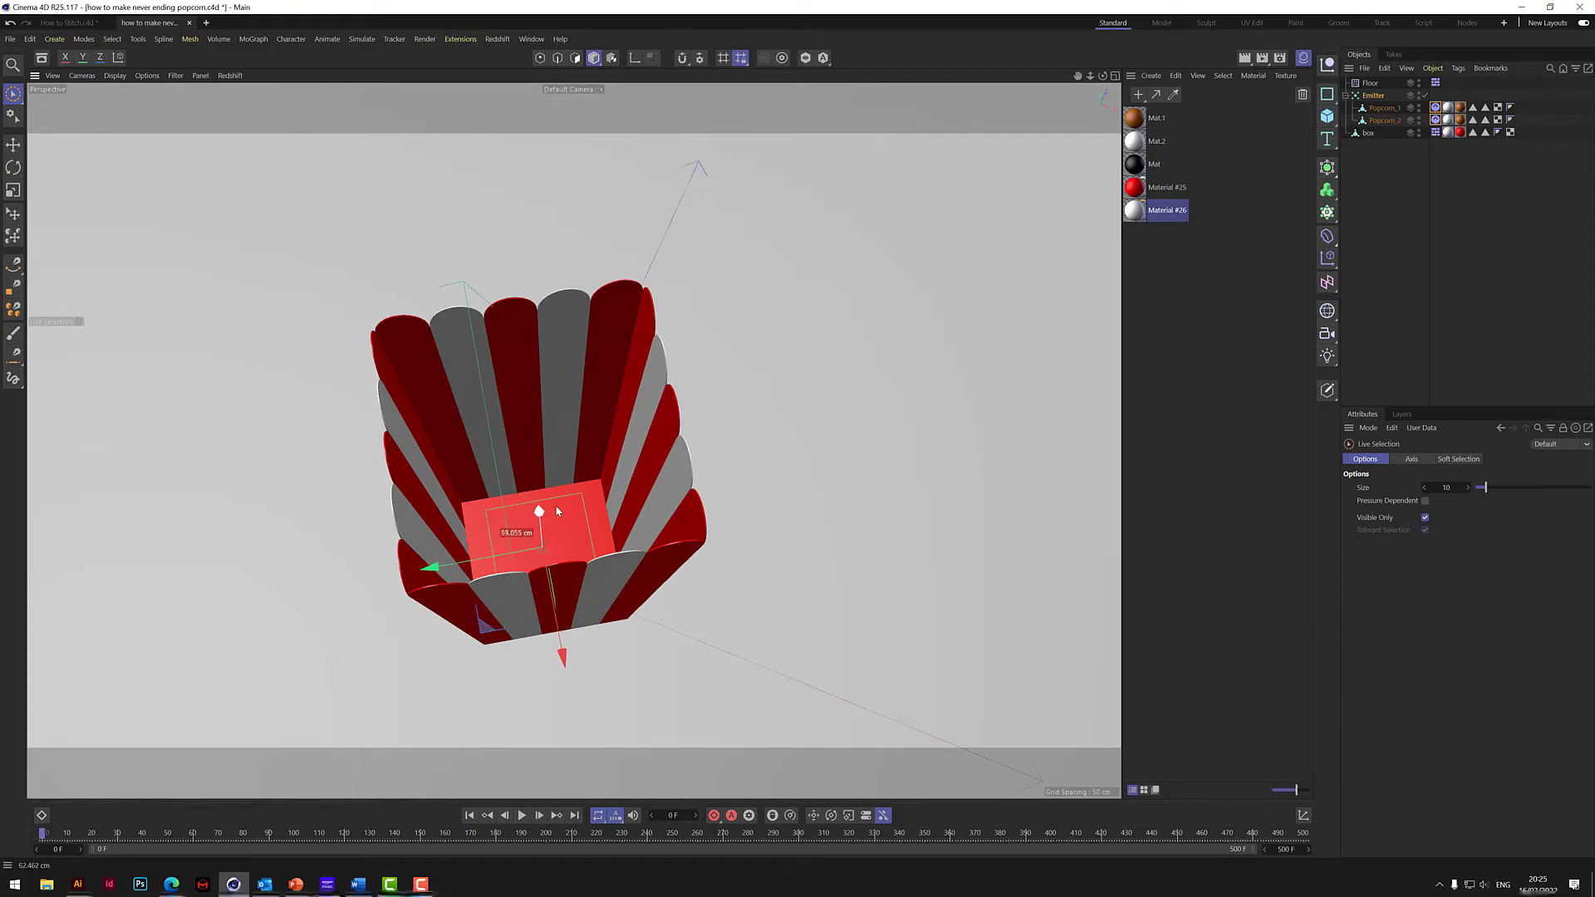
# - Play the simulation to confirm popcorn shoots straight up out of the box, then rewind
pyautogui.click(522, 814)
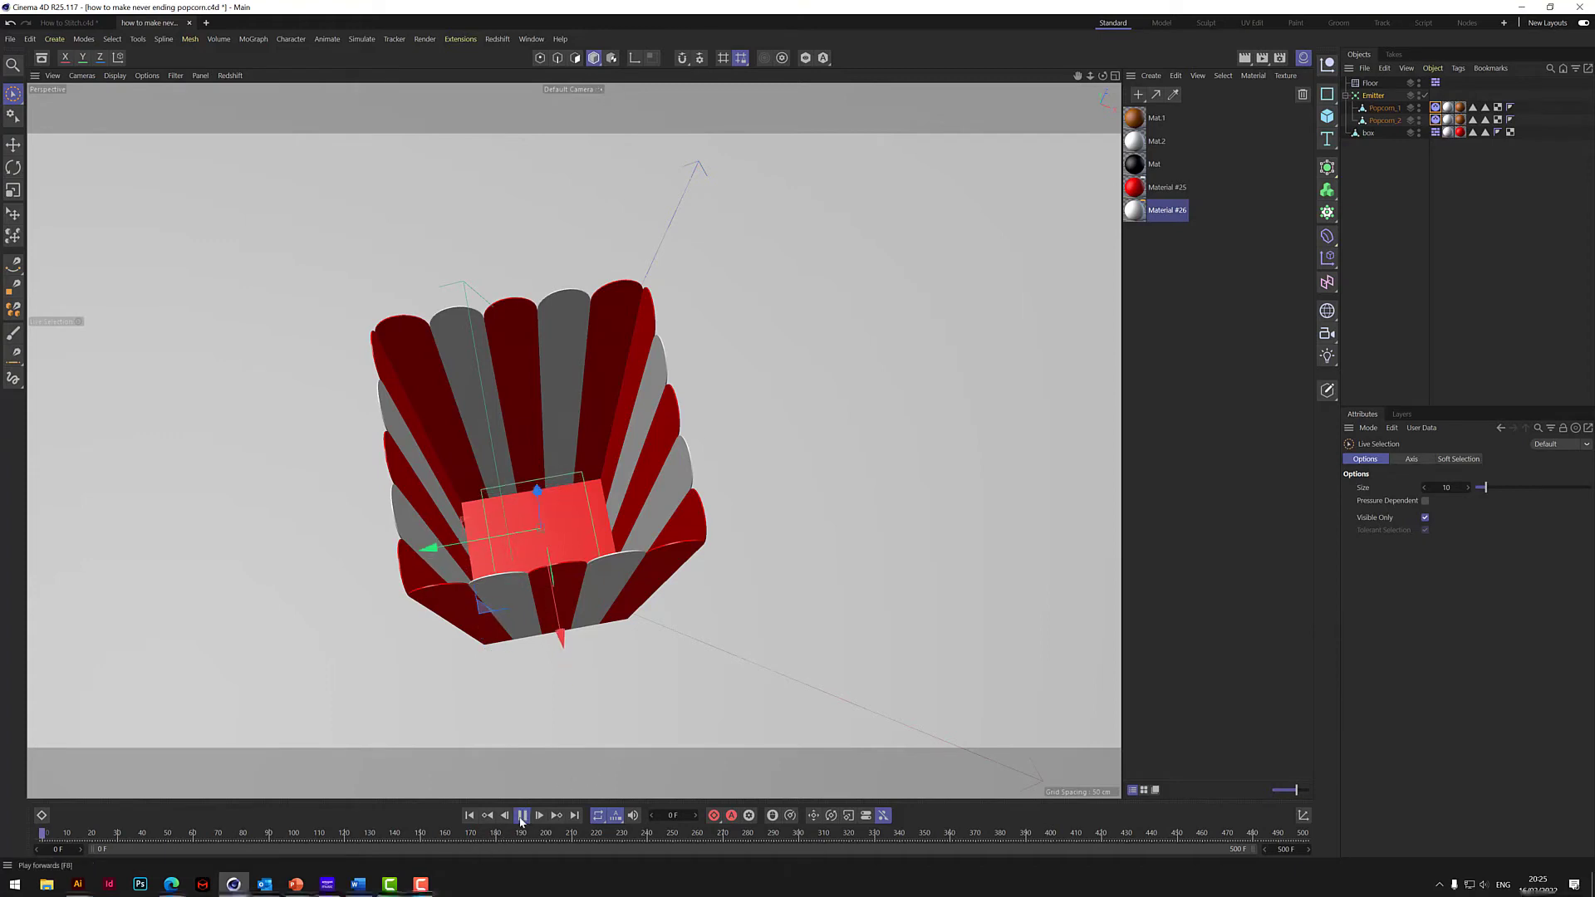
pyautogui.click(521, 814)
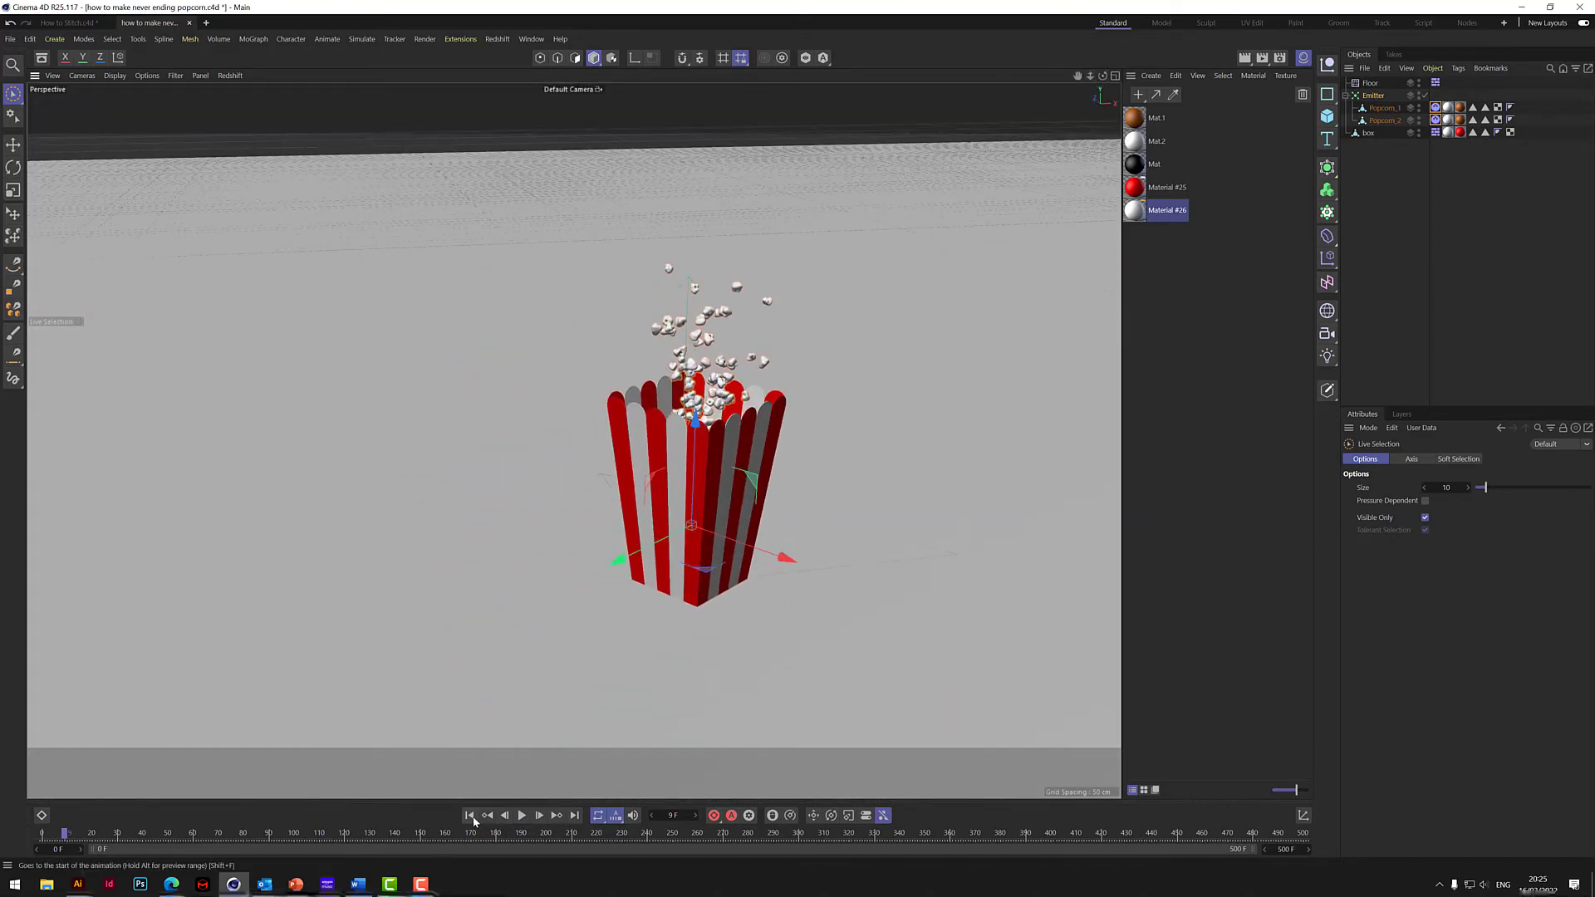
pyautogui.click(522, 814)
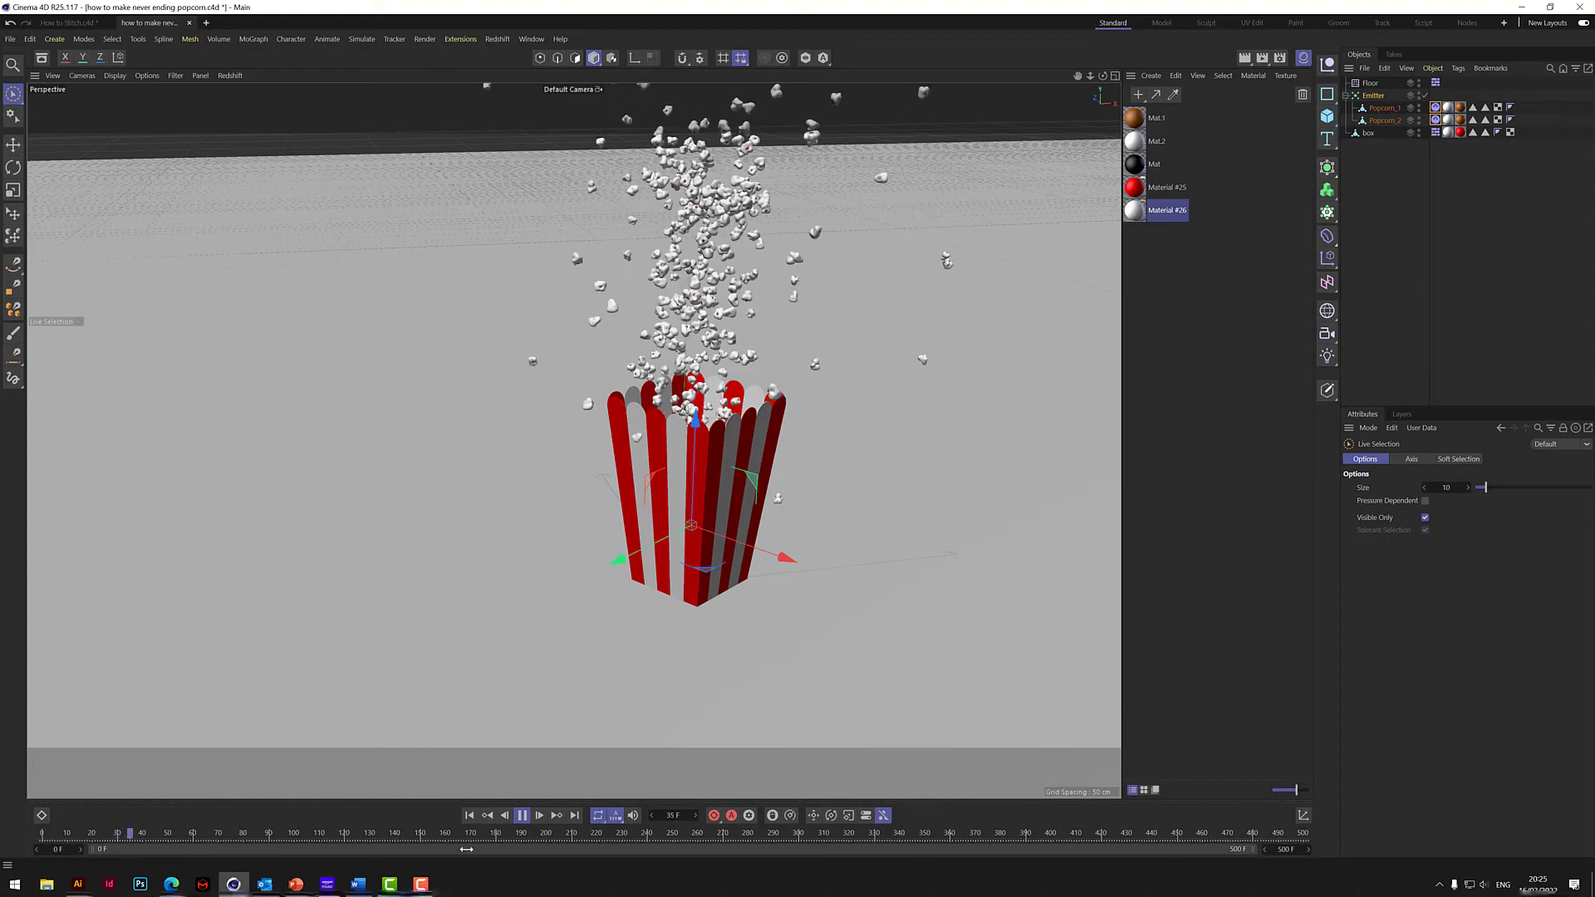
pyautogui.click(522, 814)
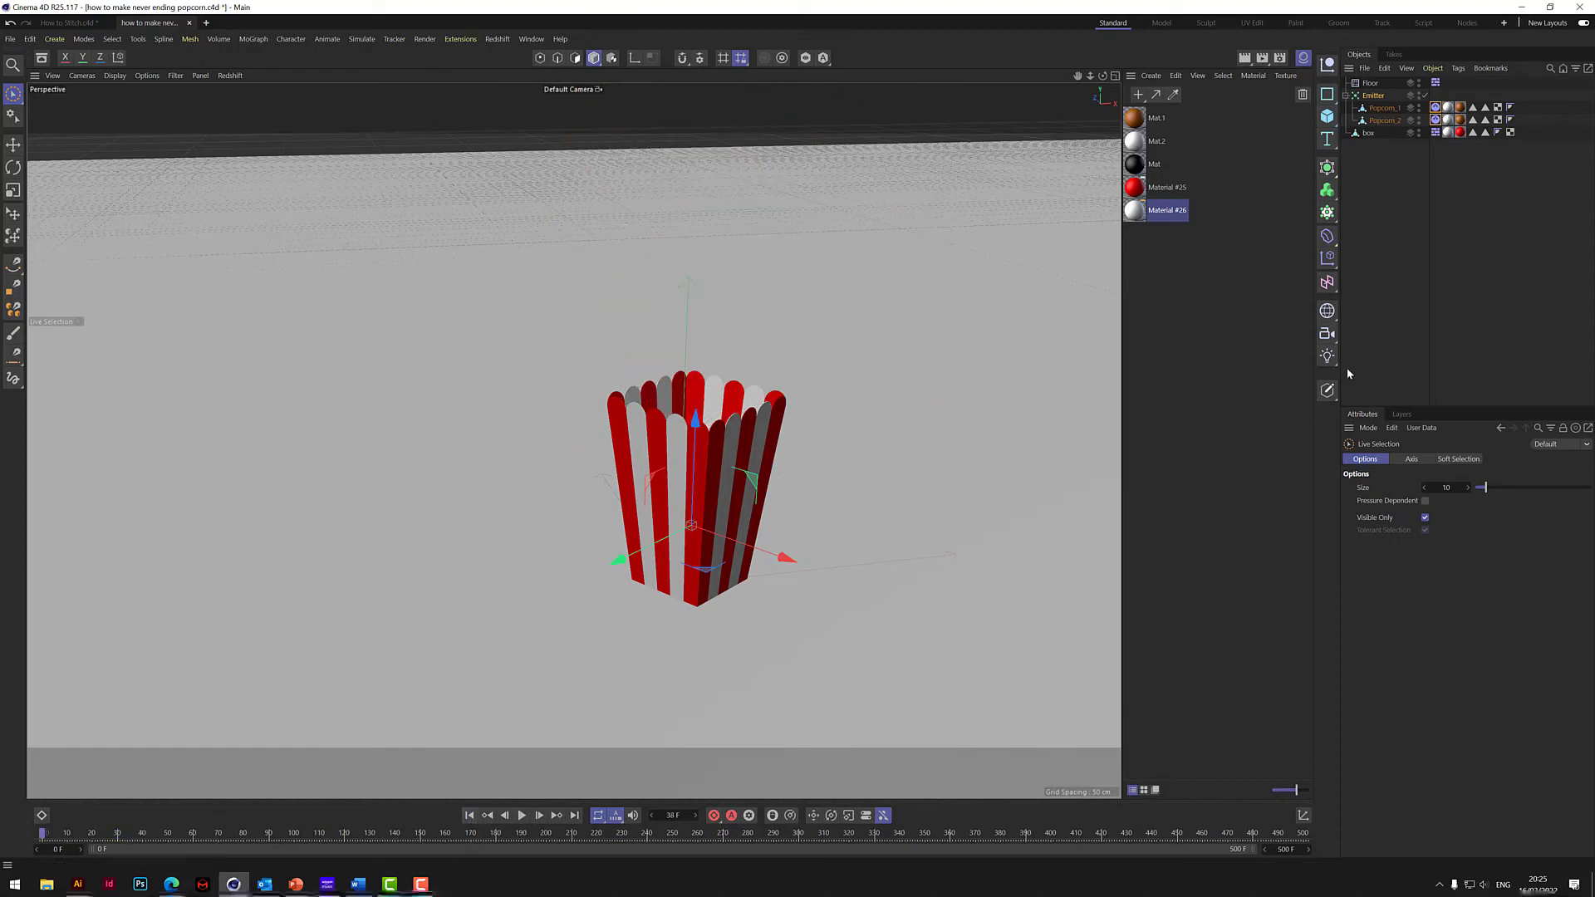
# - Lower the emitter's particle Speed to 400 cm and preview popcorn popping just above the box
pyautogui.click(1374, 95)
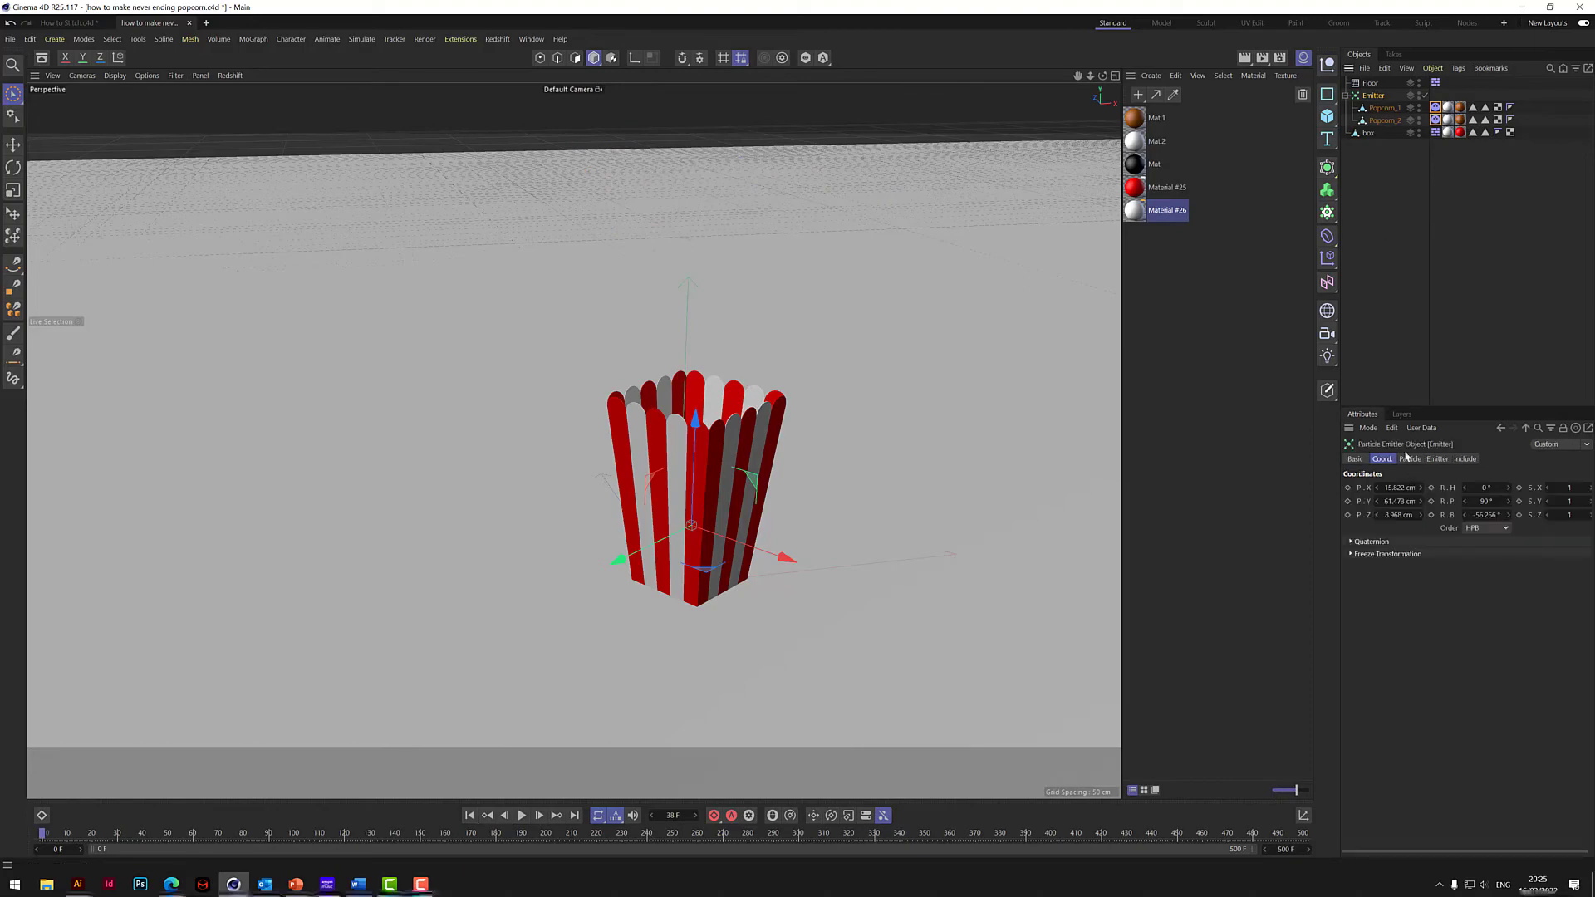
pyautogui.click(1411, 459)
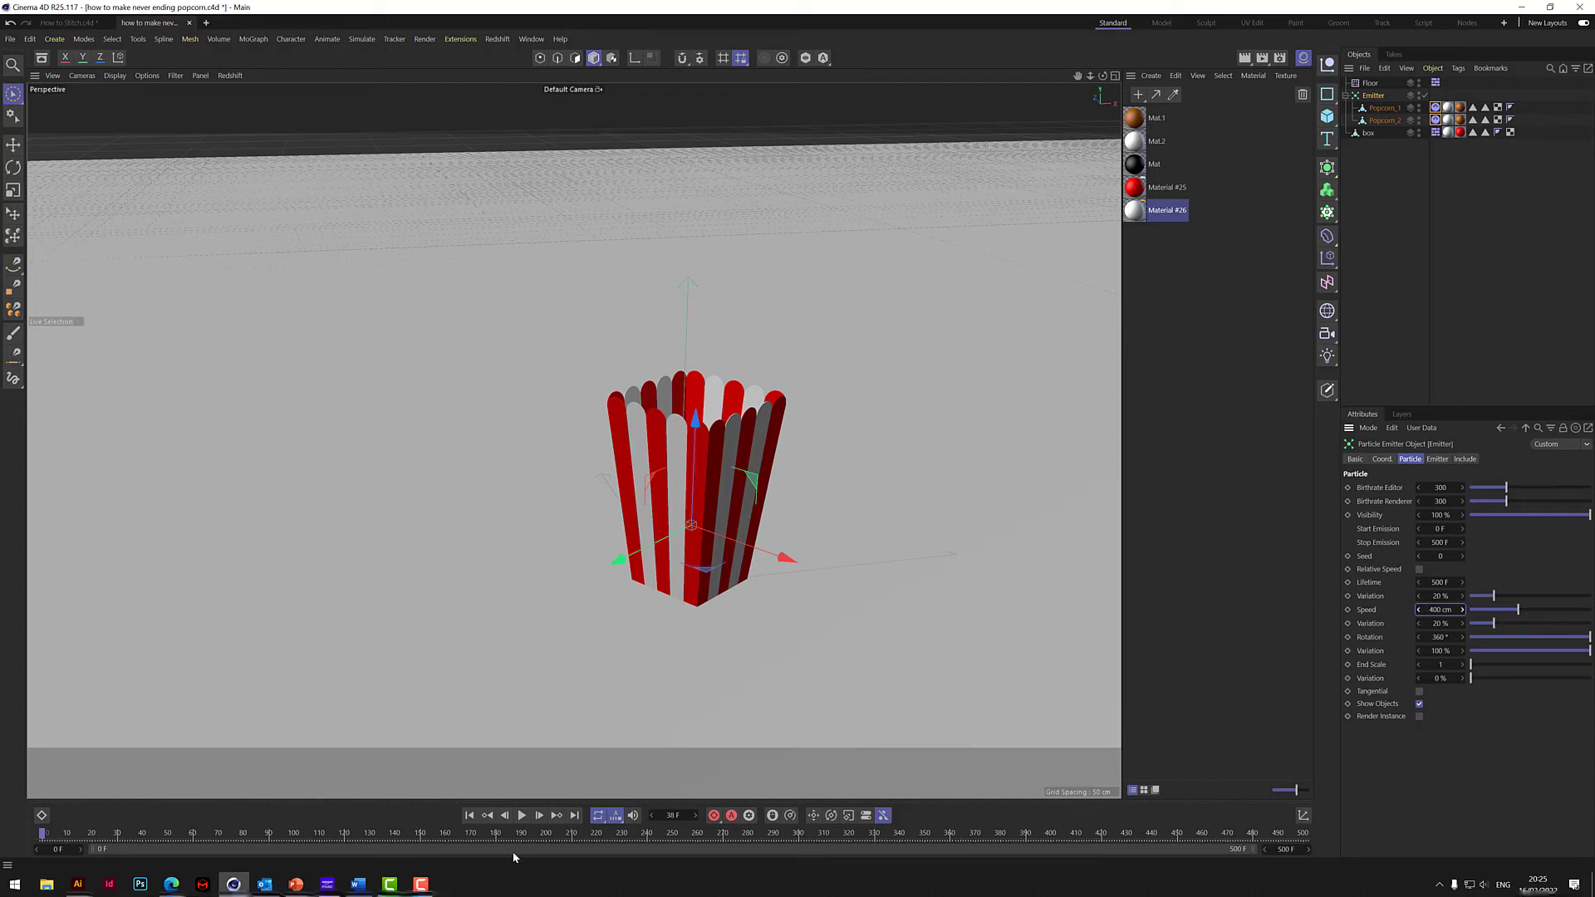
pyautogui.click(522, 815)
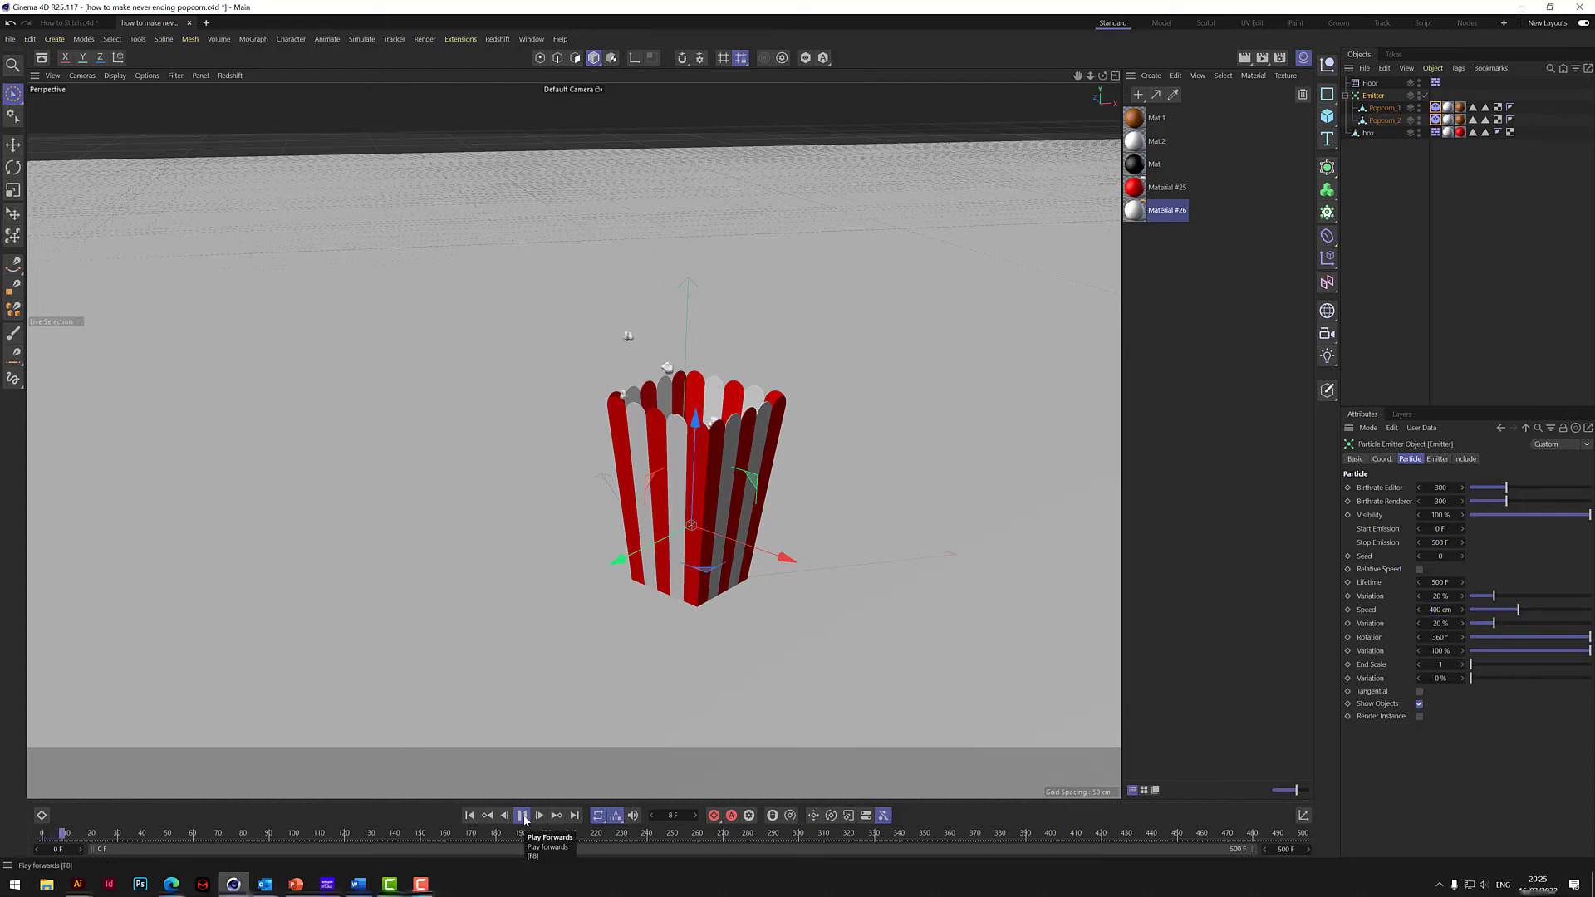
pyautogui.click(522, 814)
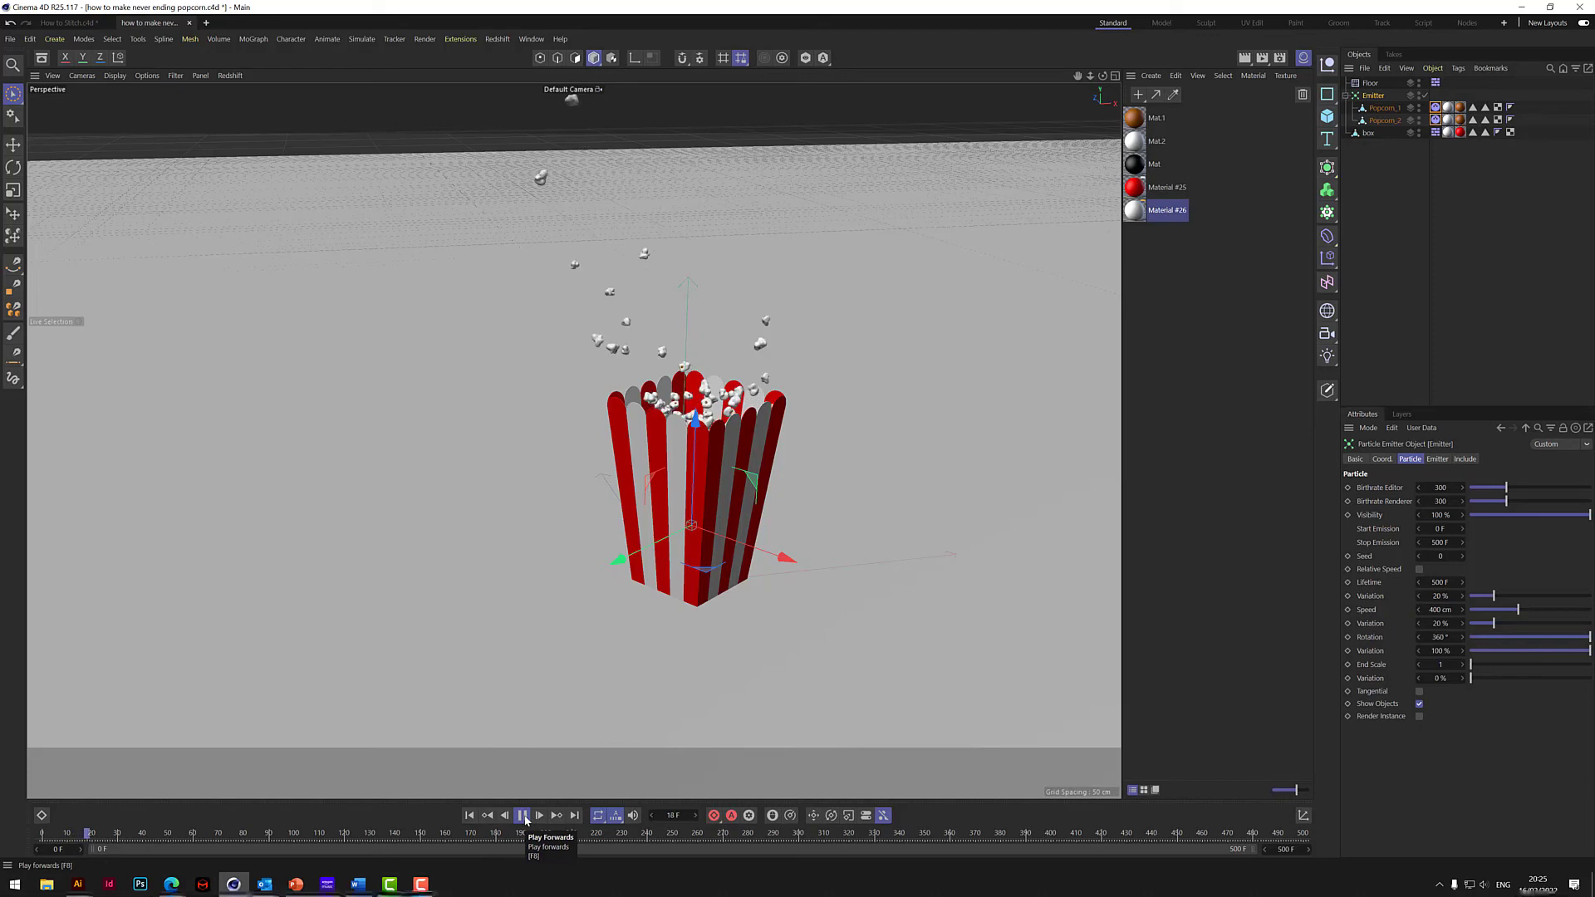